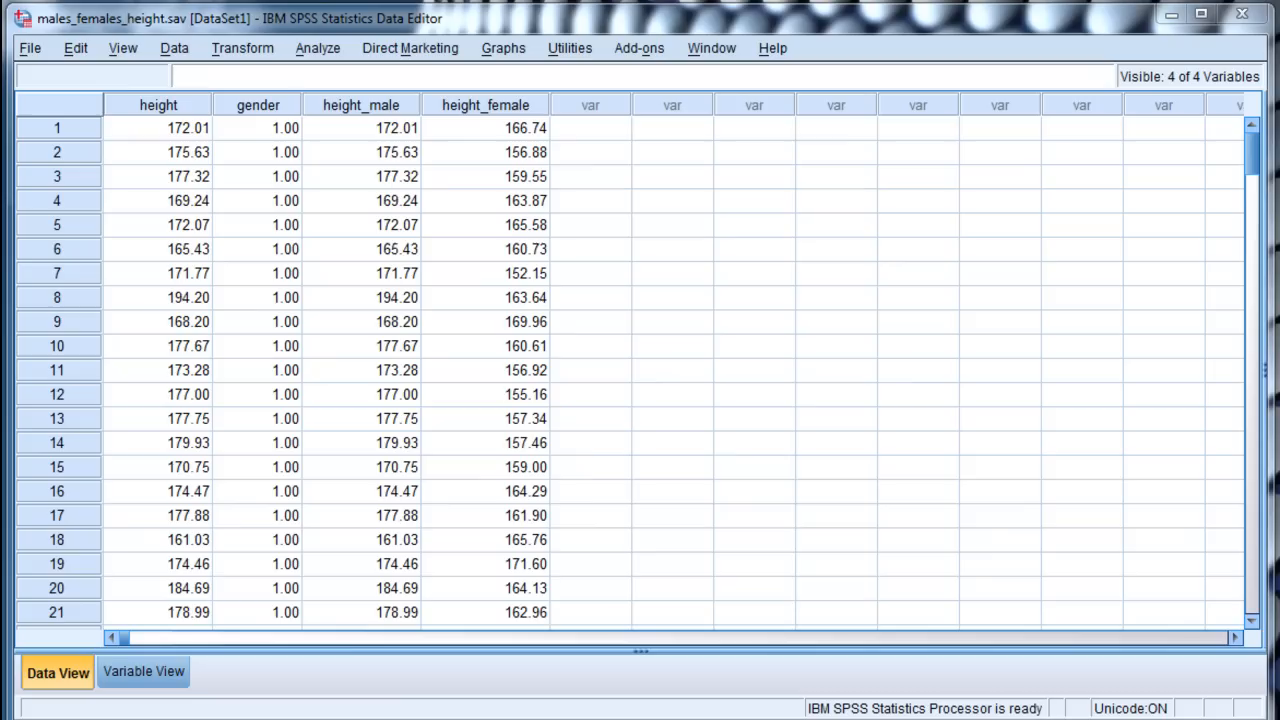
mouse_move(124, 114)
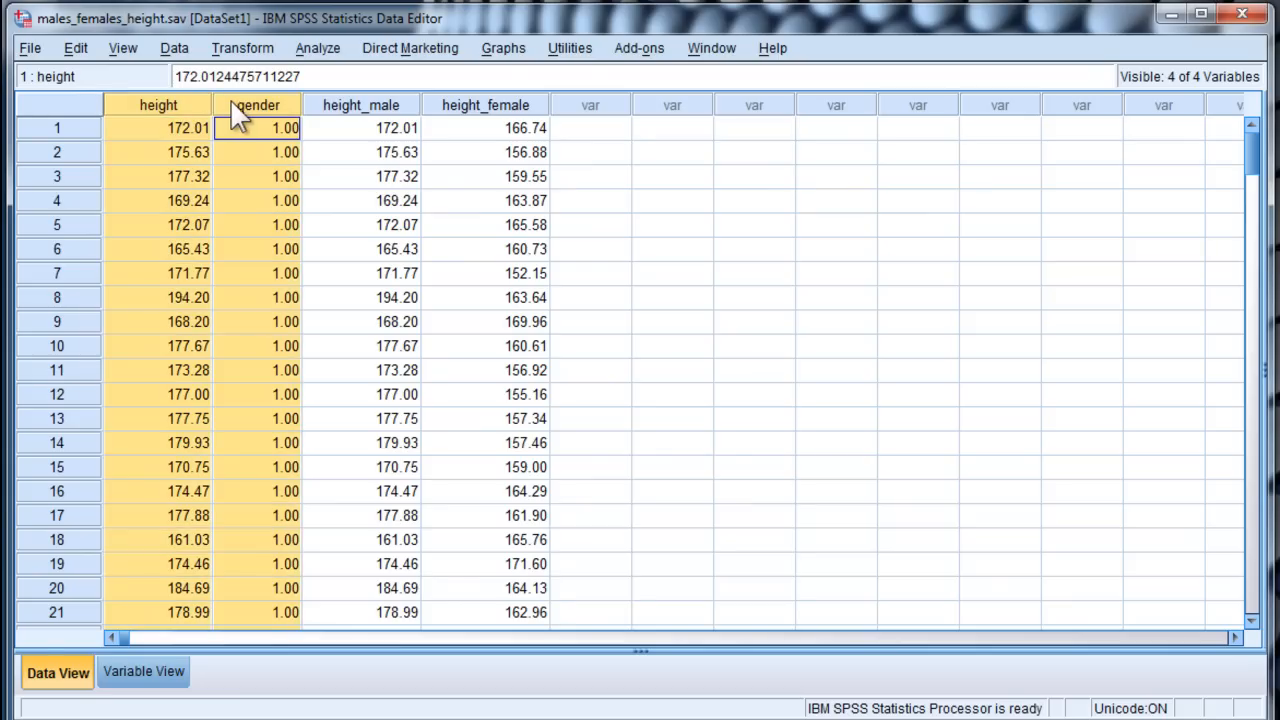
Review the height, gender, height_male and height_female columns in the dataset
left_click(360, 128)
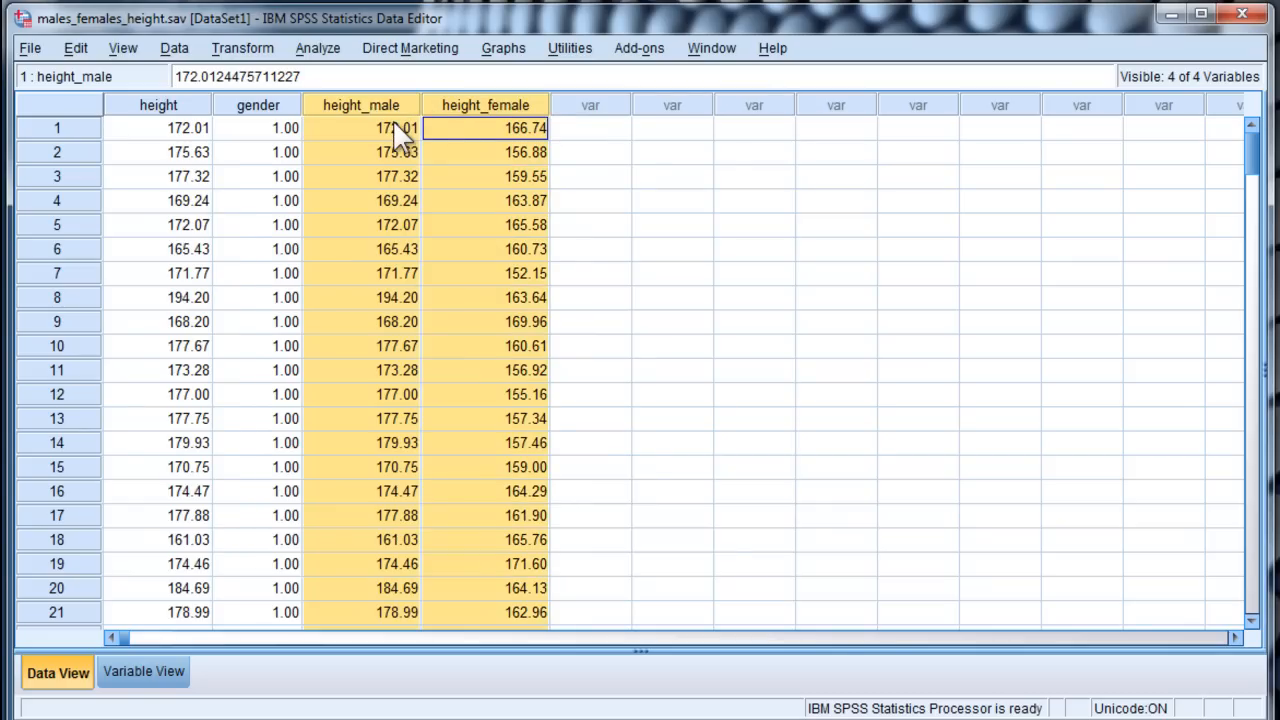
left_click(360, 128)
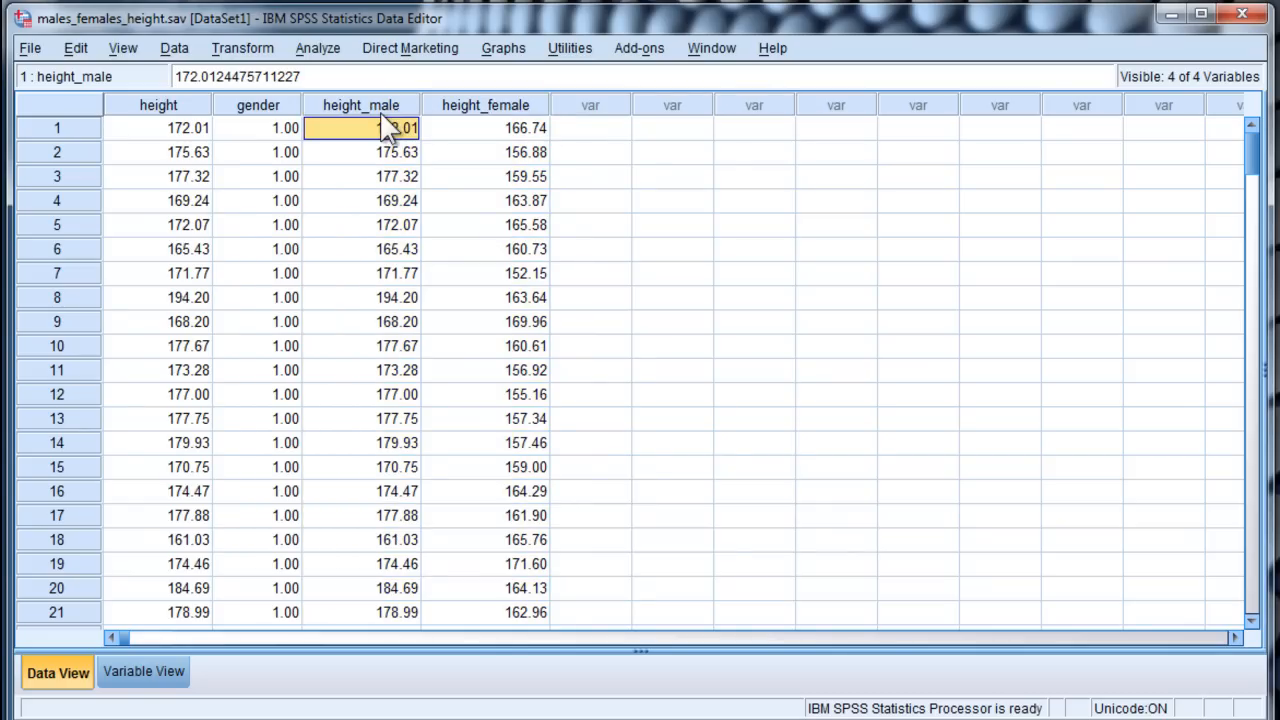
left_click(360, 104)
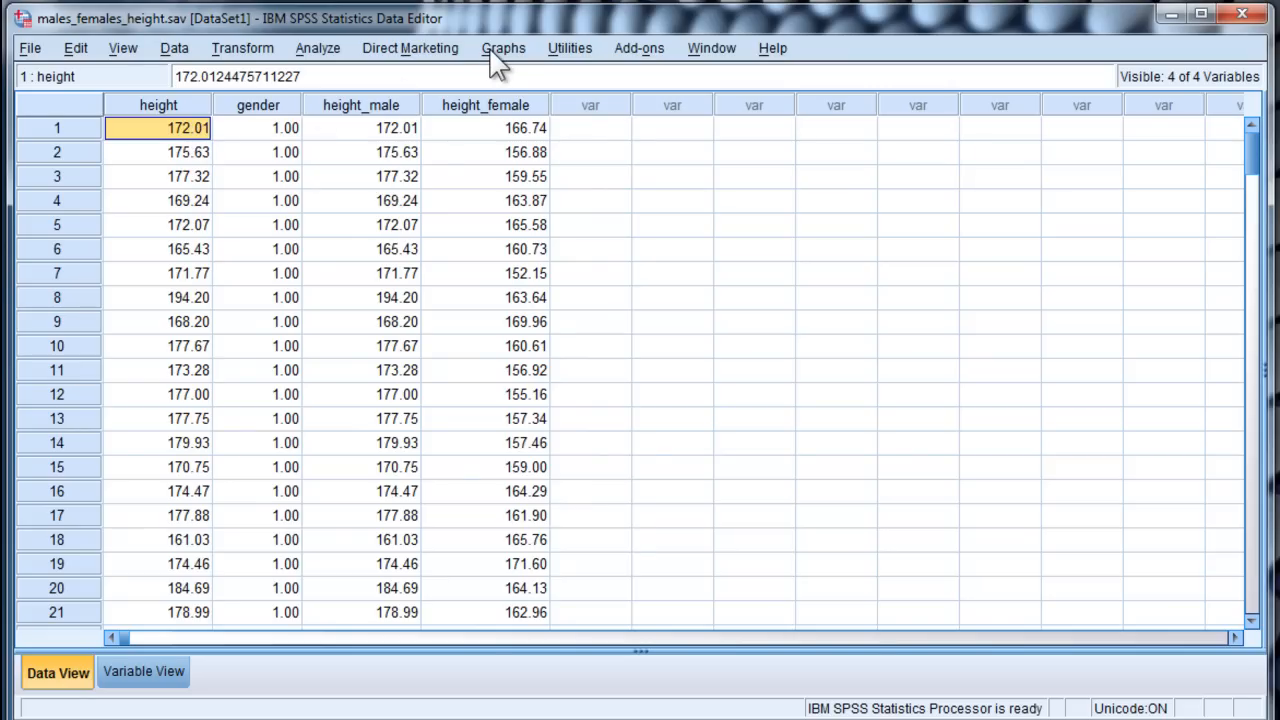
Start a Chart Builder histogram with height on the horizontal axis
left_click(504, 48)
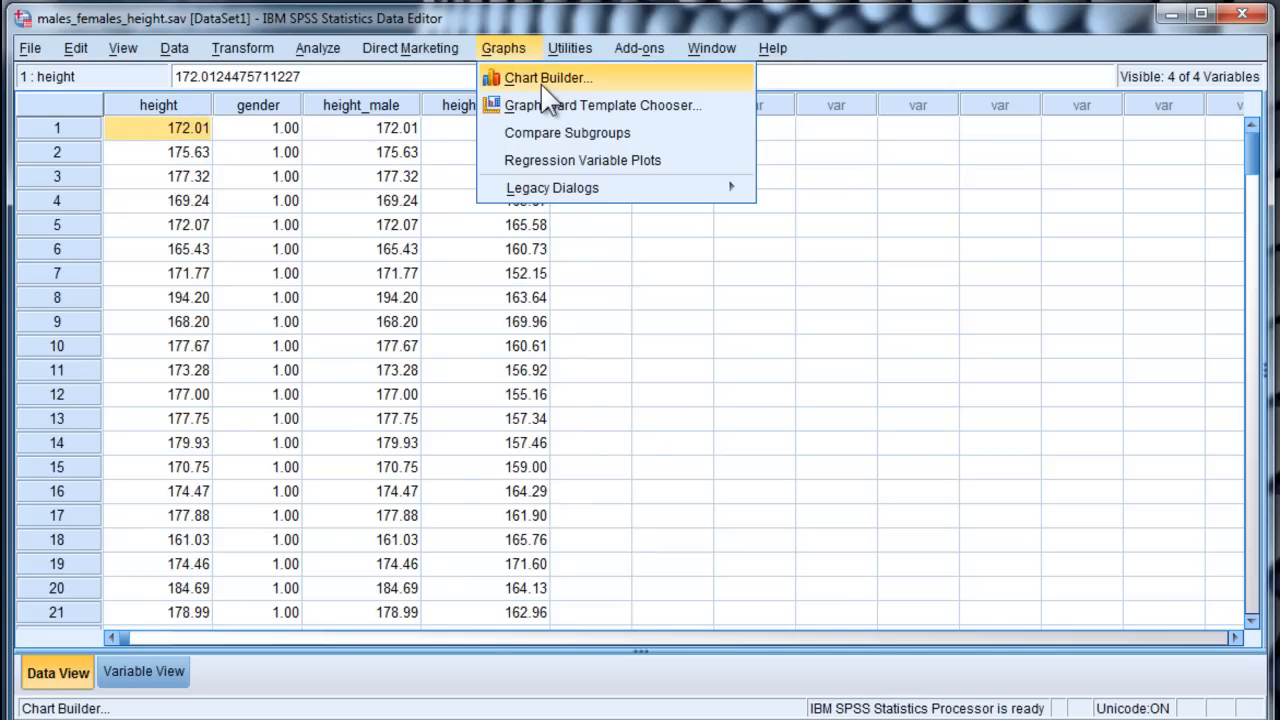
left_click(548, 76)
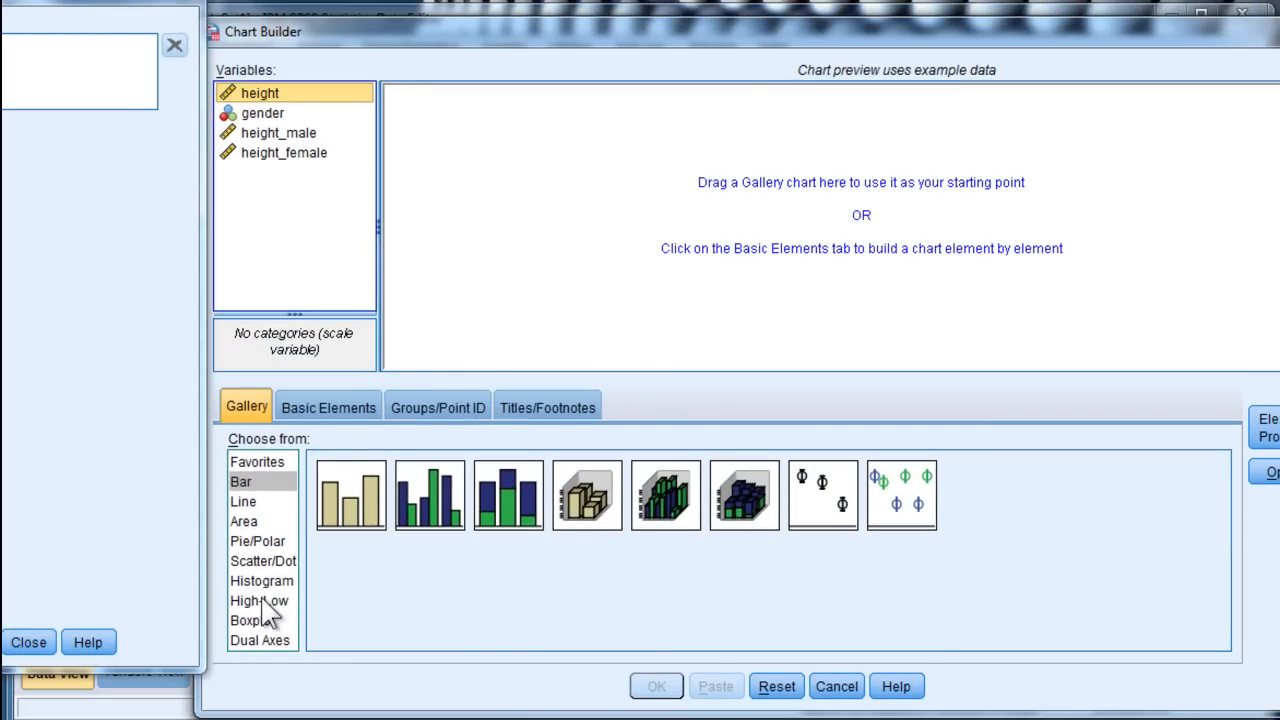
left_click(260, 580)
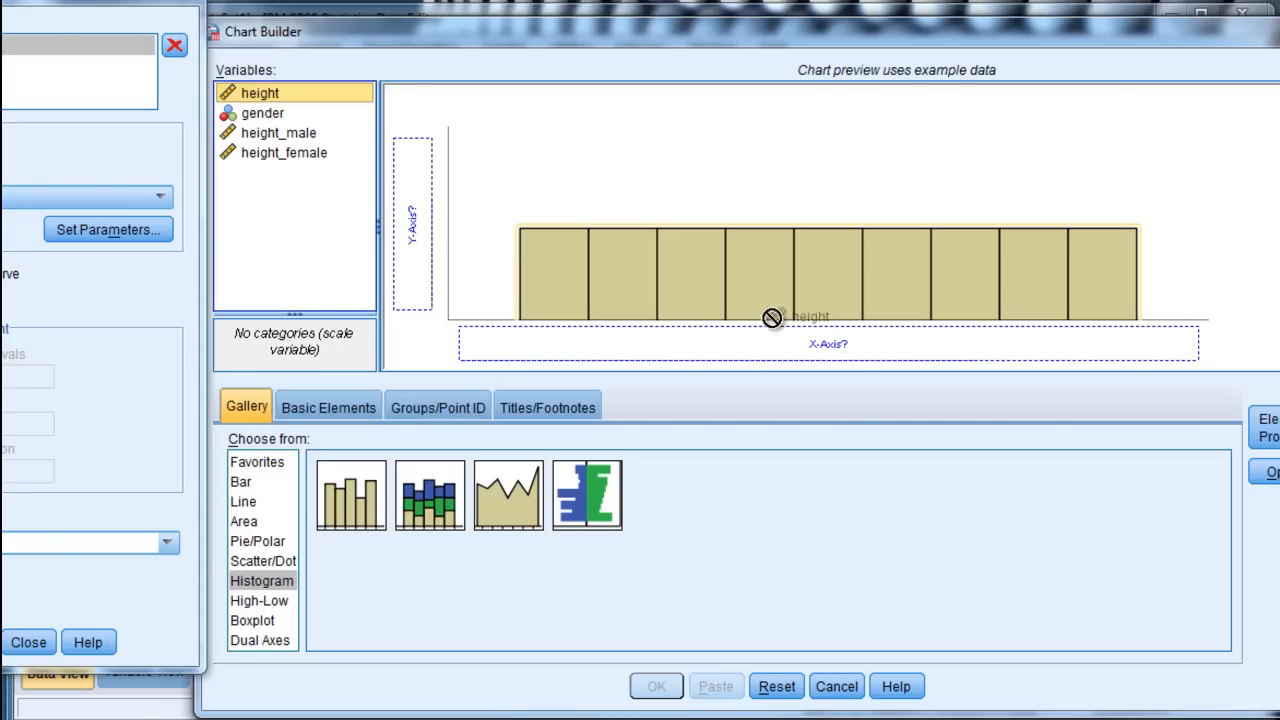
left_click_drag(260, 92, 830, 344)
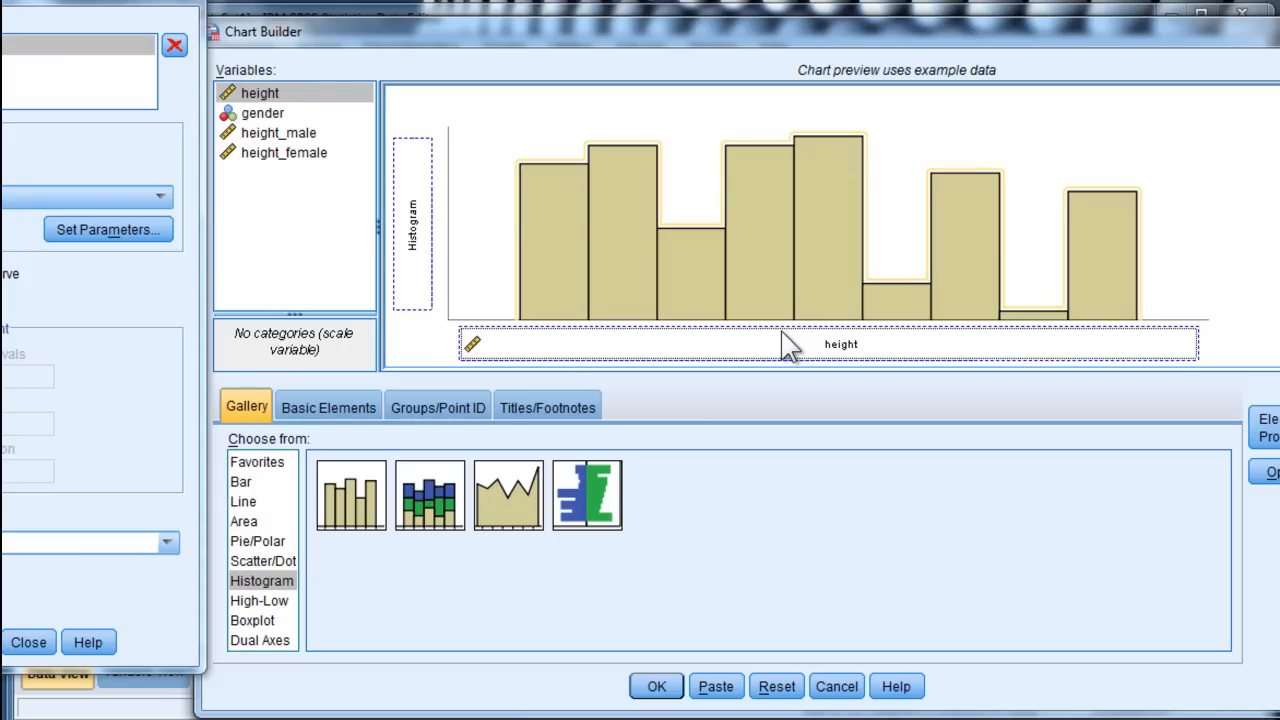
Stack the histogram bars by gender and produce the chart
left_click(436, 408)
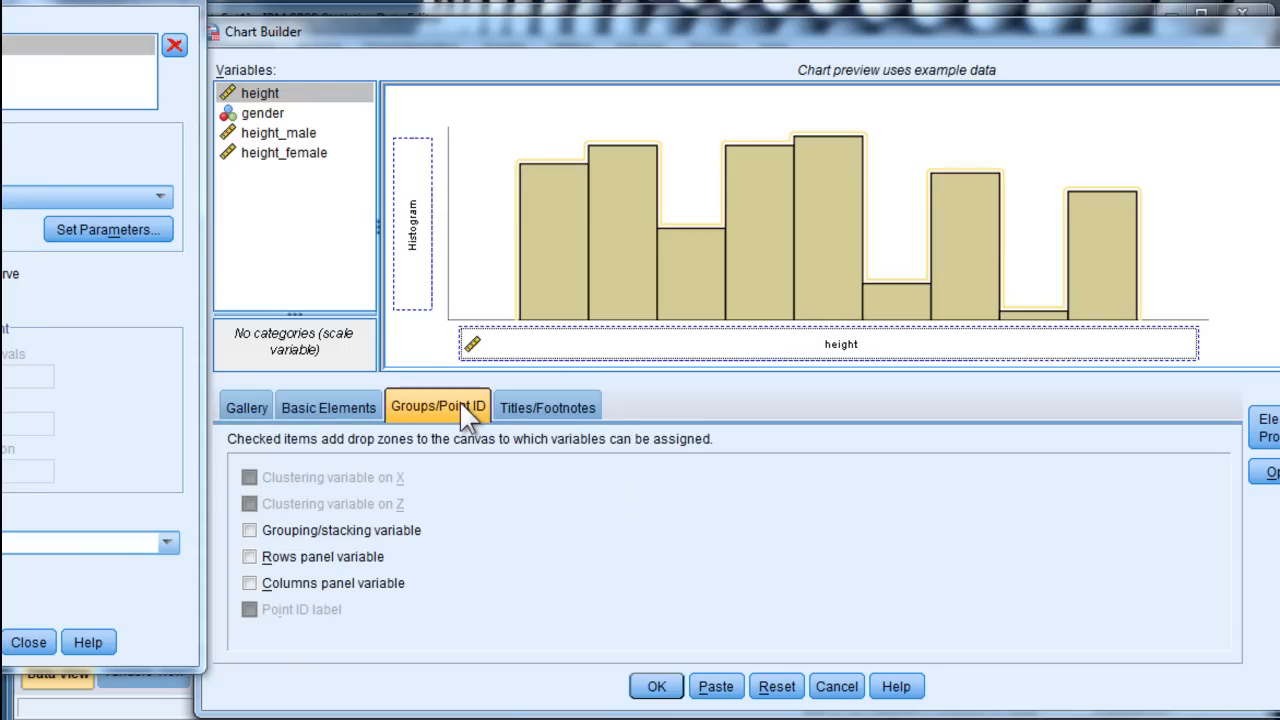
left_click(248, 530)
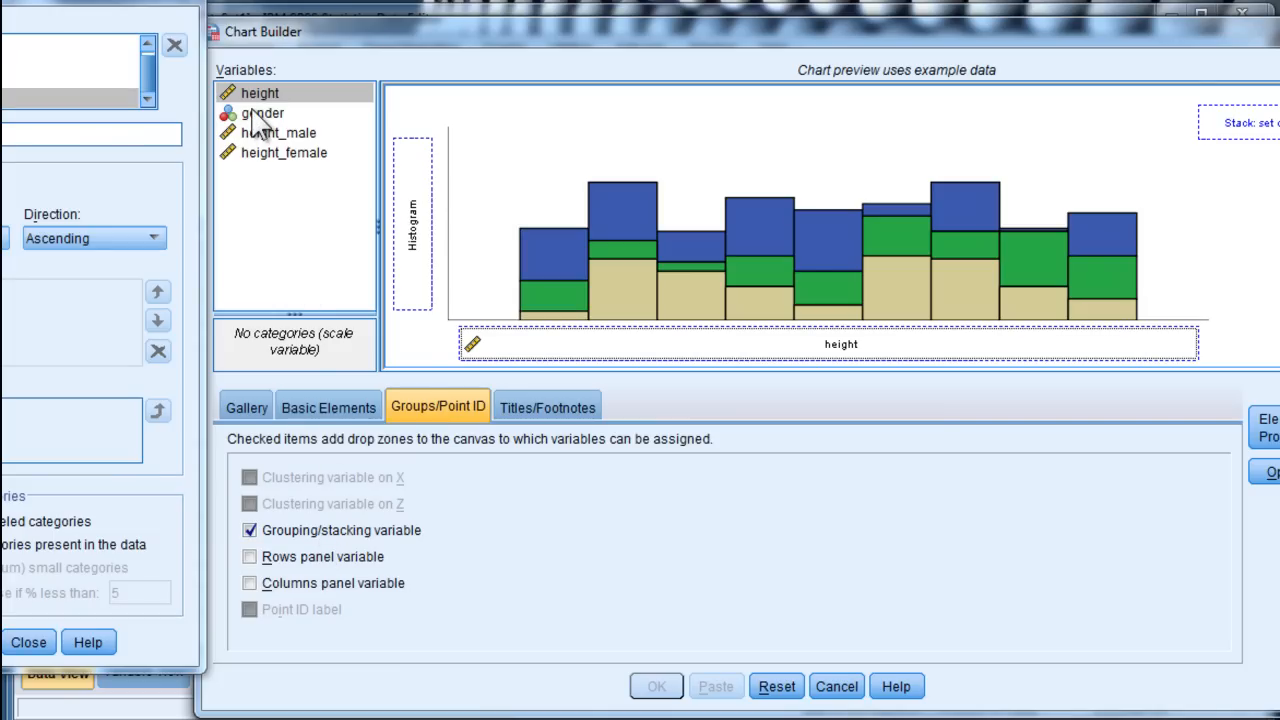
left_click(260, 112)
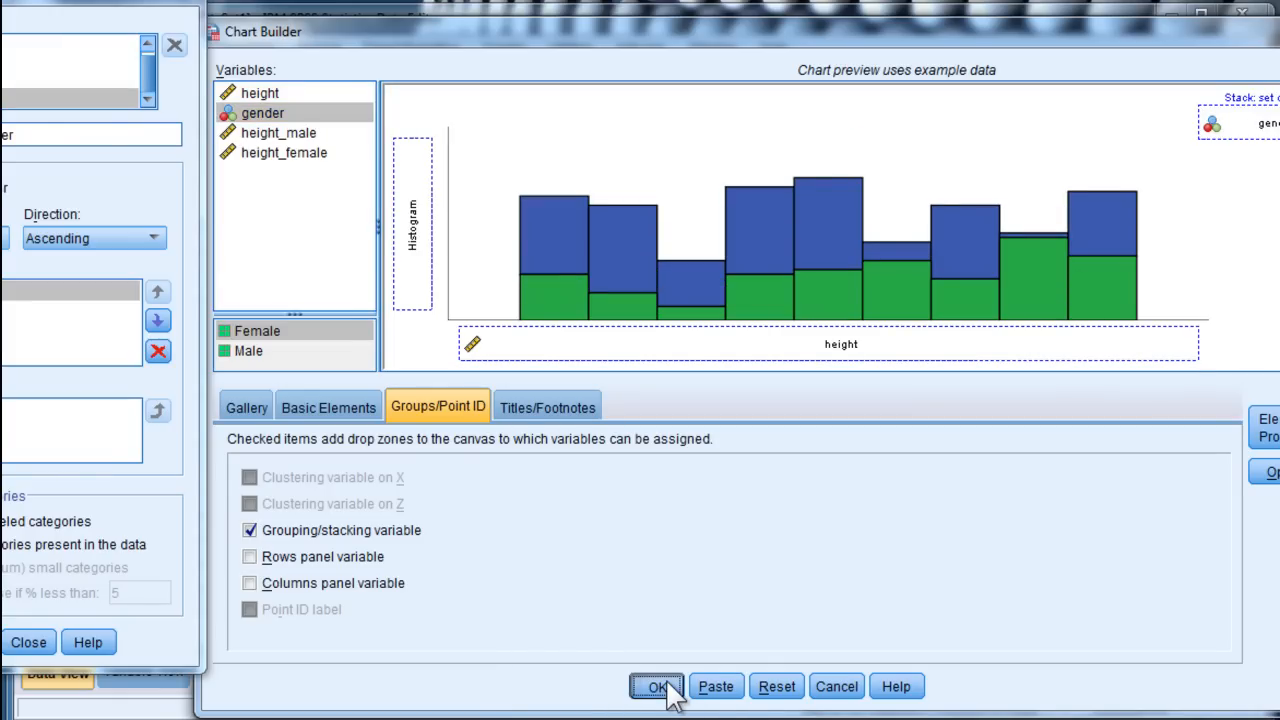
left_click(656, 688)
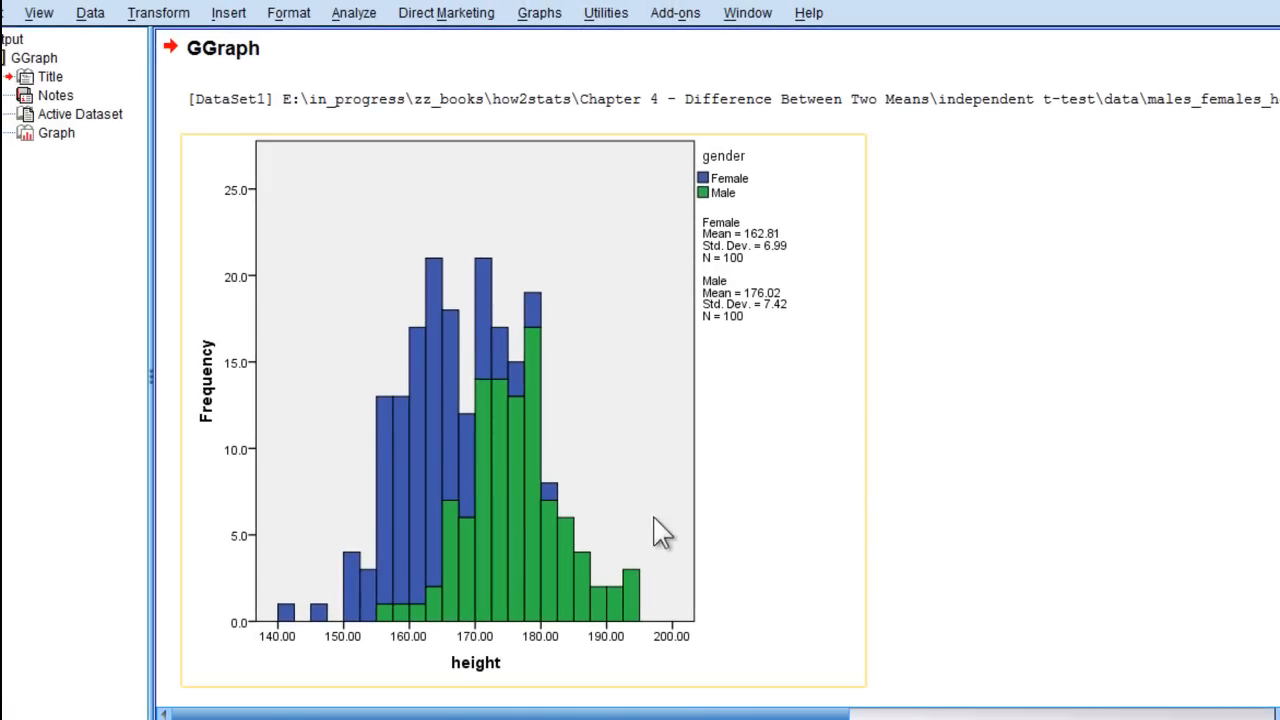
mouse_move(852, 486)
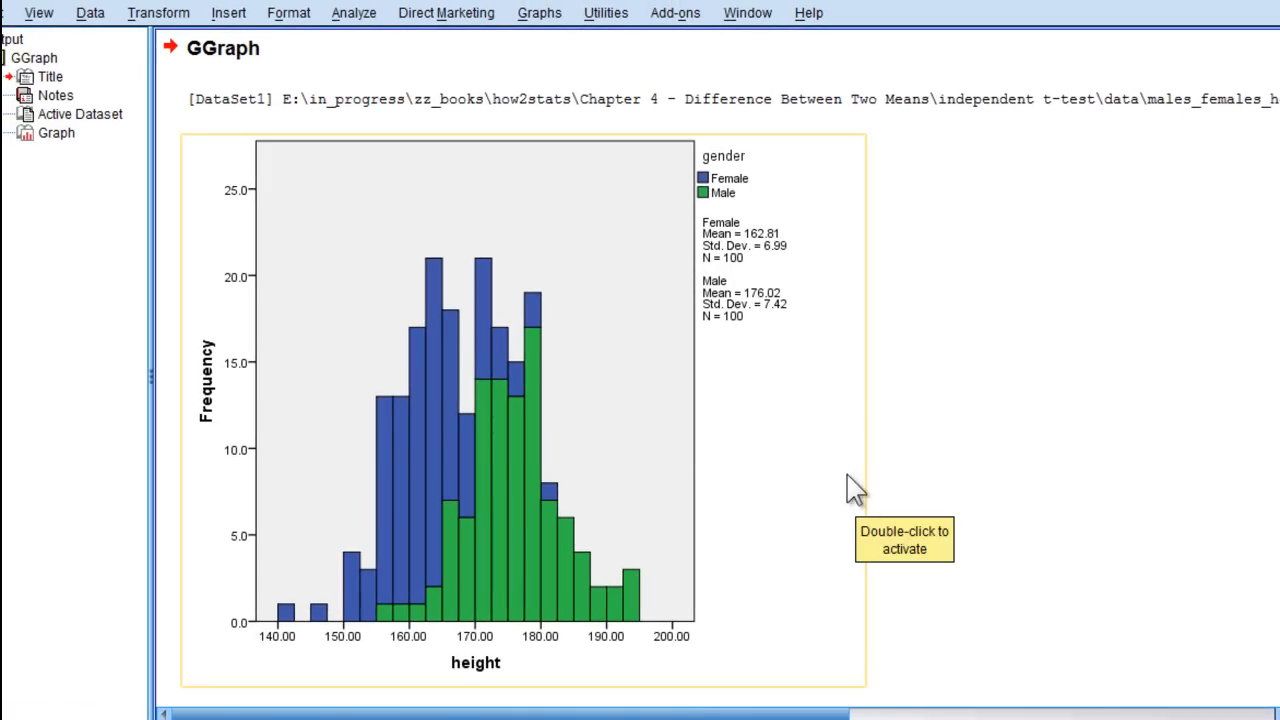
mouse_move(544, 604)
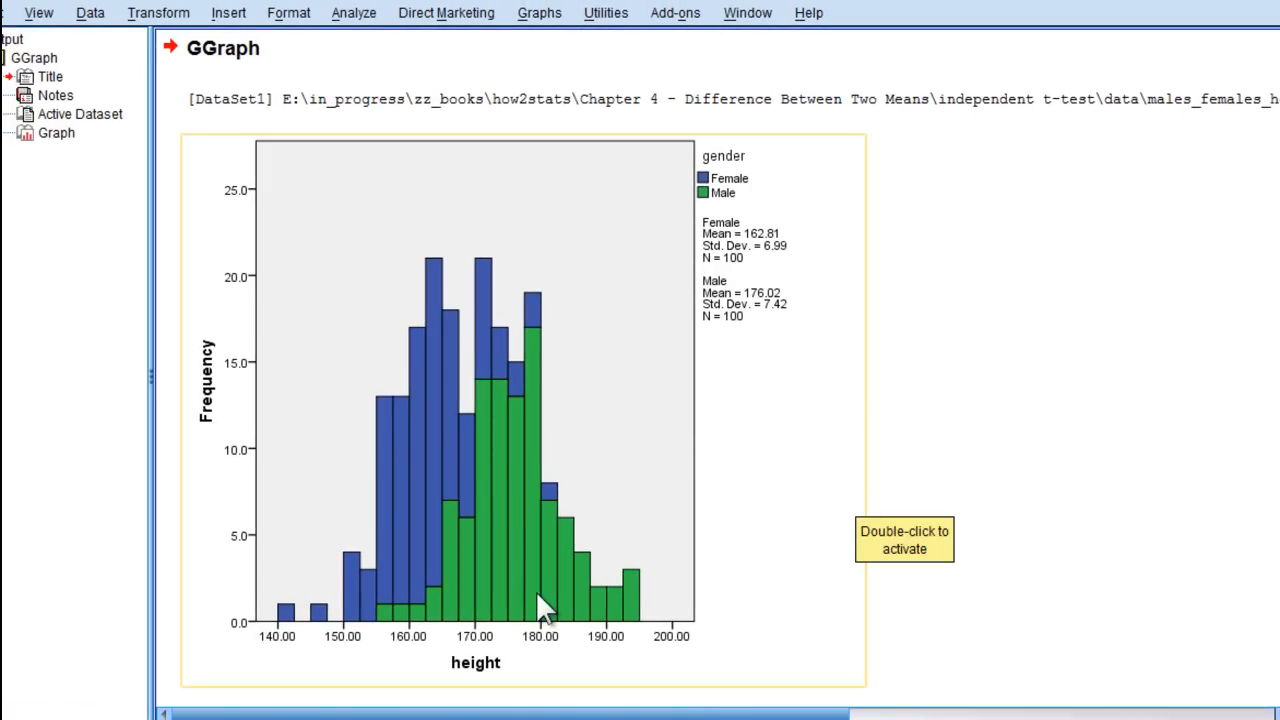
mouse_move(978, 390)
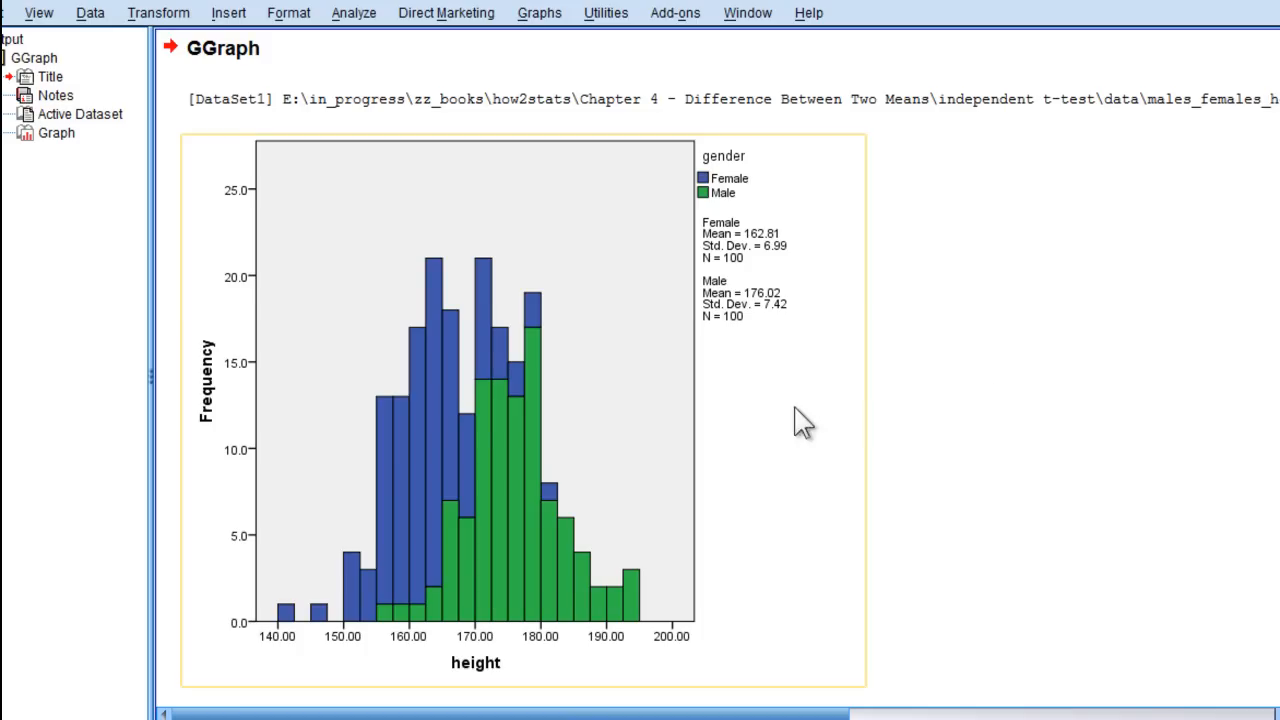
mouse_move(396, 520)
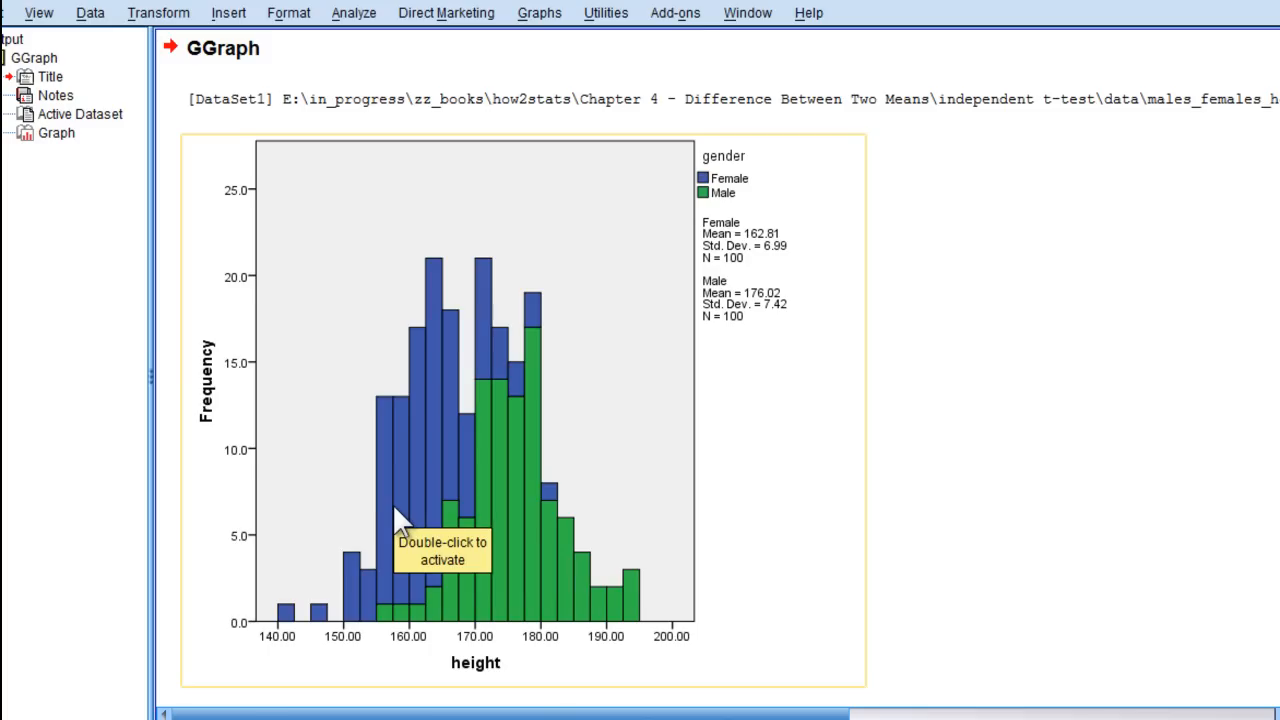
mouse_move(910, 448)
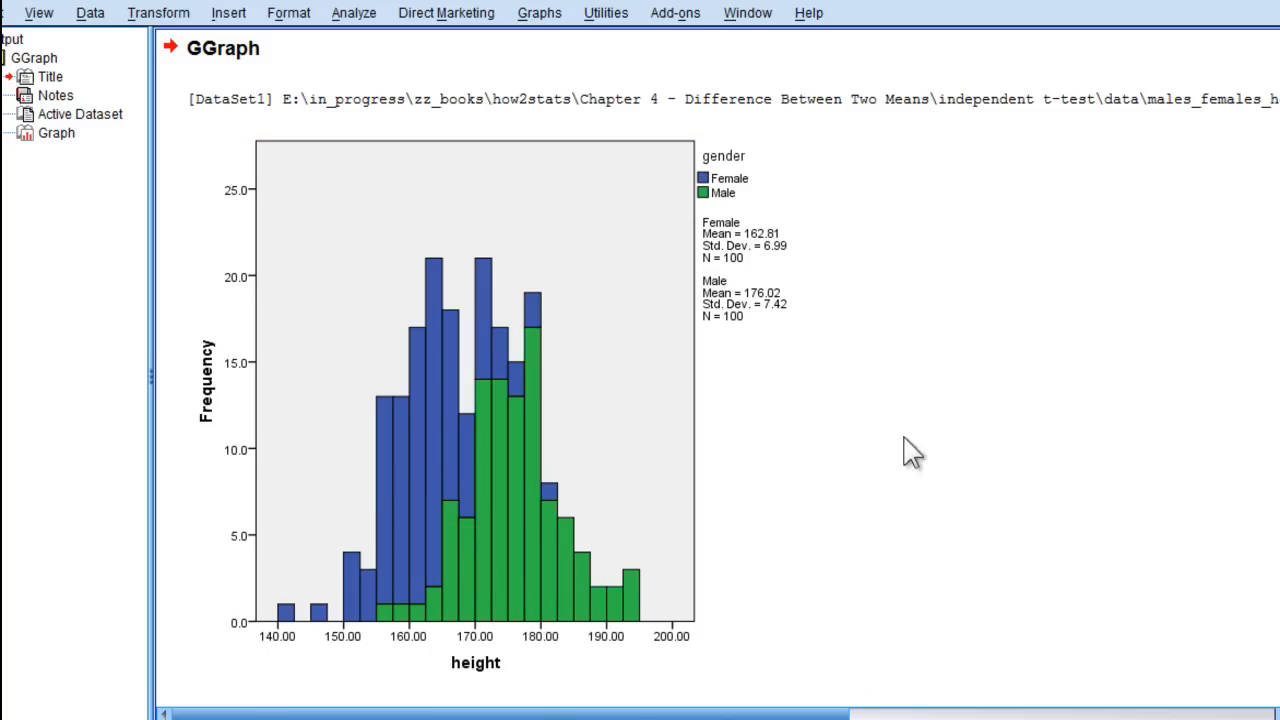
Switch to the overlapping_histogram_height.sps syntax window
left_click(390, 524)
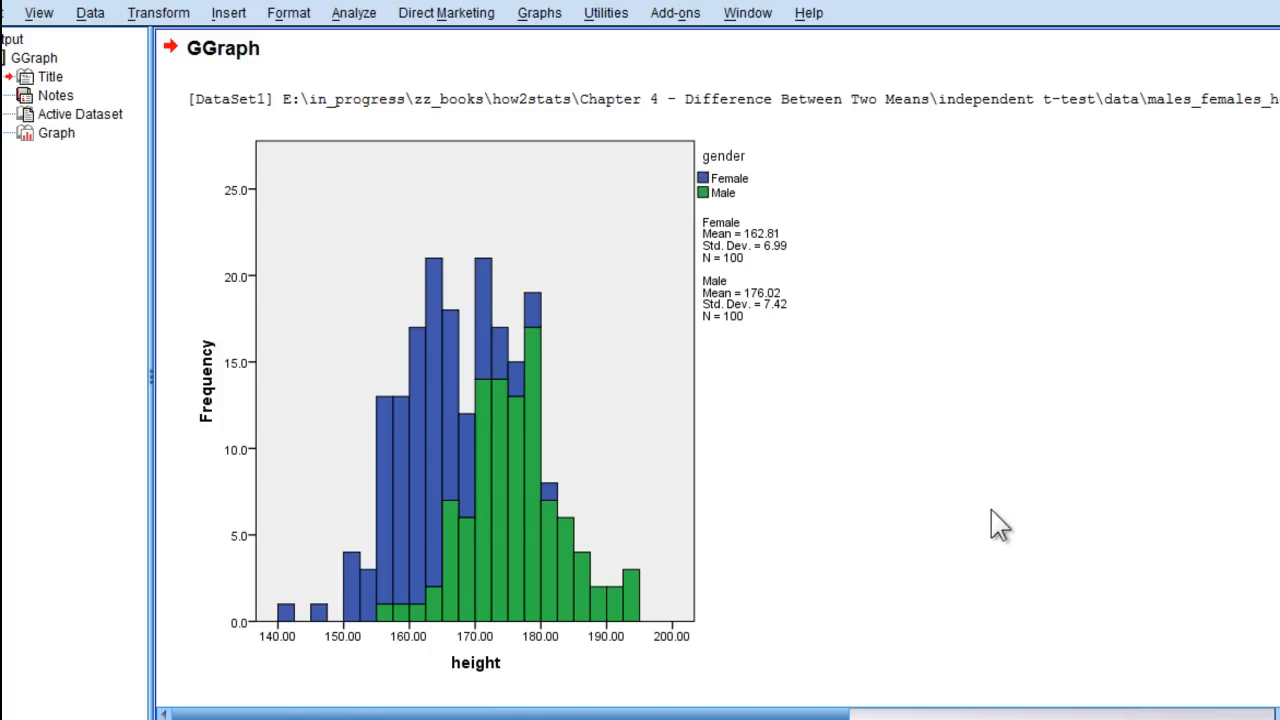
mouse_move(524, 516)
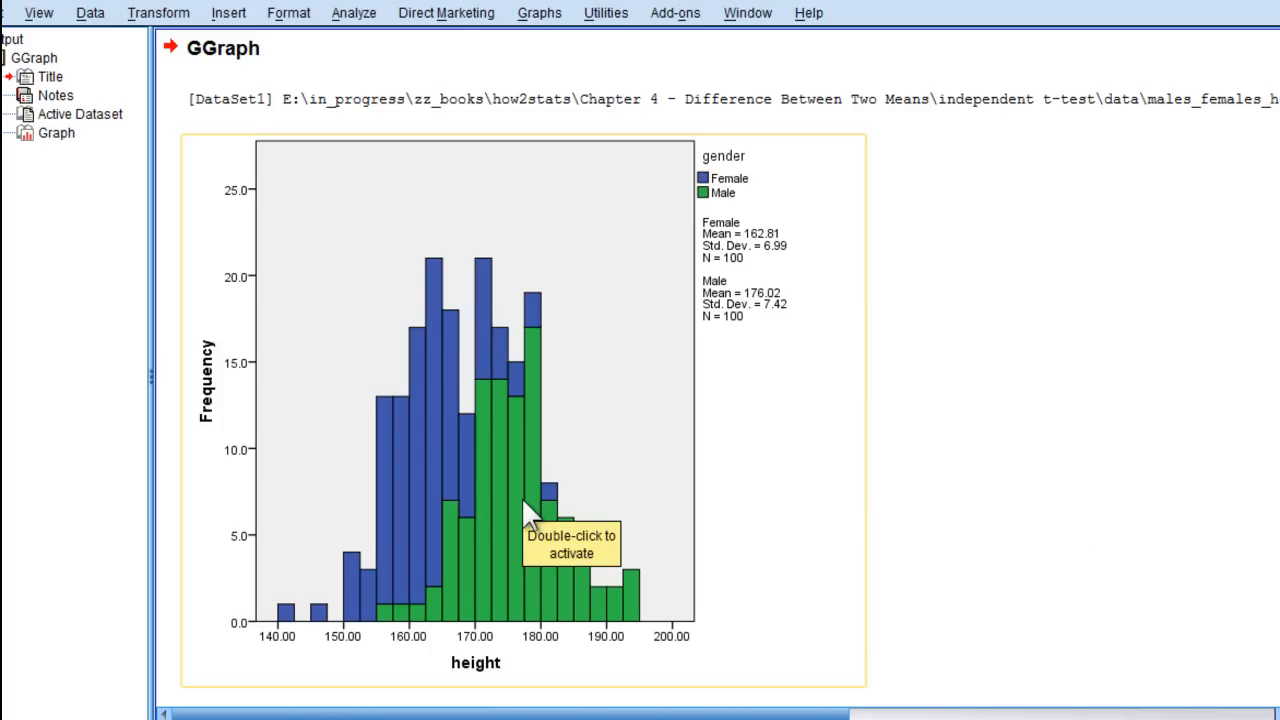
mouse_move(1230, 8)
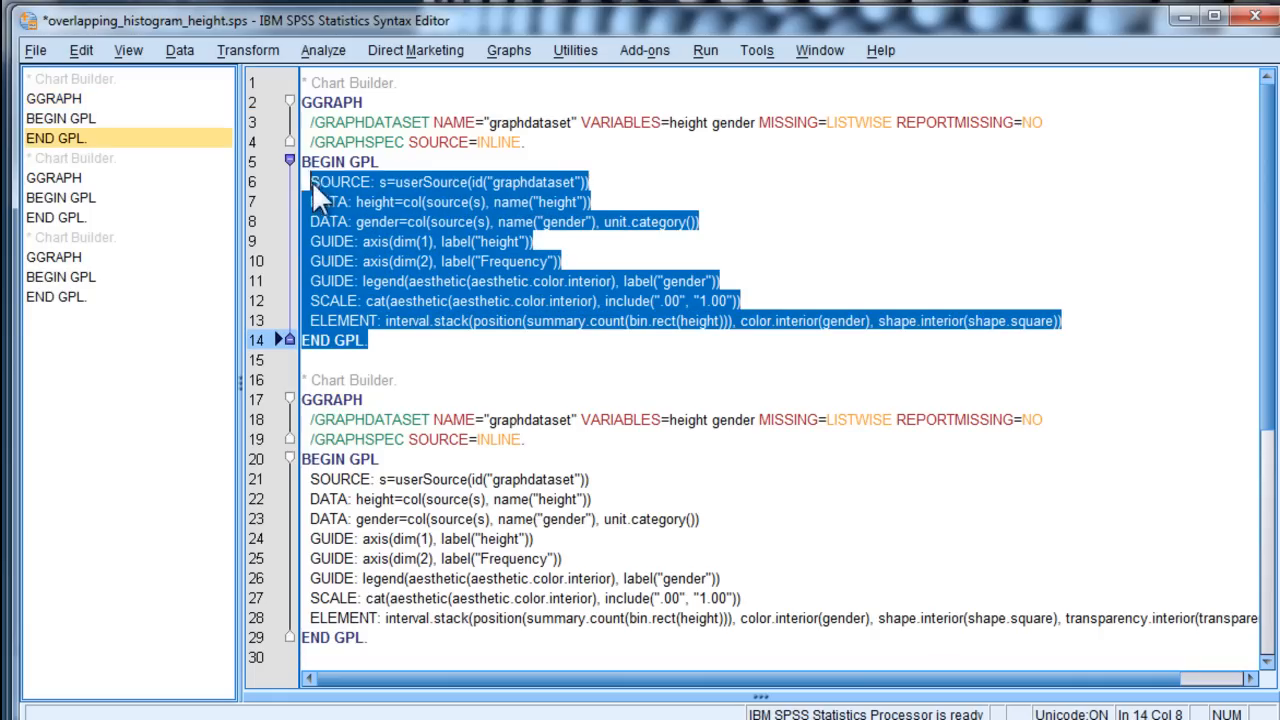
Paste the stacked gender histogram's GPL code from Chart Builder into the syntax
scroll("down", 3)
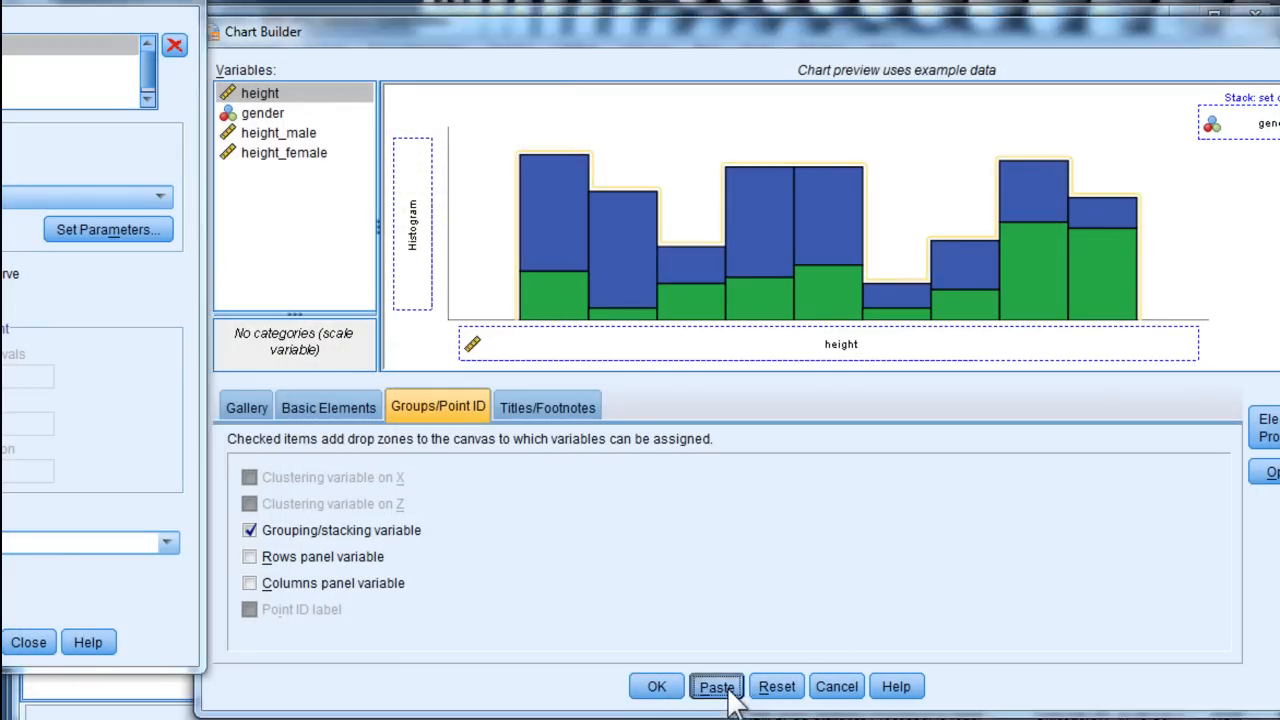
left_click(716, 686)
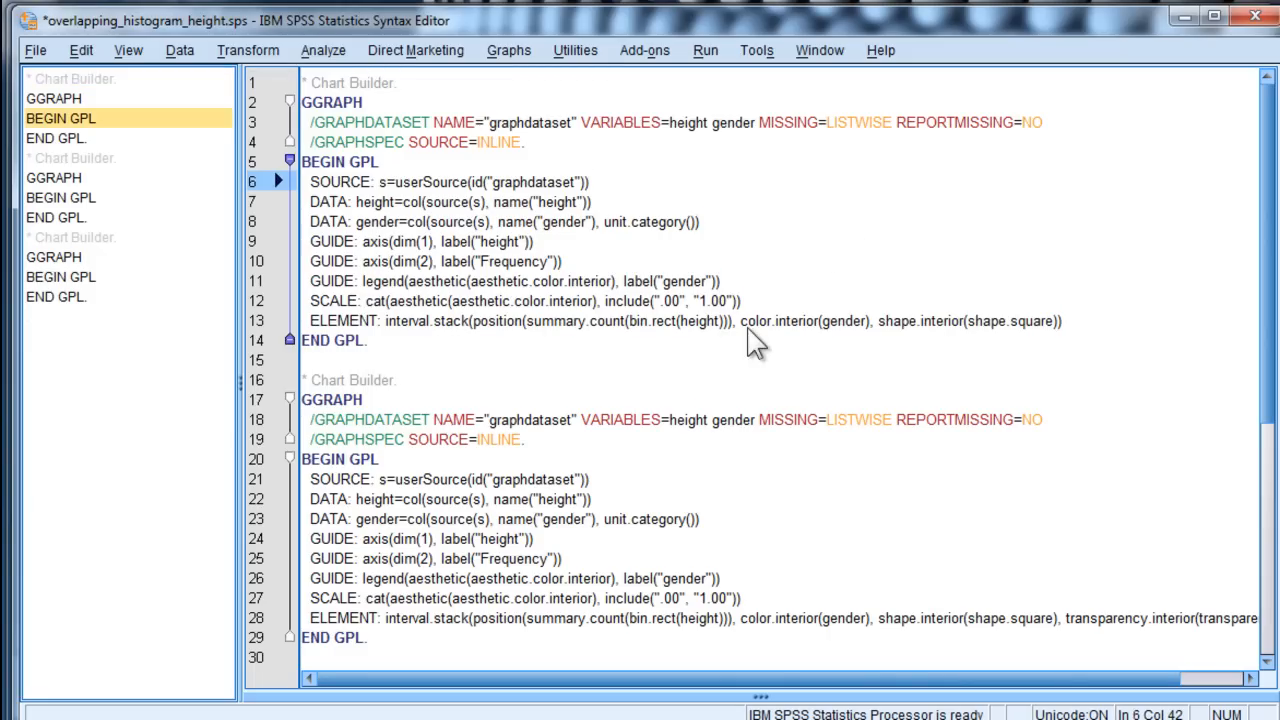
mouse_move(400, 330)
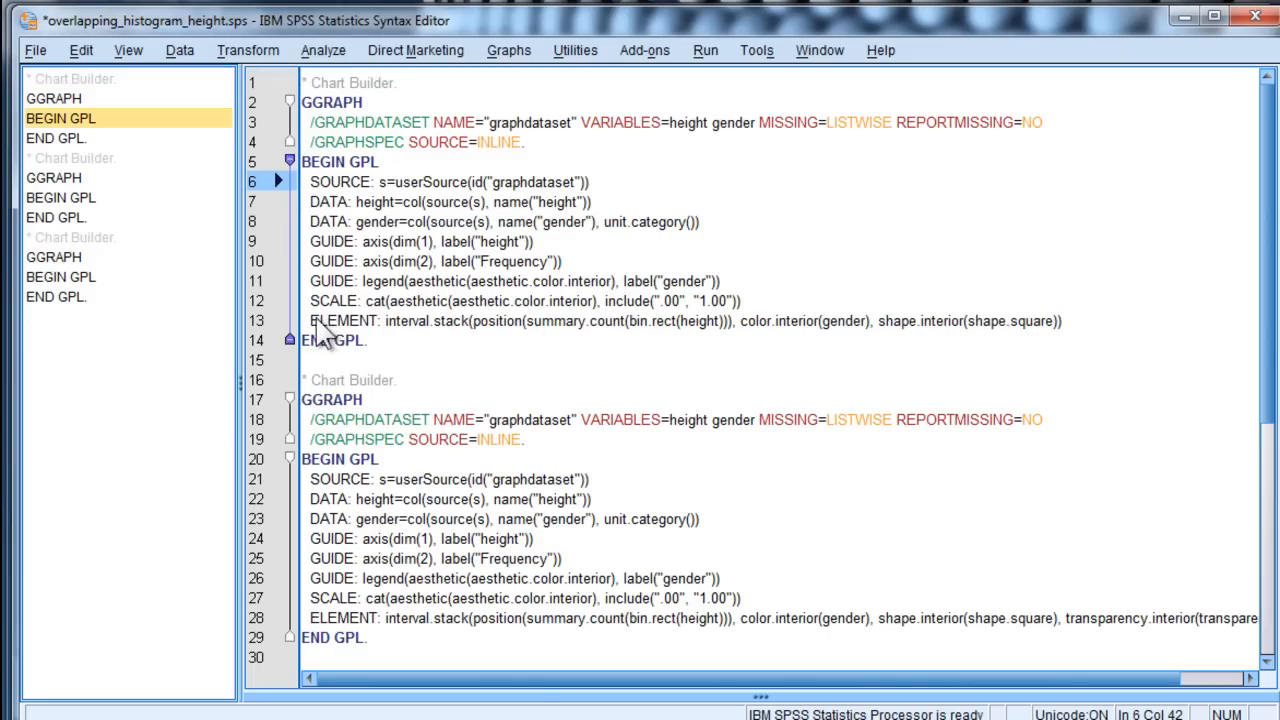
double_click(340, 320)
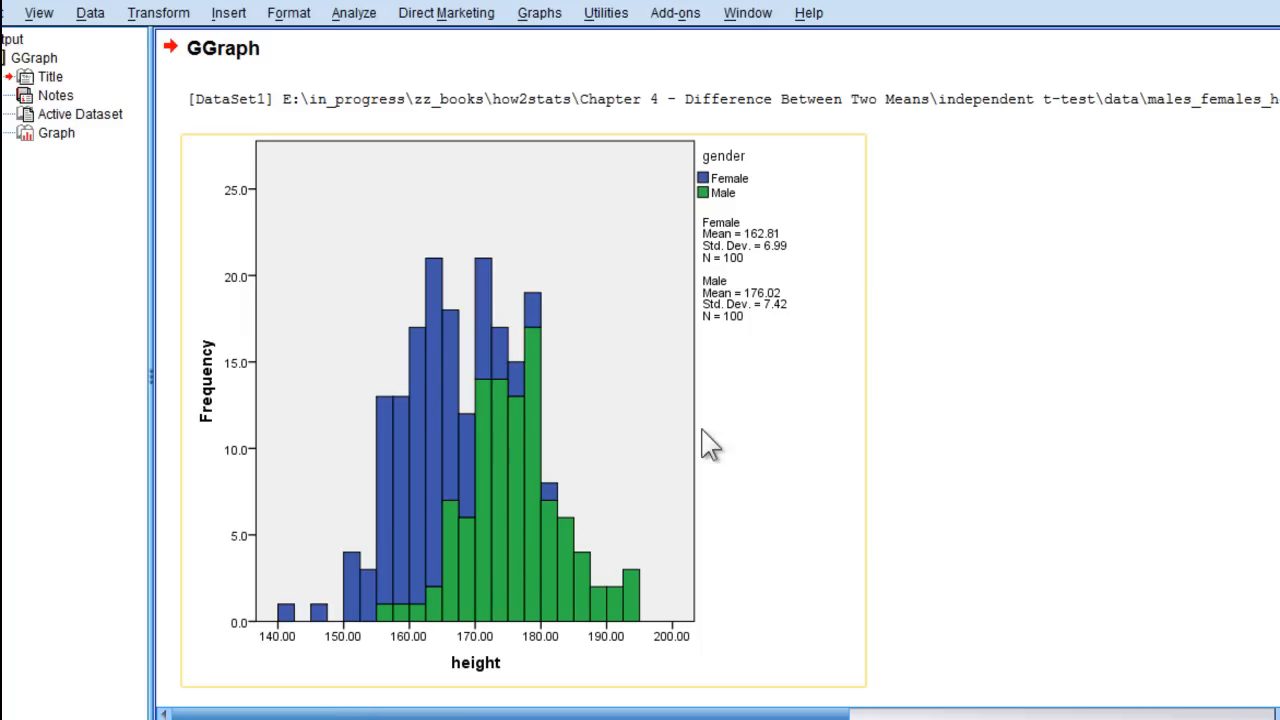
mouse_move(478, 476)
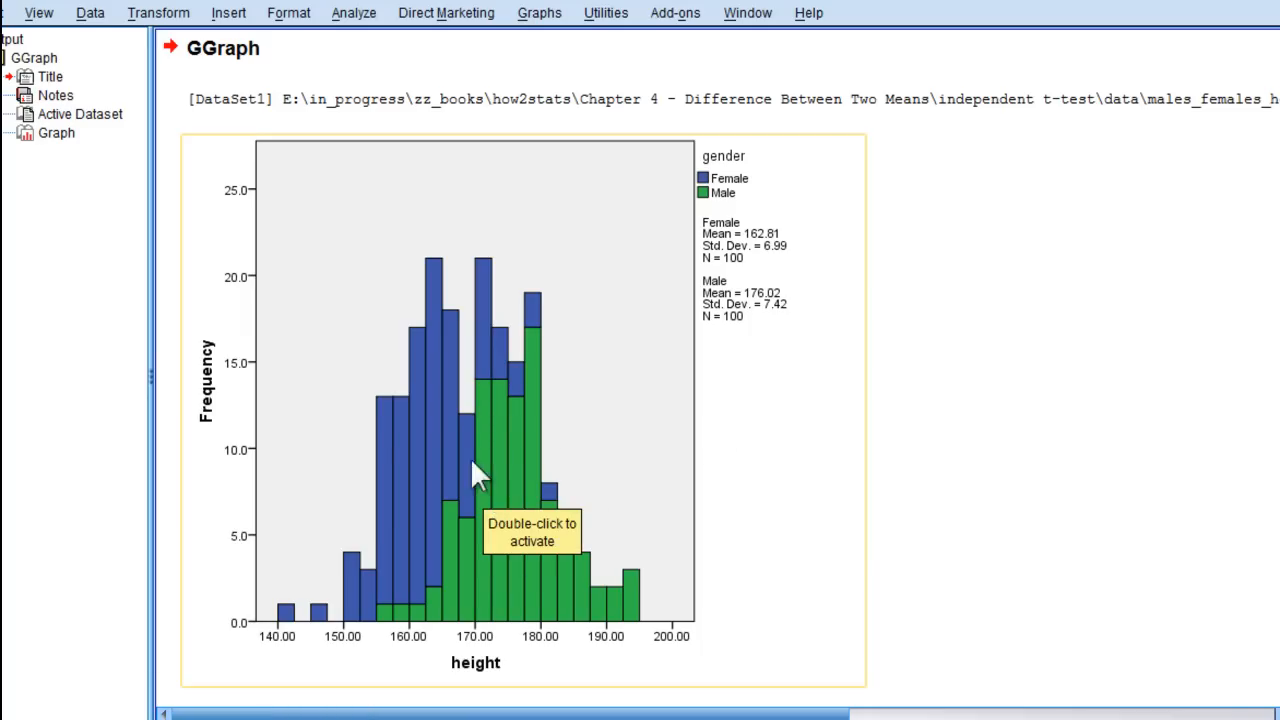
mouse_move(460, 476)
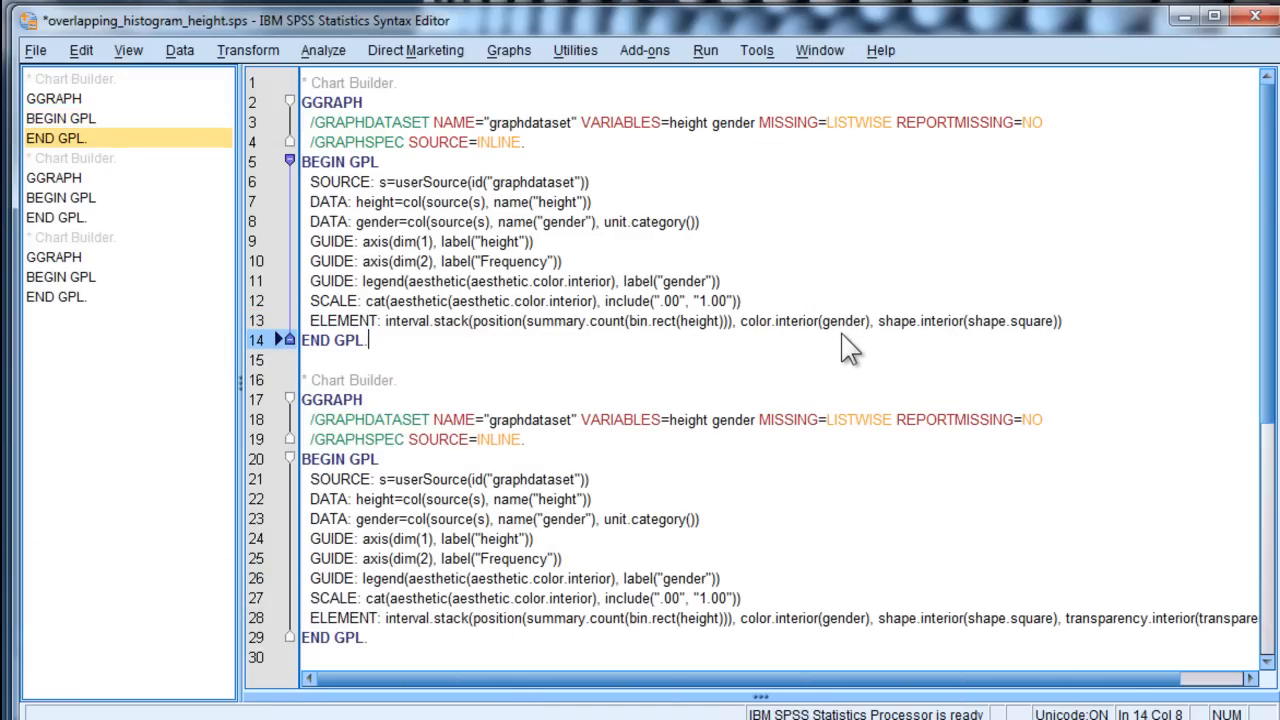
mouse_move(980, 320)
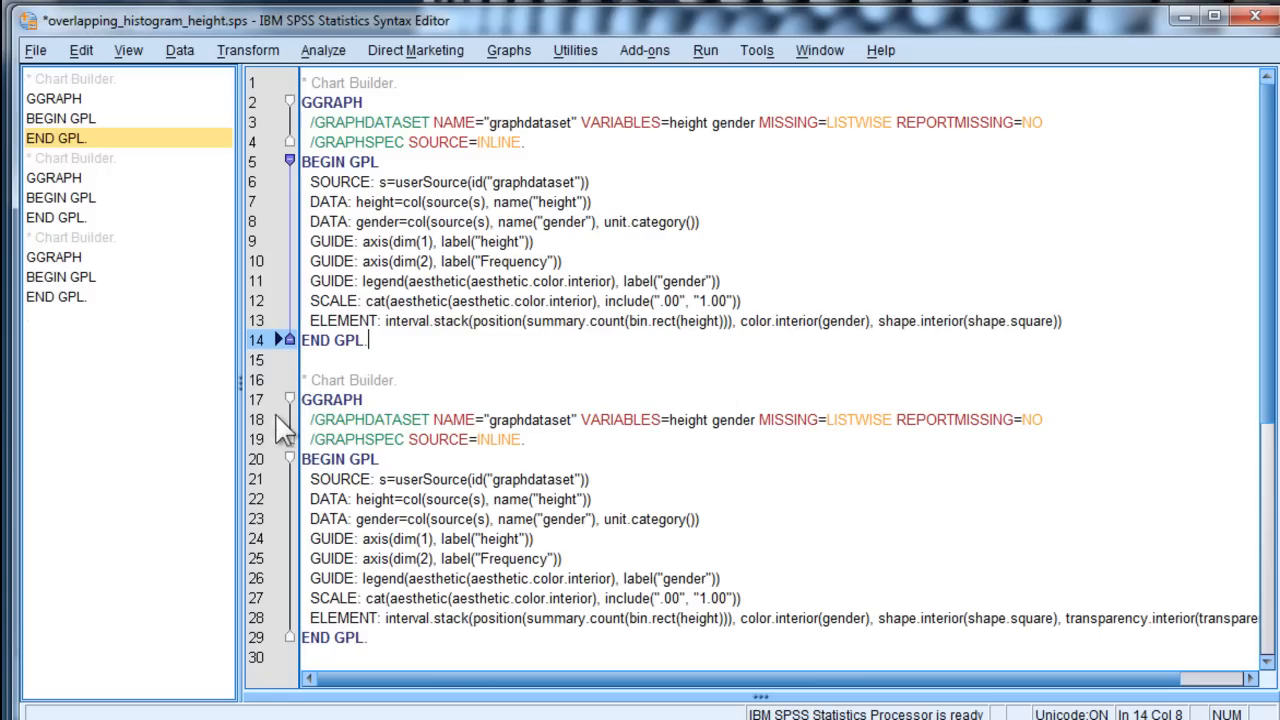
mouse_move(88, 382)
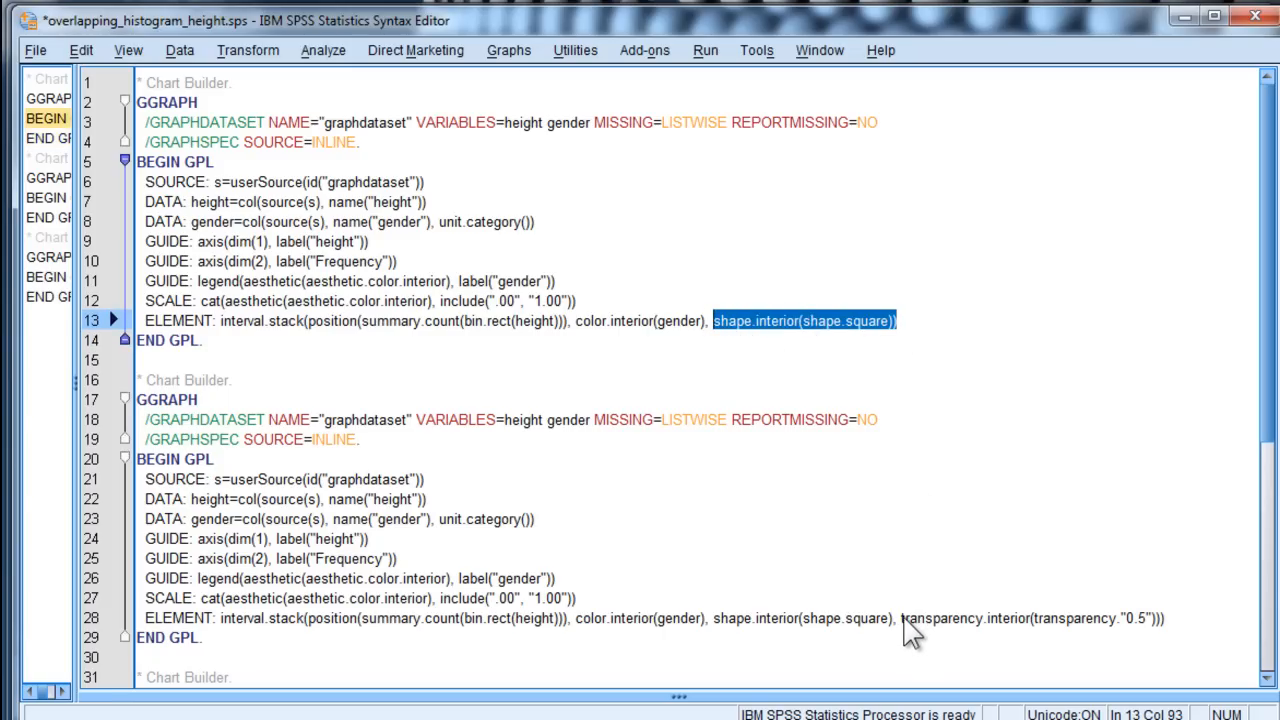
Fix the quote in transparency.interior(transparency."0.5") and select the whole second GGRAPH block
double_click(920, 618)
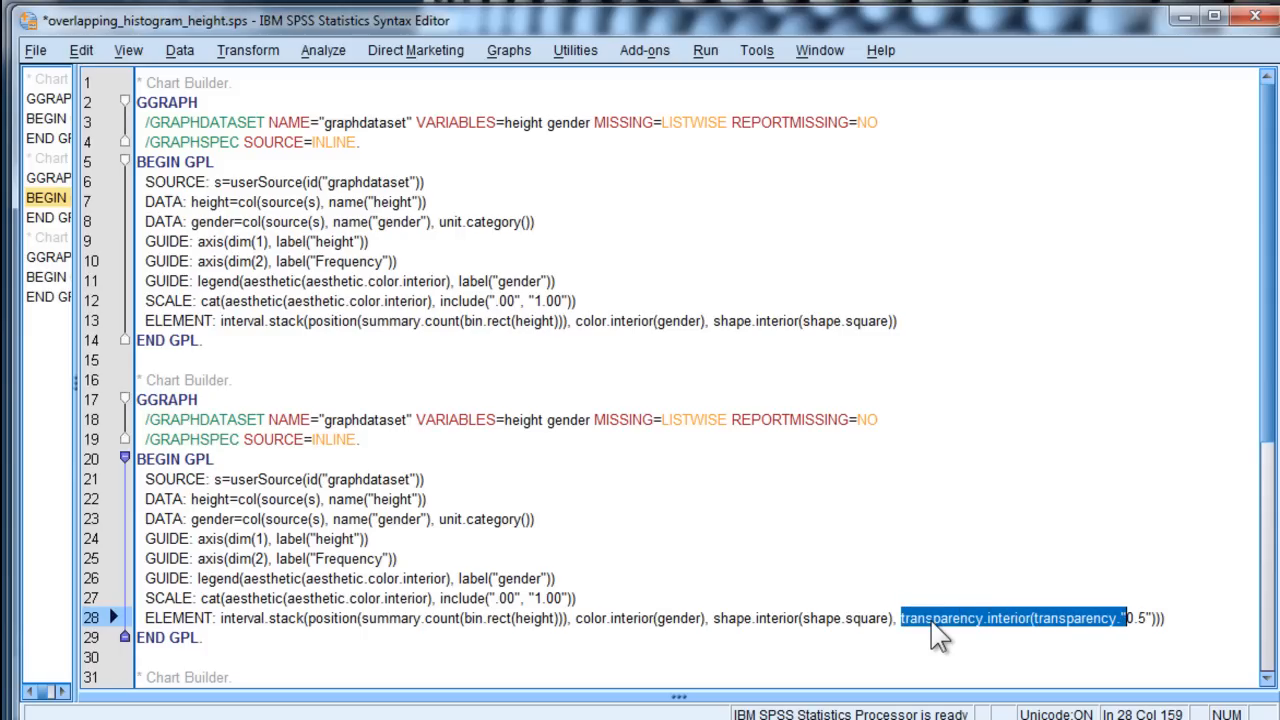
type("\"")
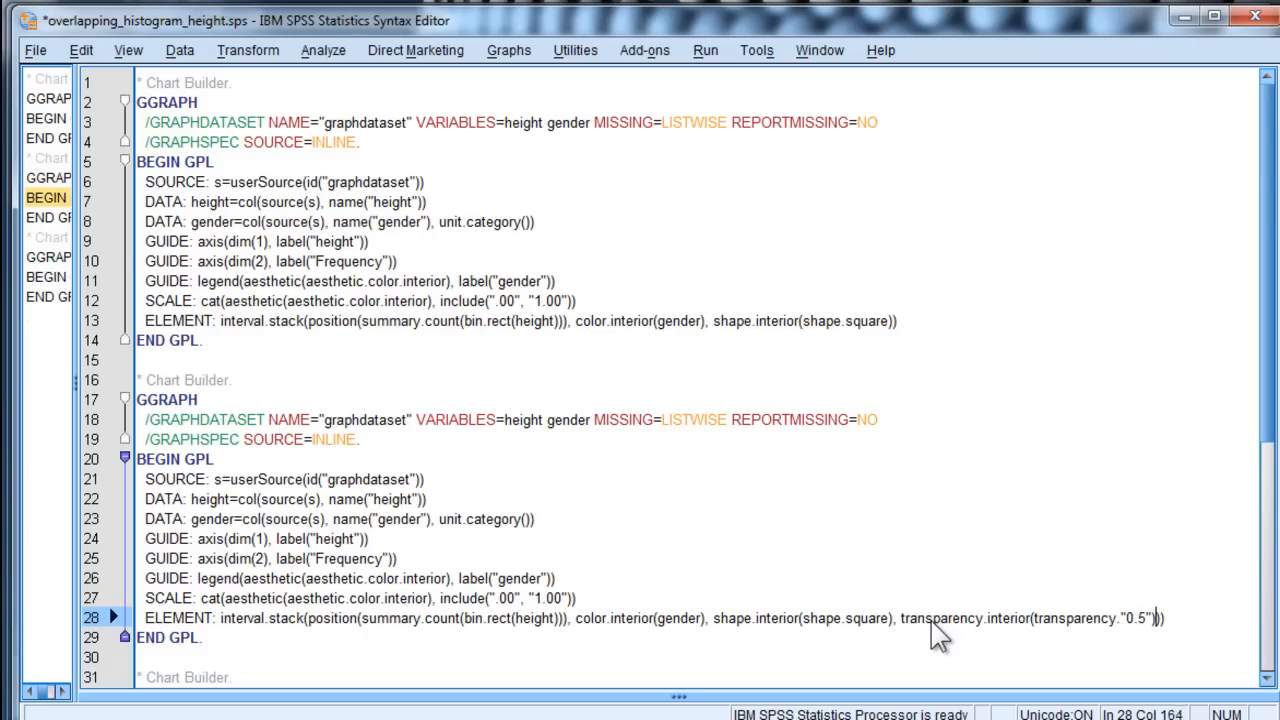
left_click_drag(900, 618, 1160, 618)
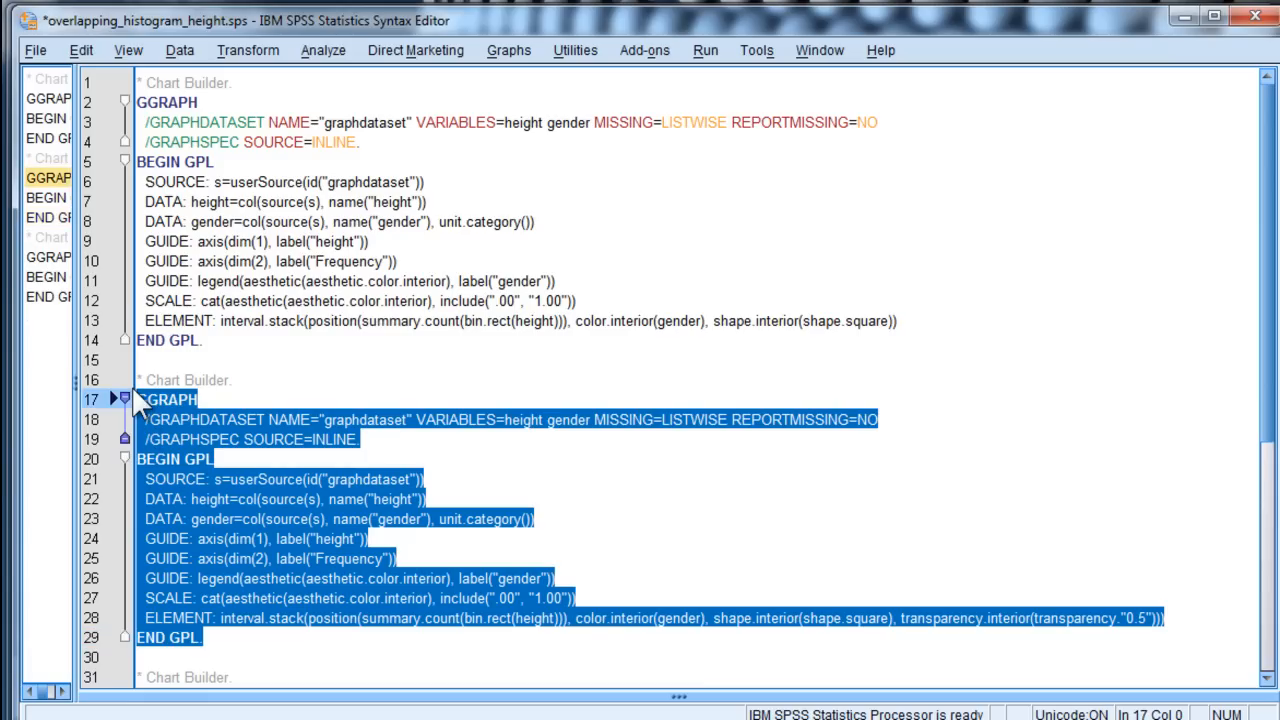
mouse_move(596, 150)
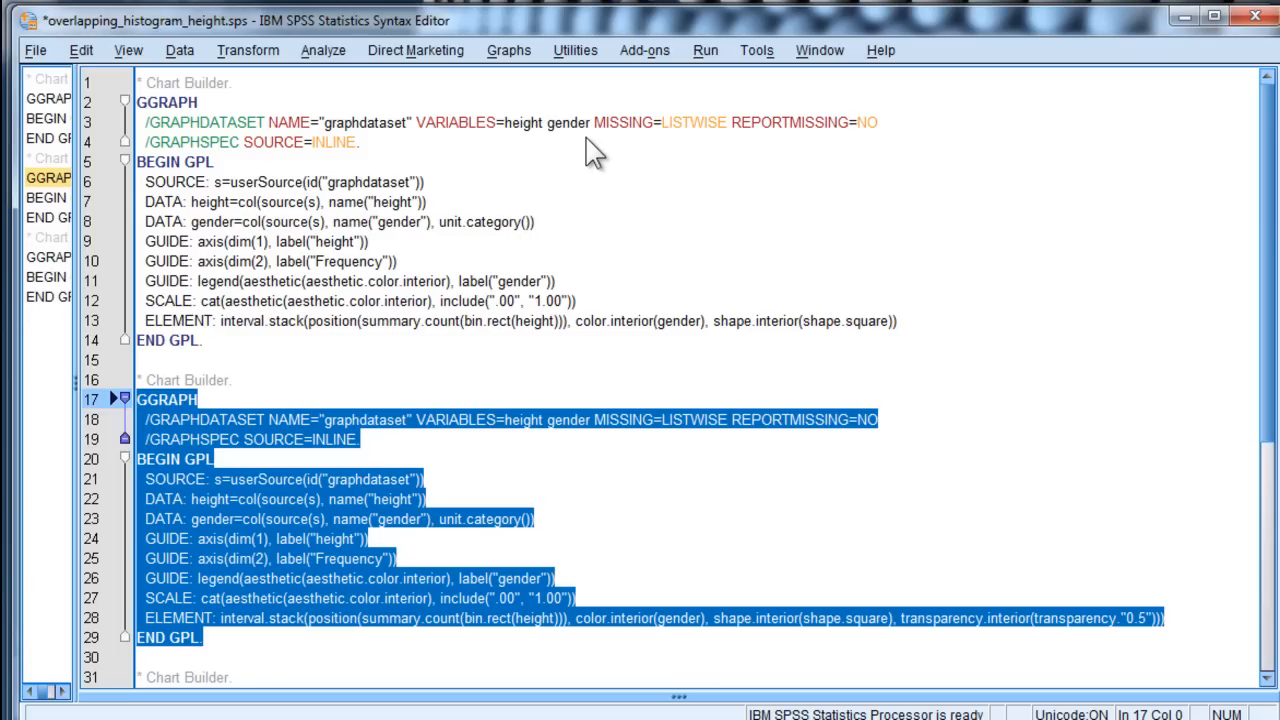
mouse_move(650, 104)
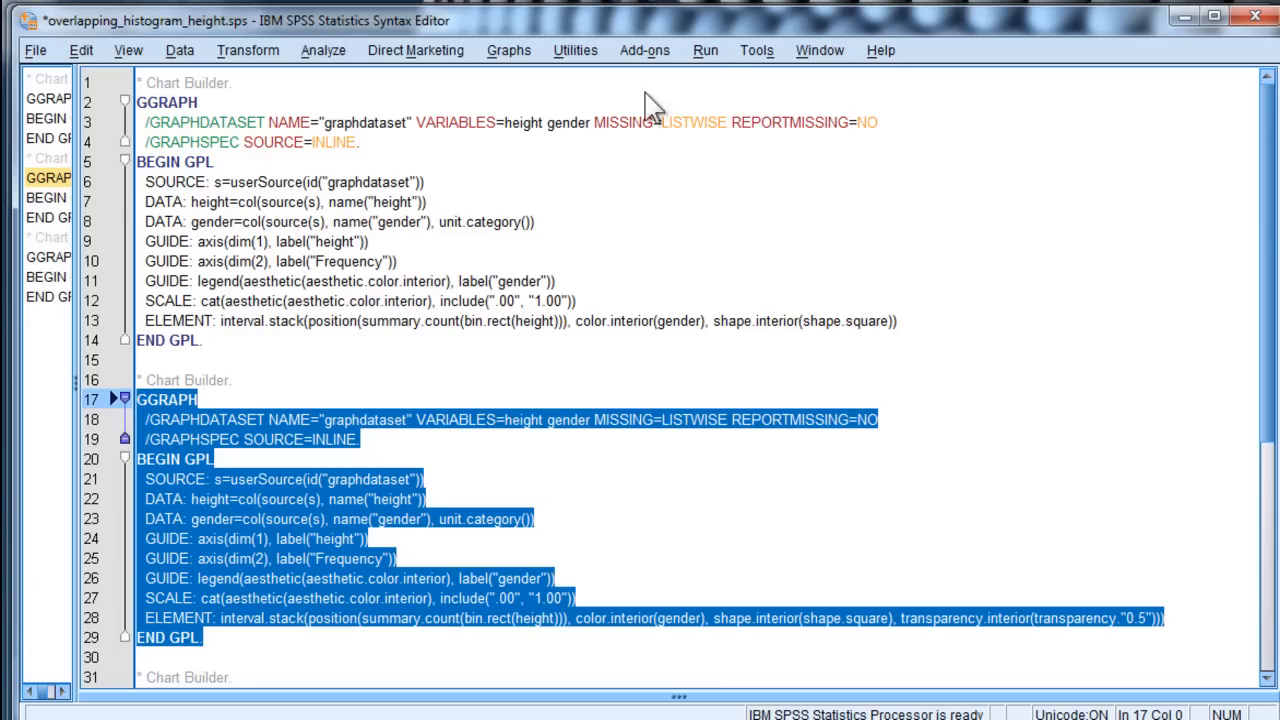
Run the selected transparent GGRAPH block via Run > Selection
left_click(704, 50)
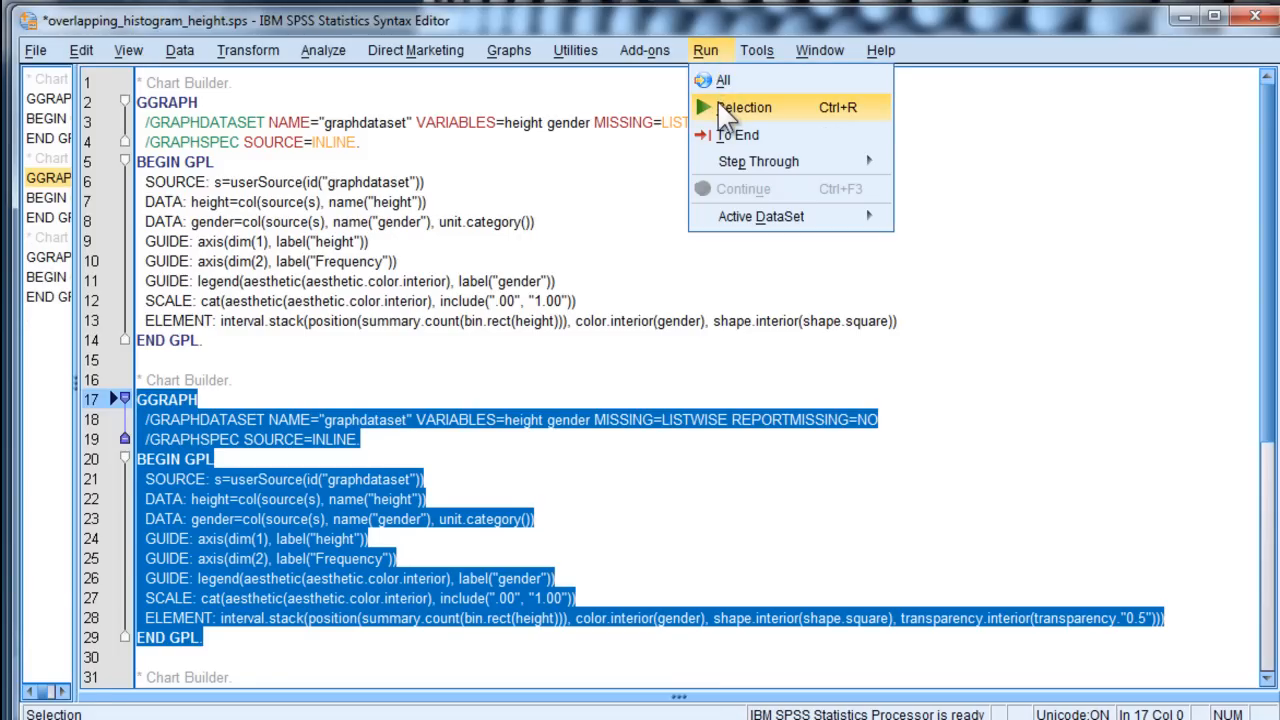
left_click(744, 108)
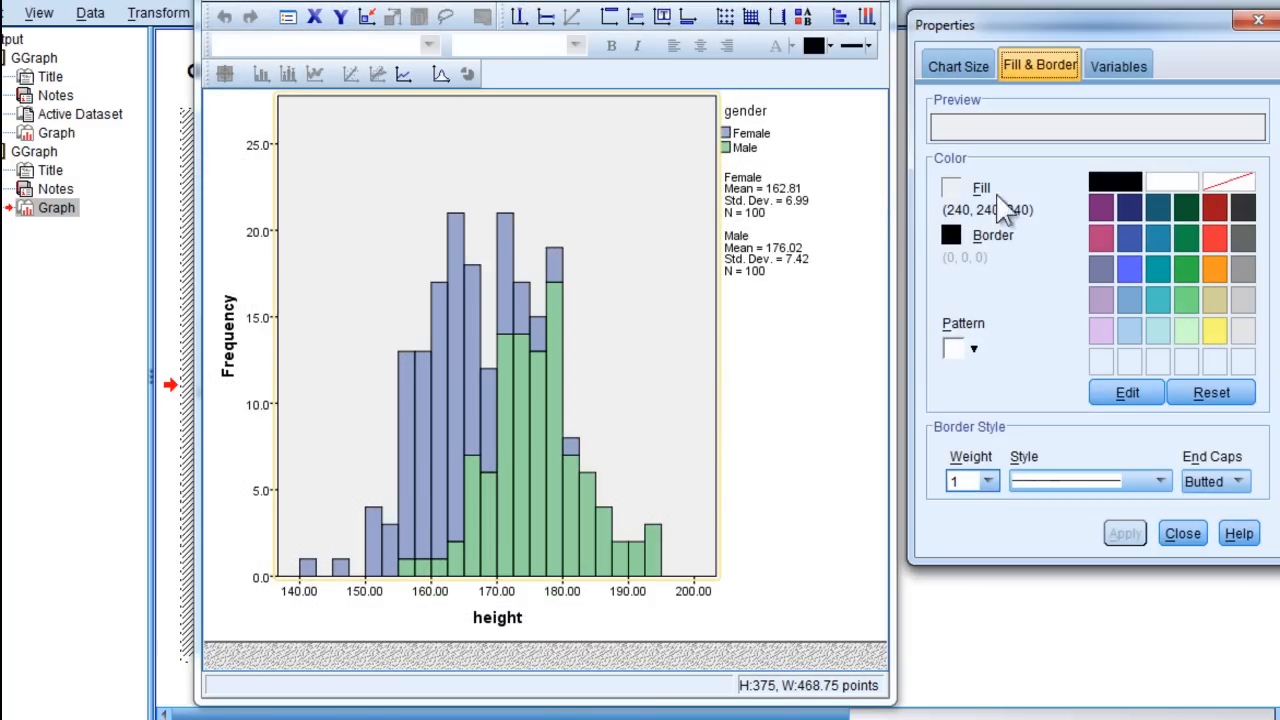
Close chart editing, leaving the blue-and-green stacked gender histogram in the output
left_click(1228, 180)
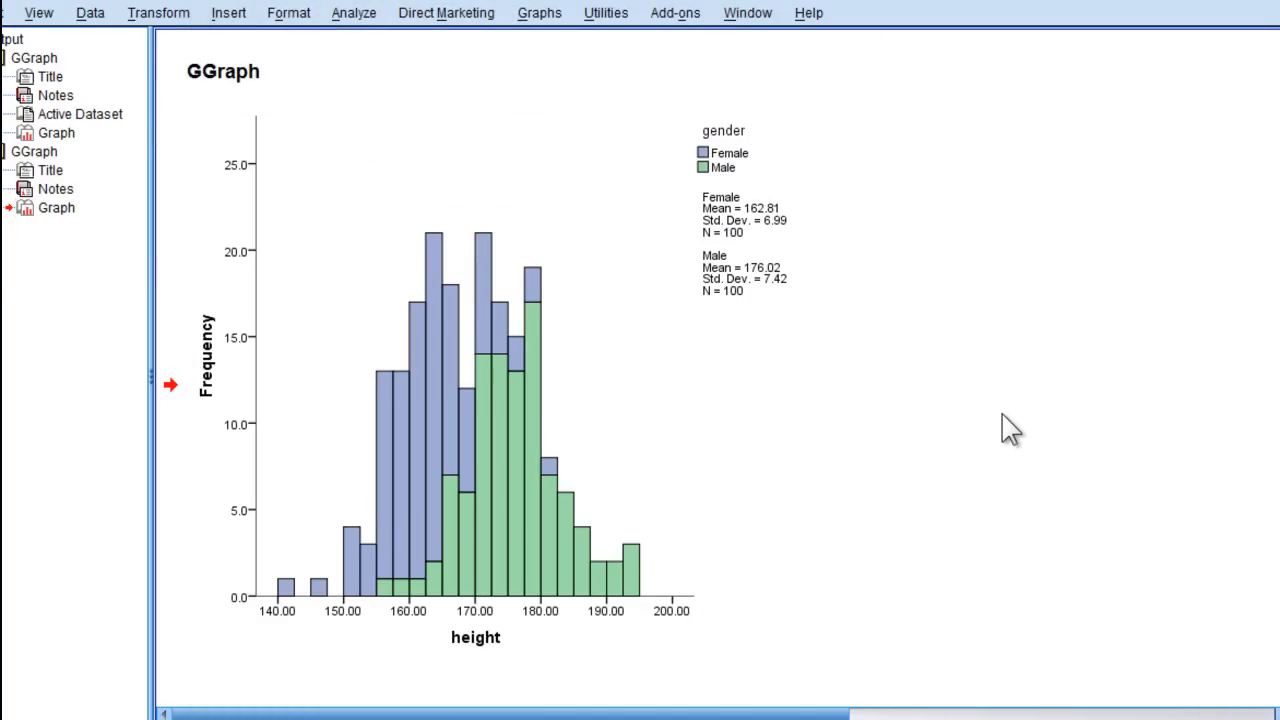
scroll("down", 3)
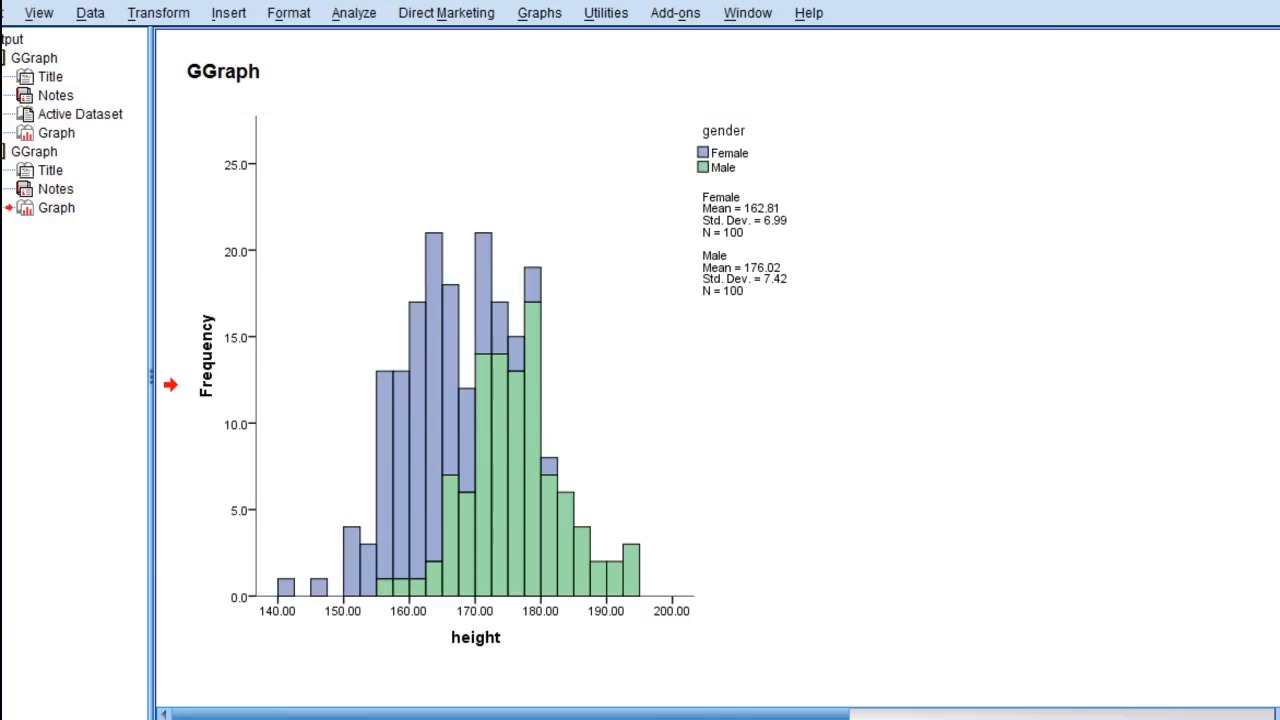
mouse_move(970, 496)
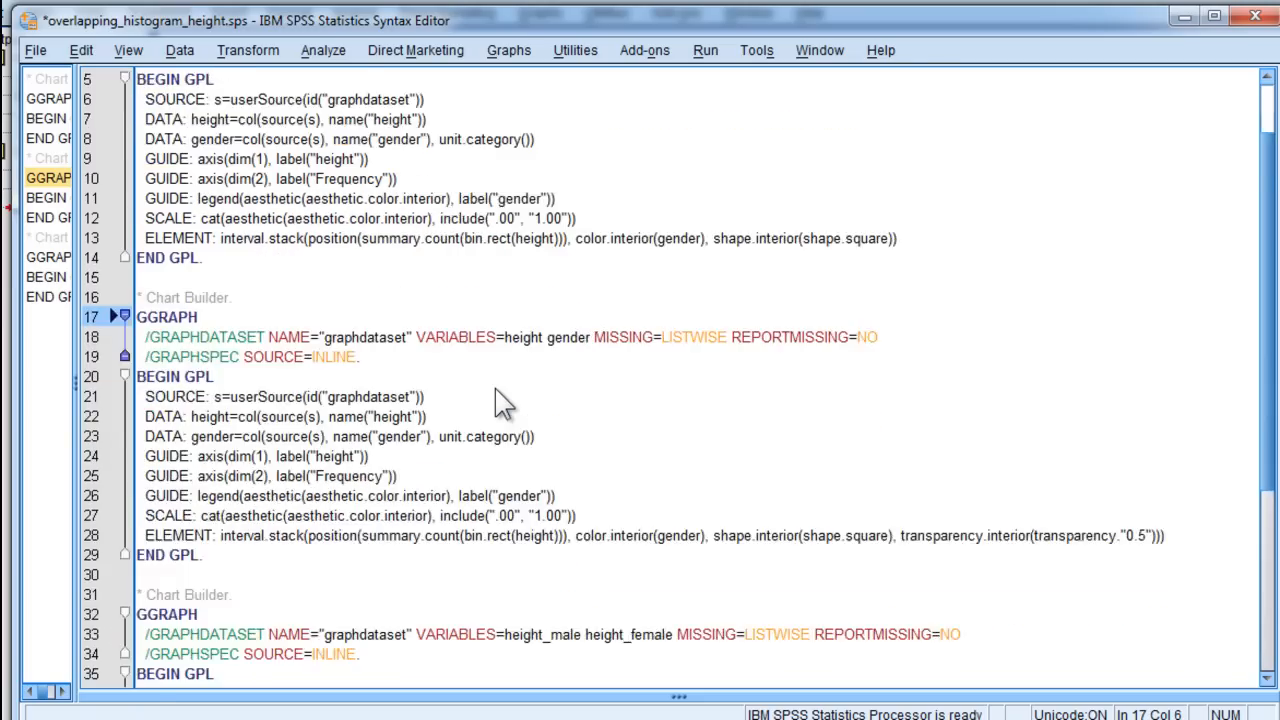
Review the third GGRAPH block's height_male and height_female variables, then return to the Data Editor
scroll("down", 3)
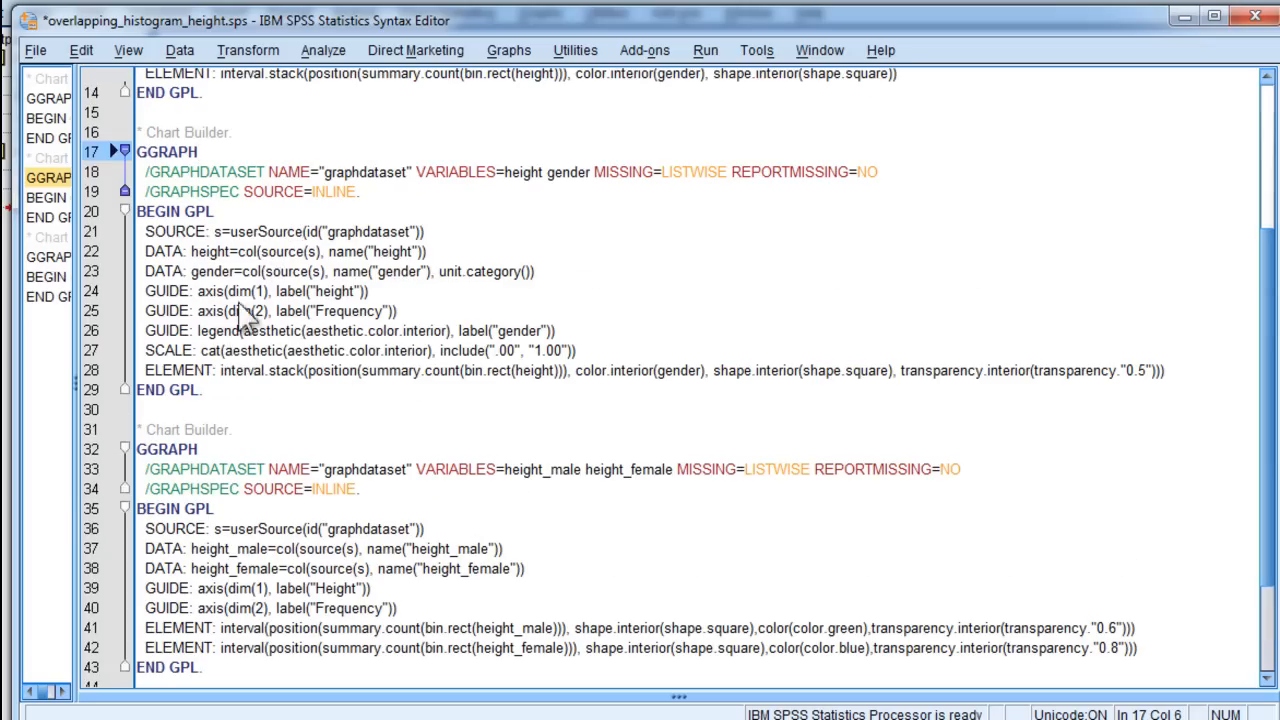
scroll("down", 3)
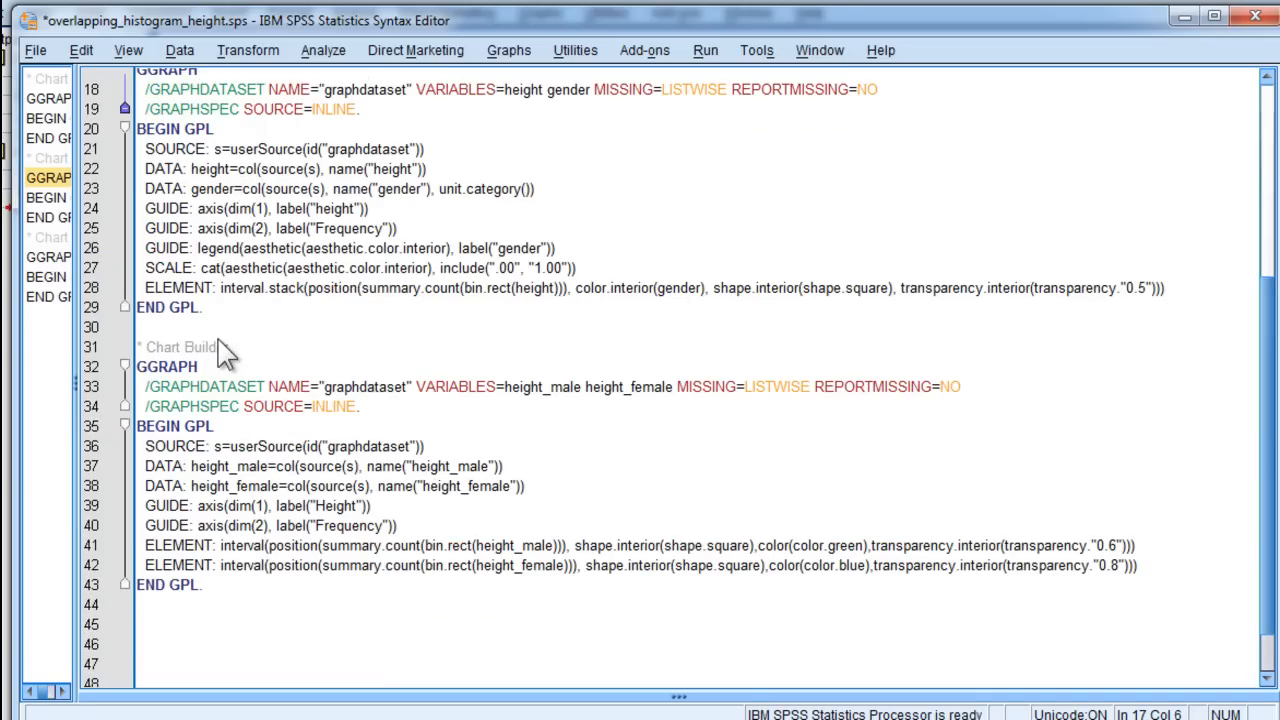
mouse_move(248, 396)
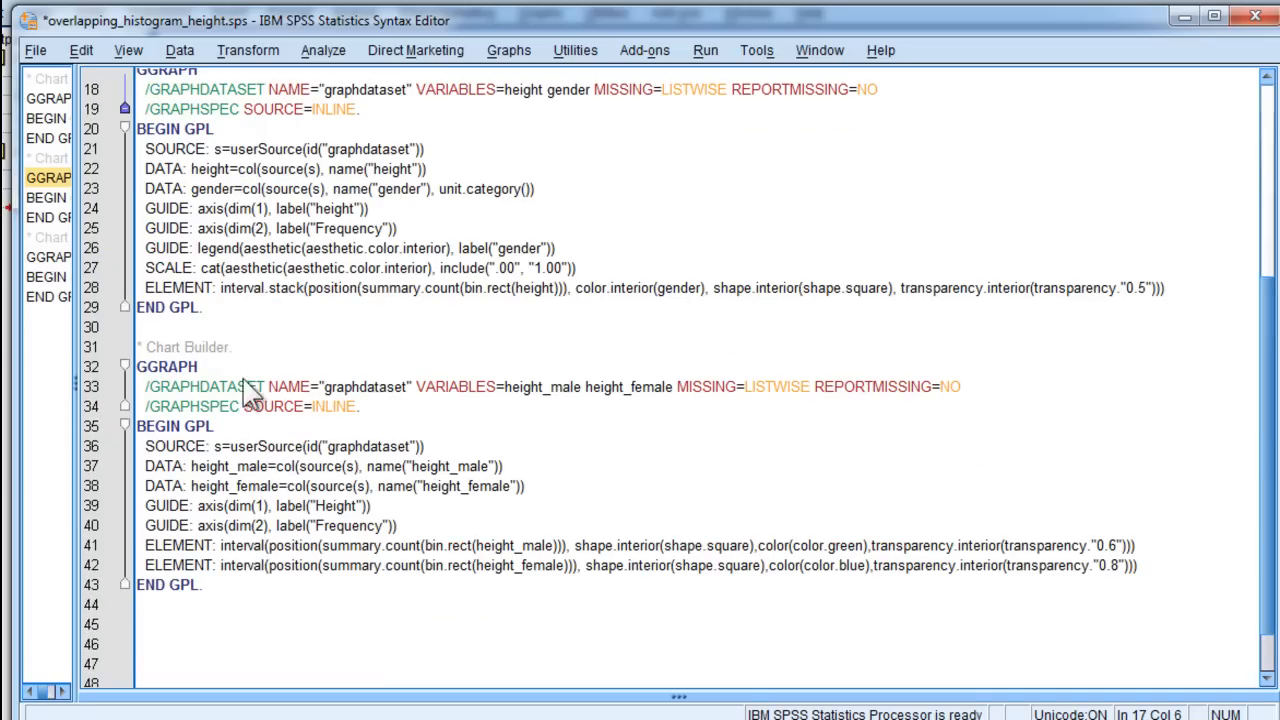
mouse_move(418, 400)
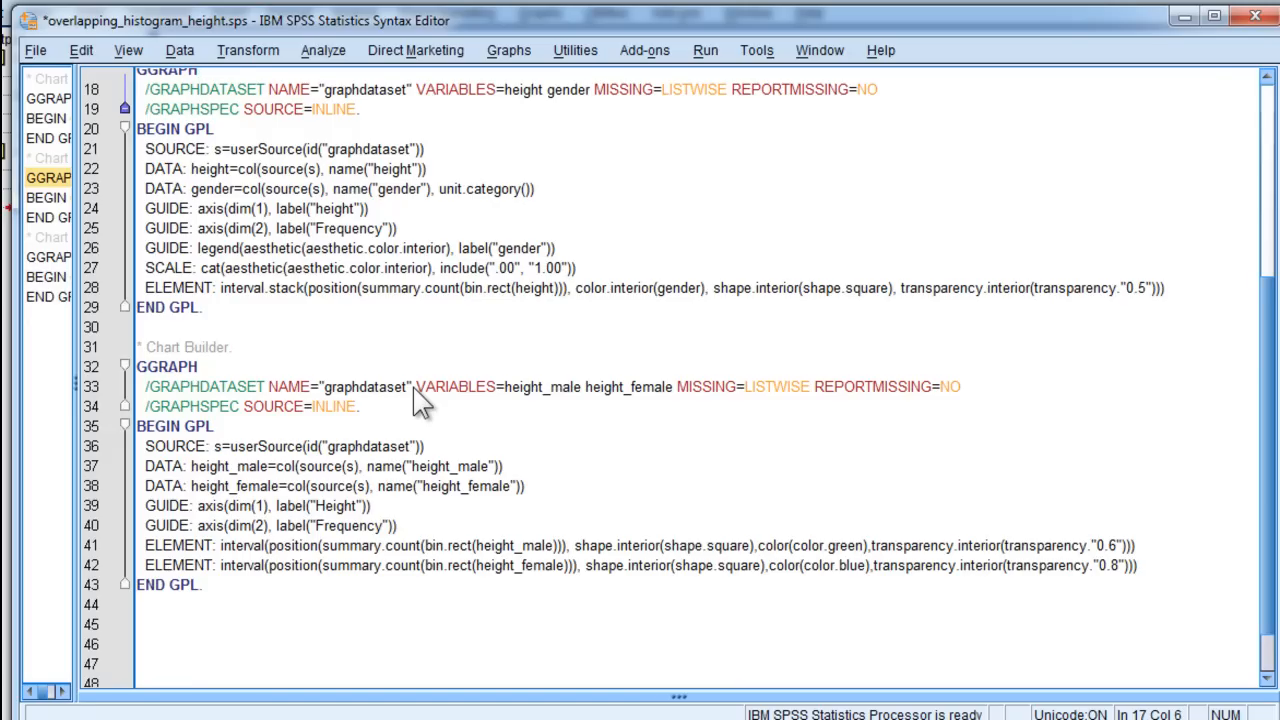
mouse_move(556, 404)
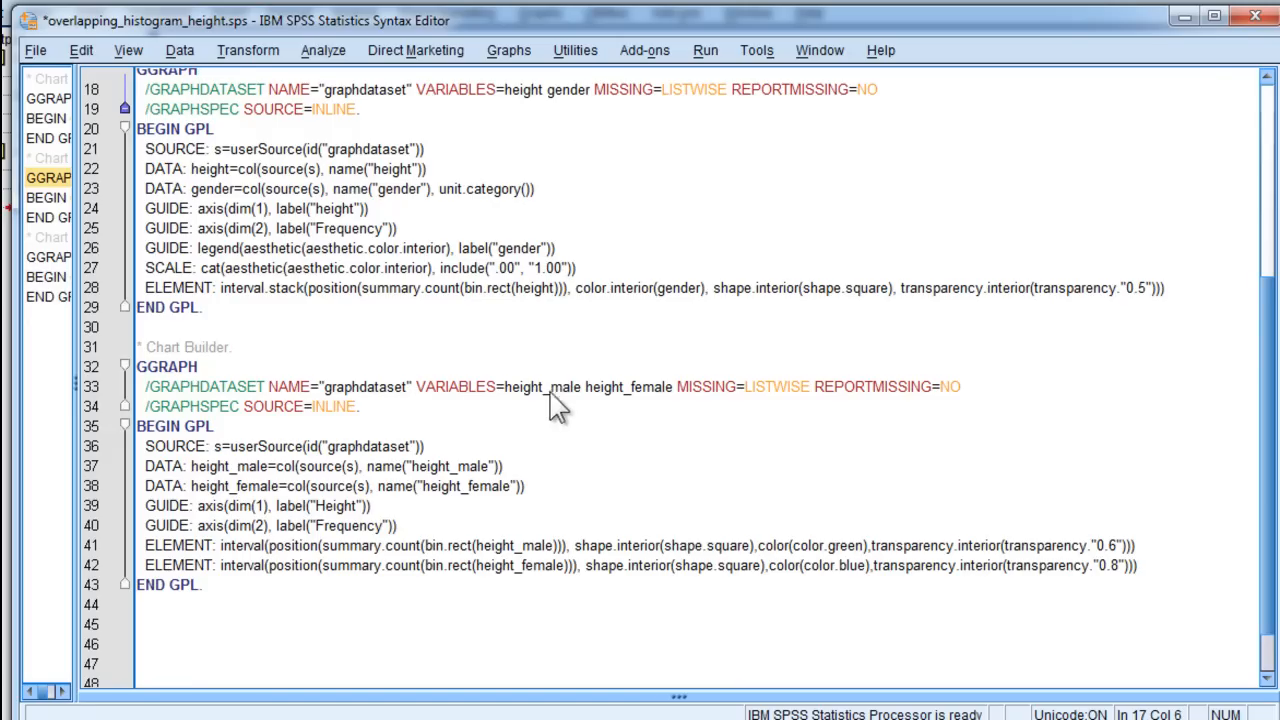
double_click(564, 388)
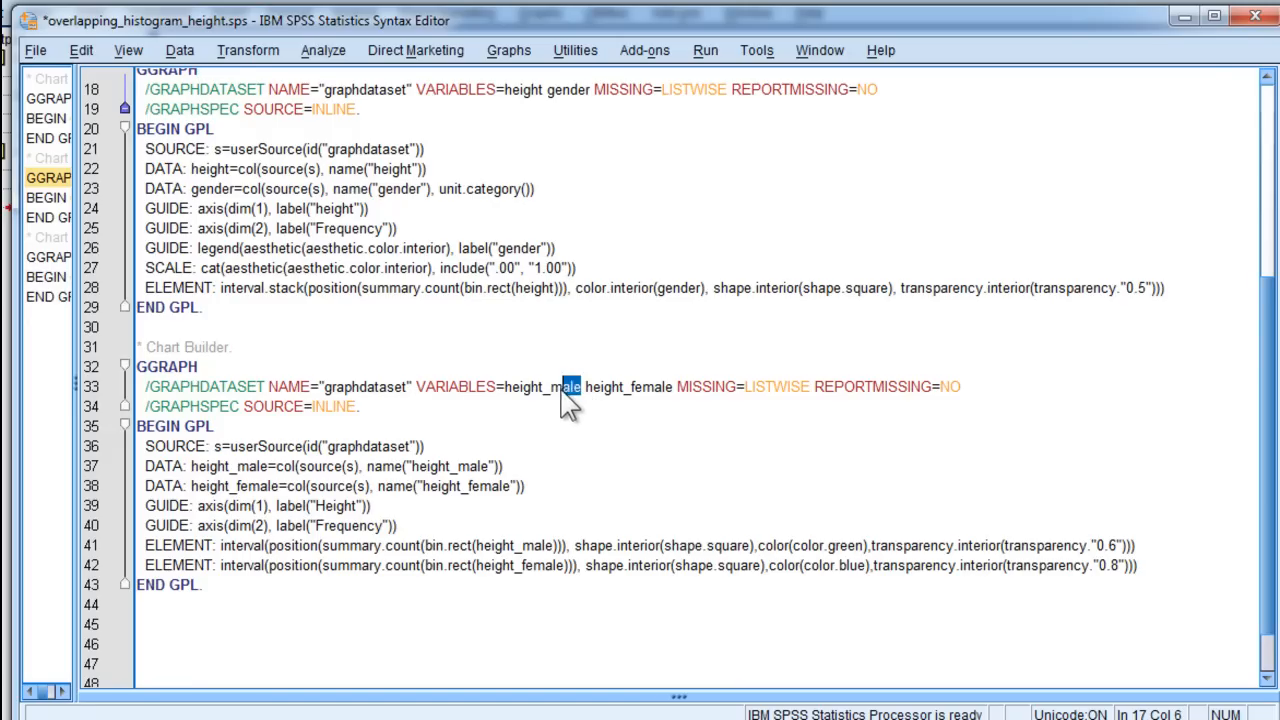
double_click(542, 386)
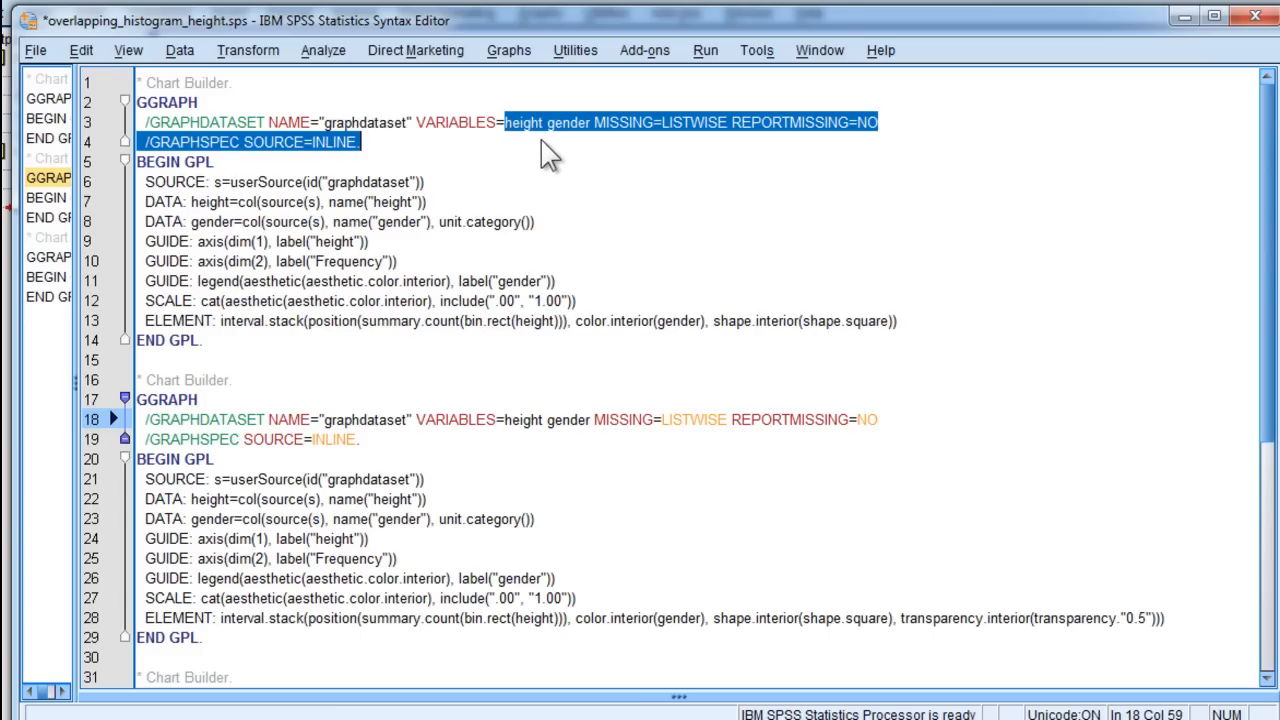
scroll("down", 3)
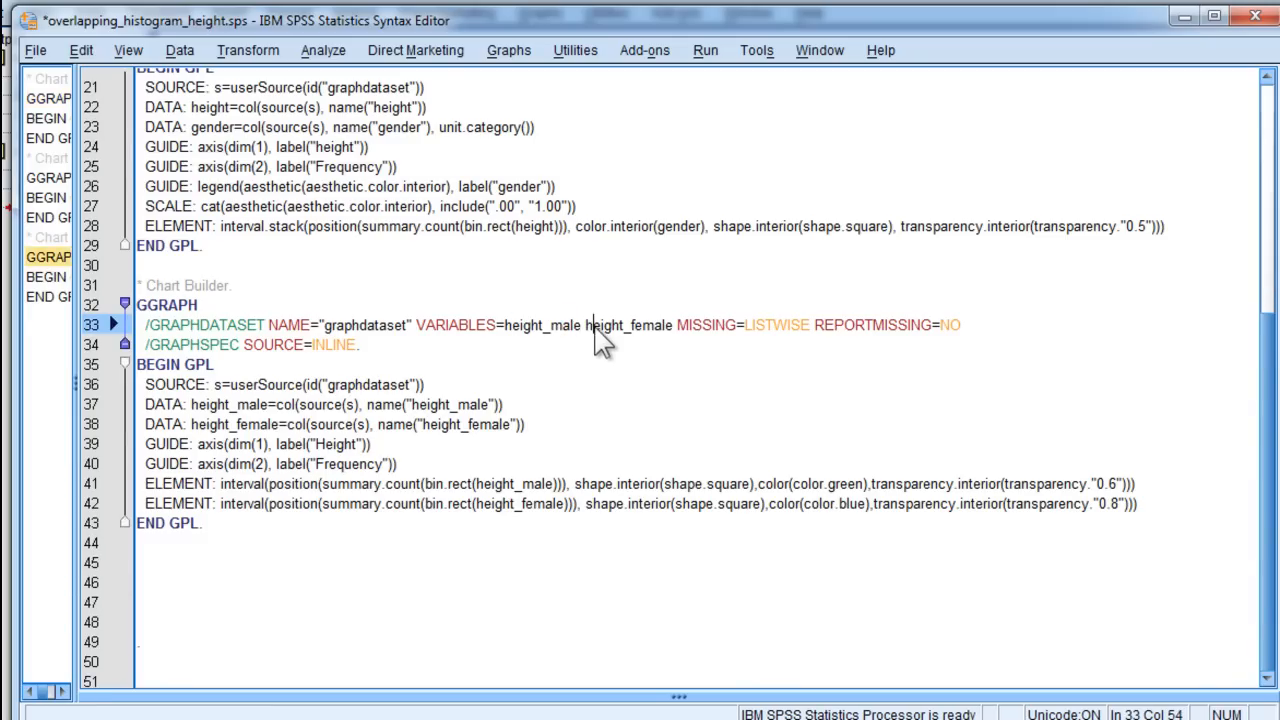
double_click(608, 324)
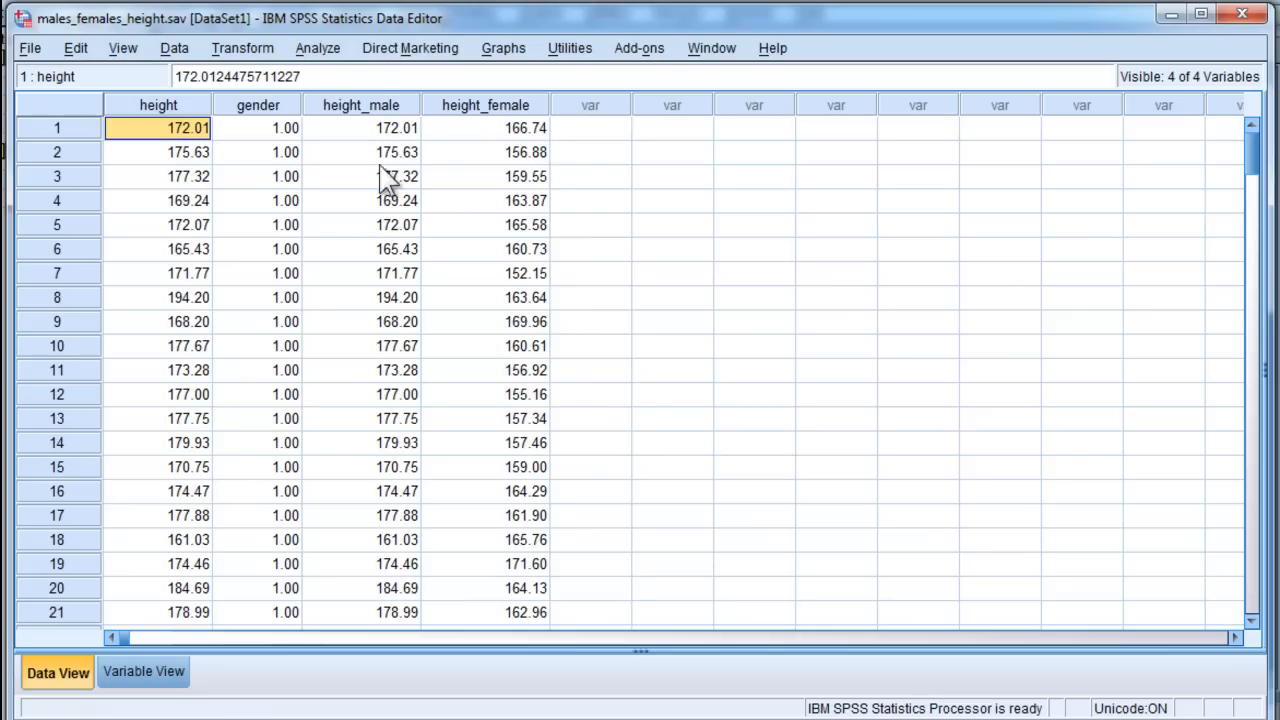
Scroll through the height cases and the separate male/female columns, then return to the syntax
left_click(360, 104)
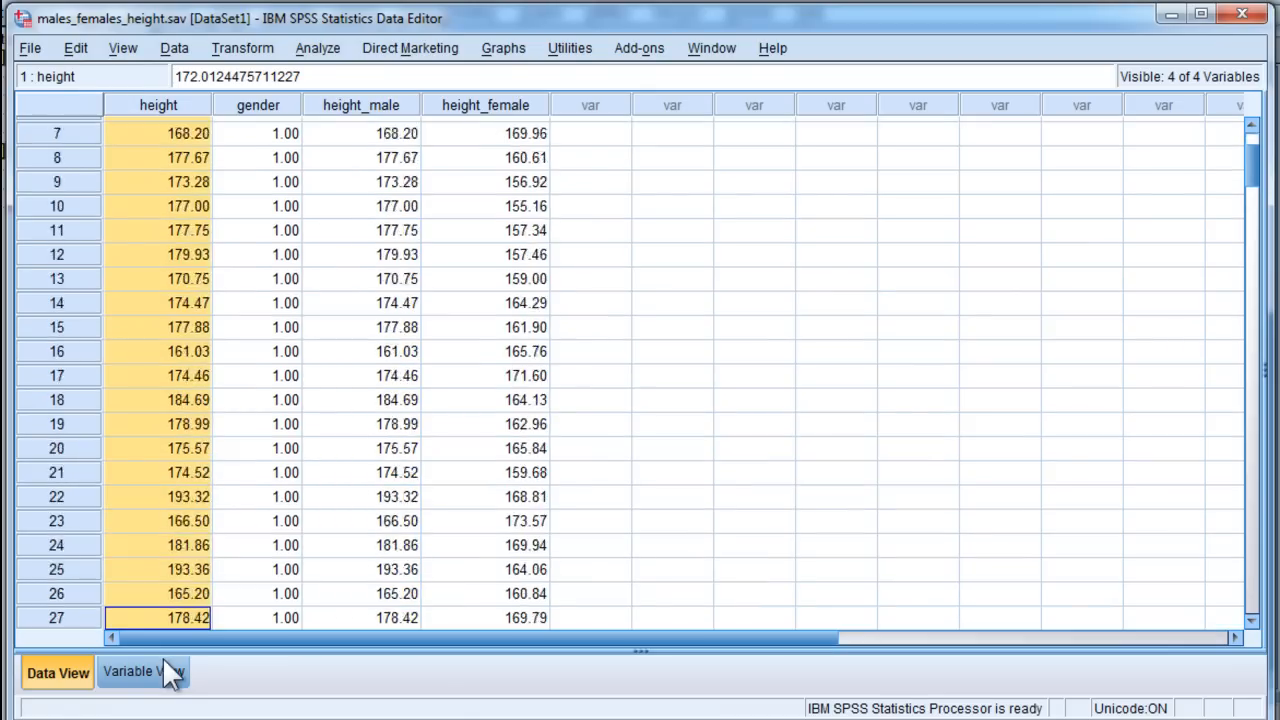
scroll("down", 3)
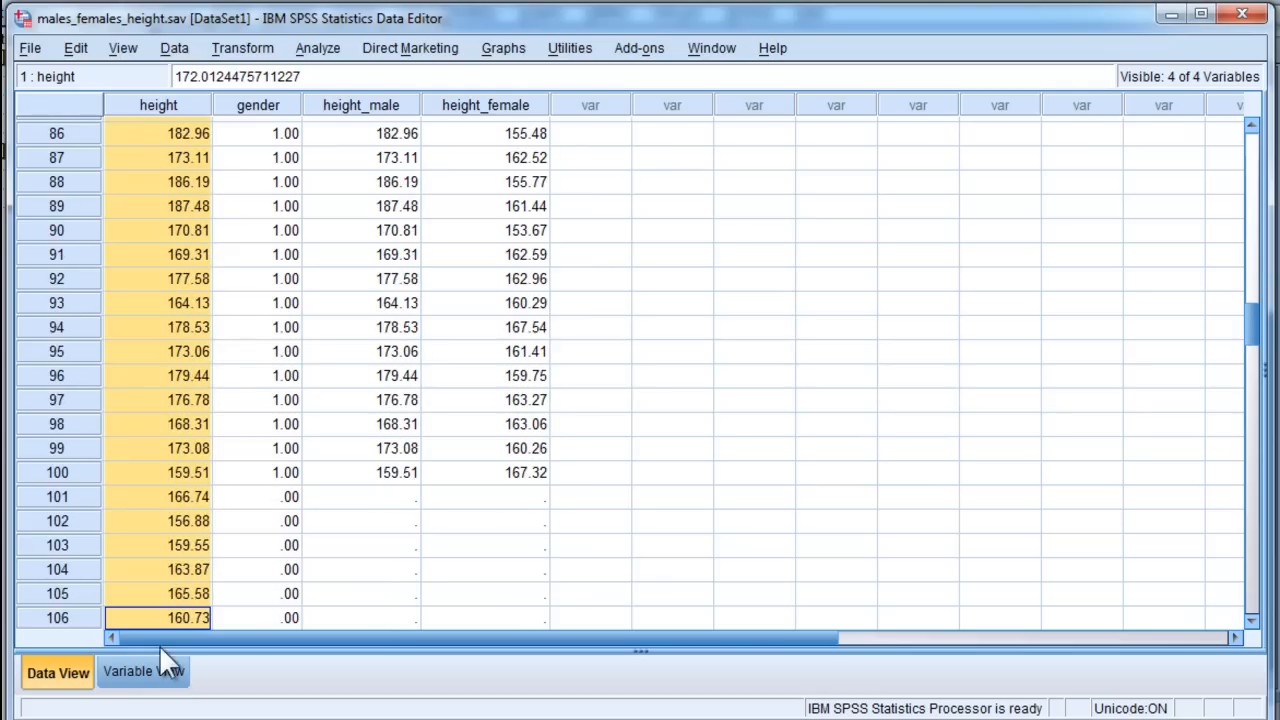
left_click(158, 472)
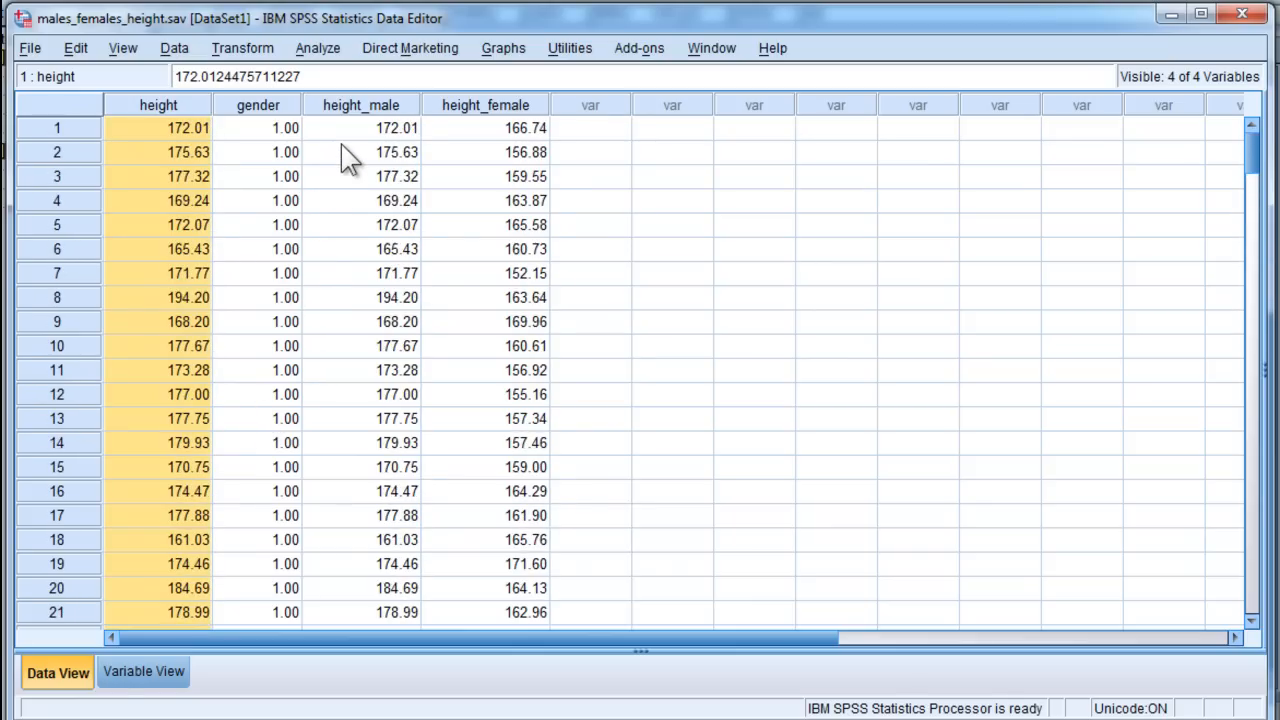
scroll("down", 3)
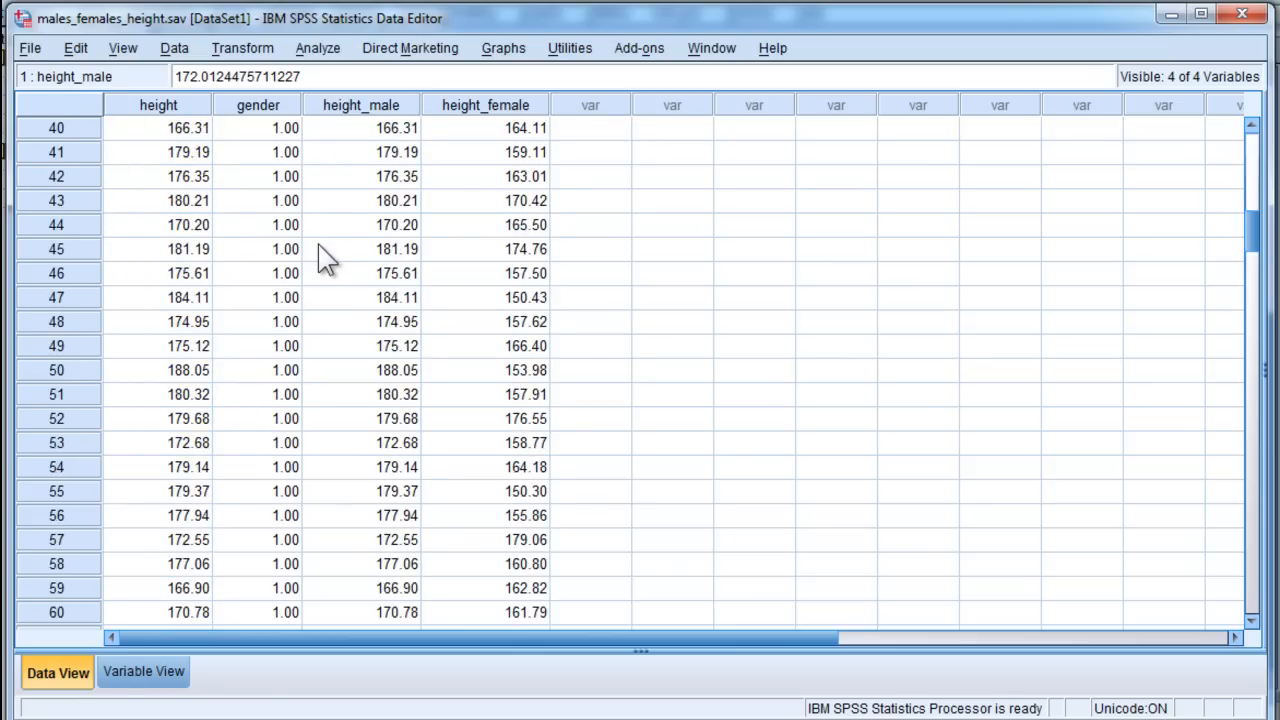
scroll("down", 3)
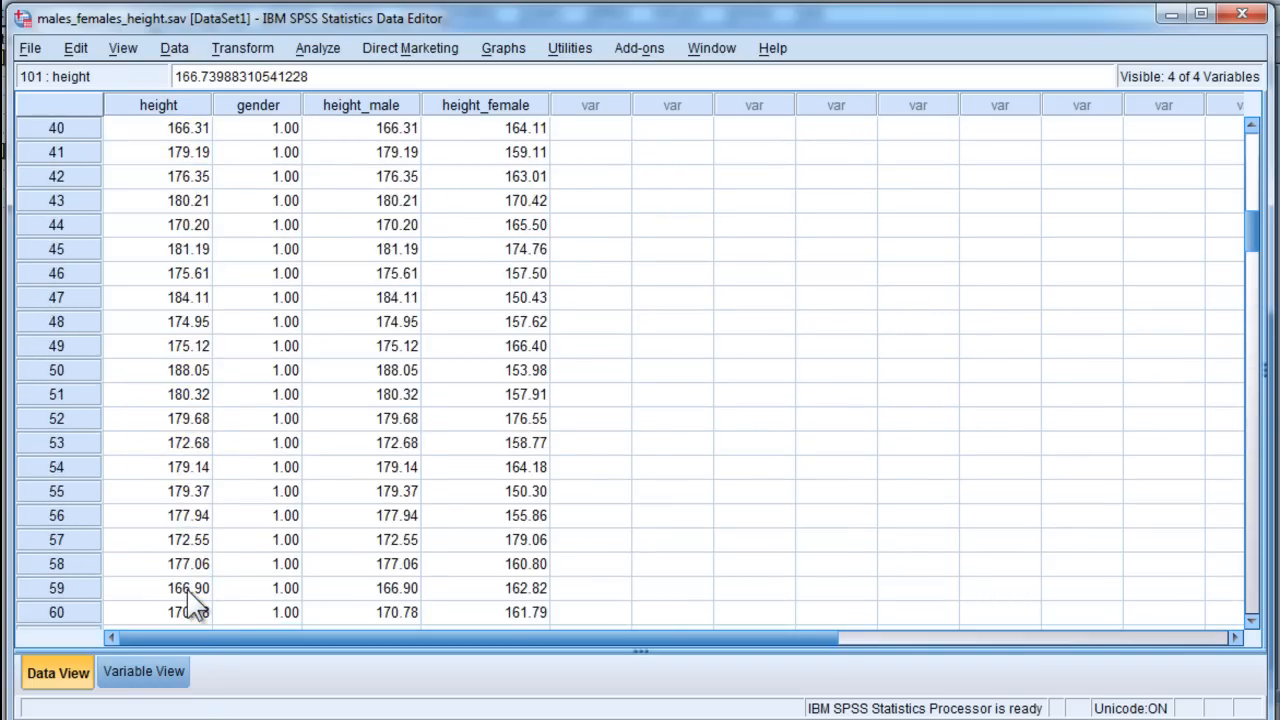
scroll("up", 3)
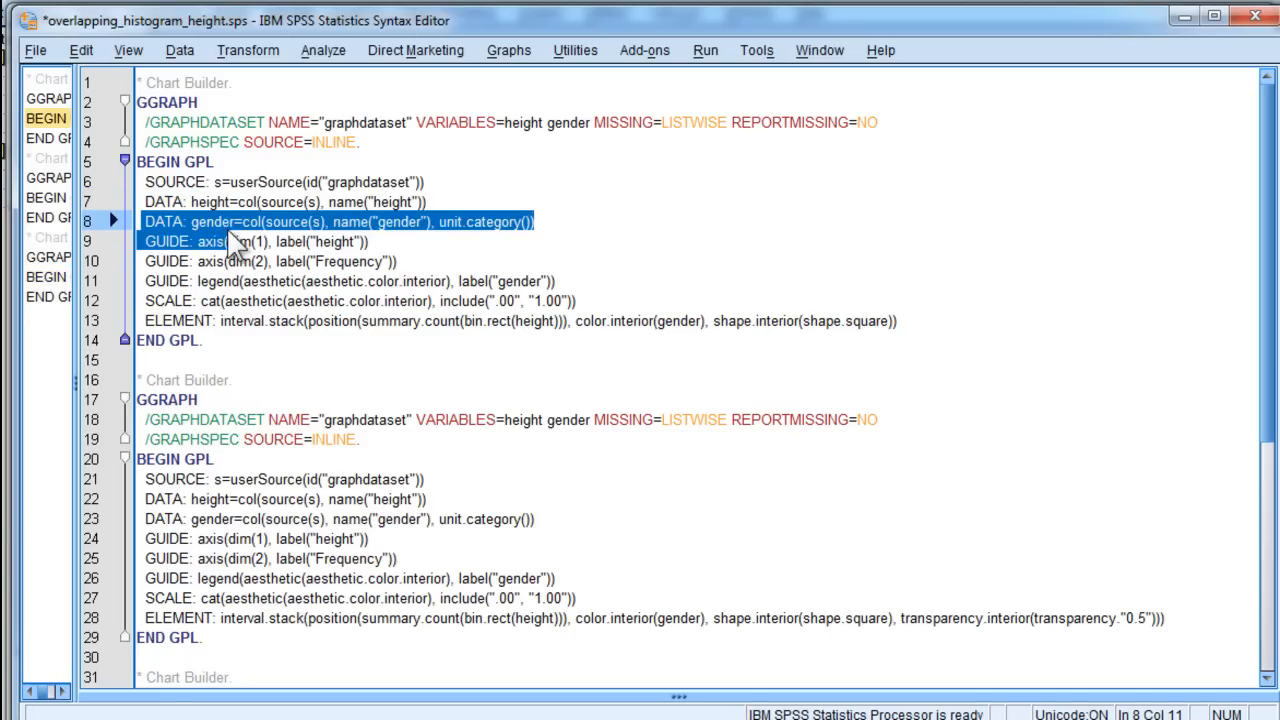
scroll("down", 3)
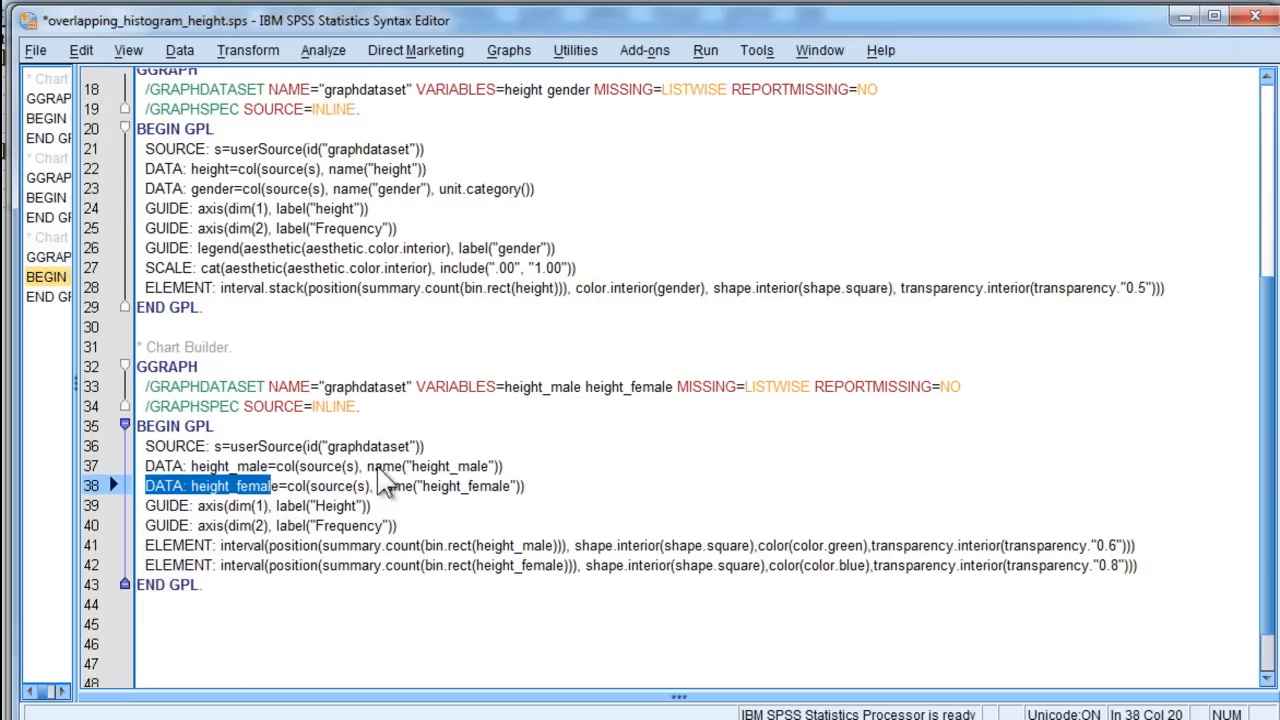
double_click(452, 466)
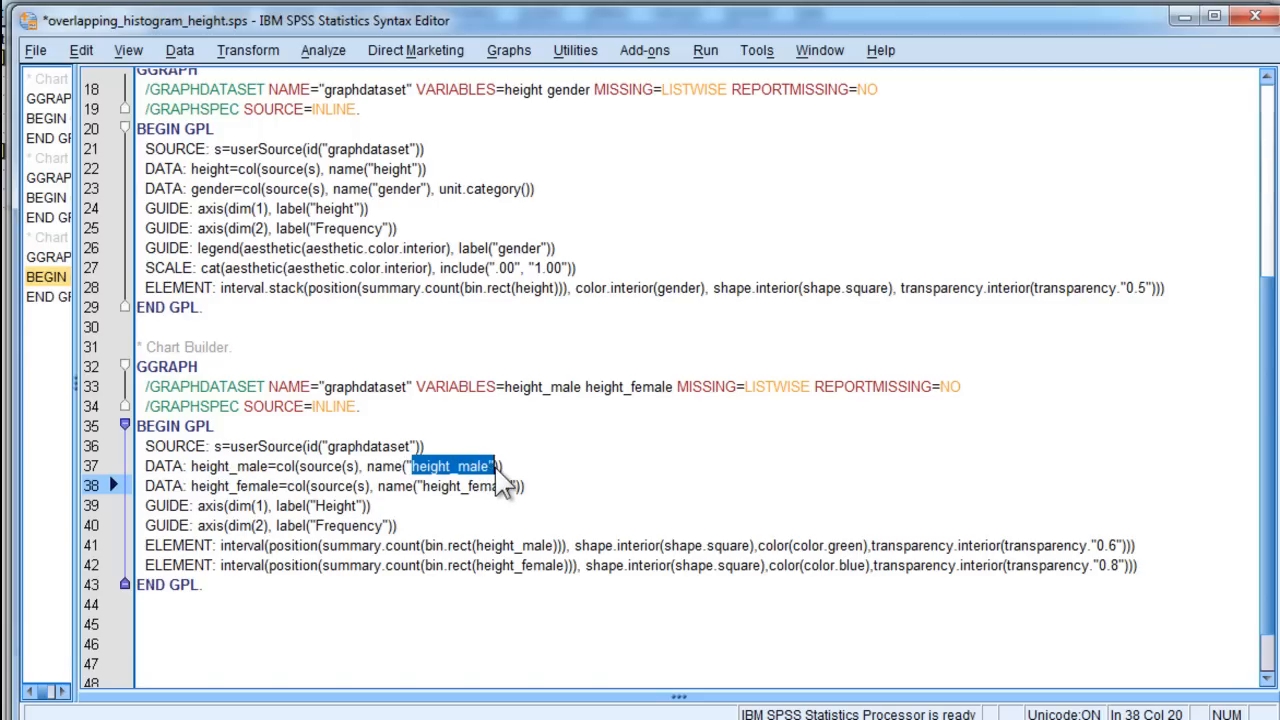
double_click(476, 486)
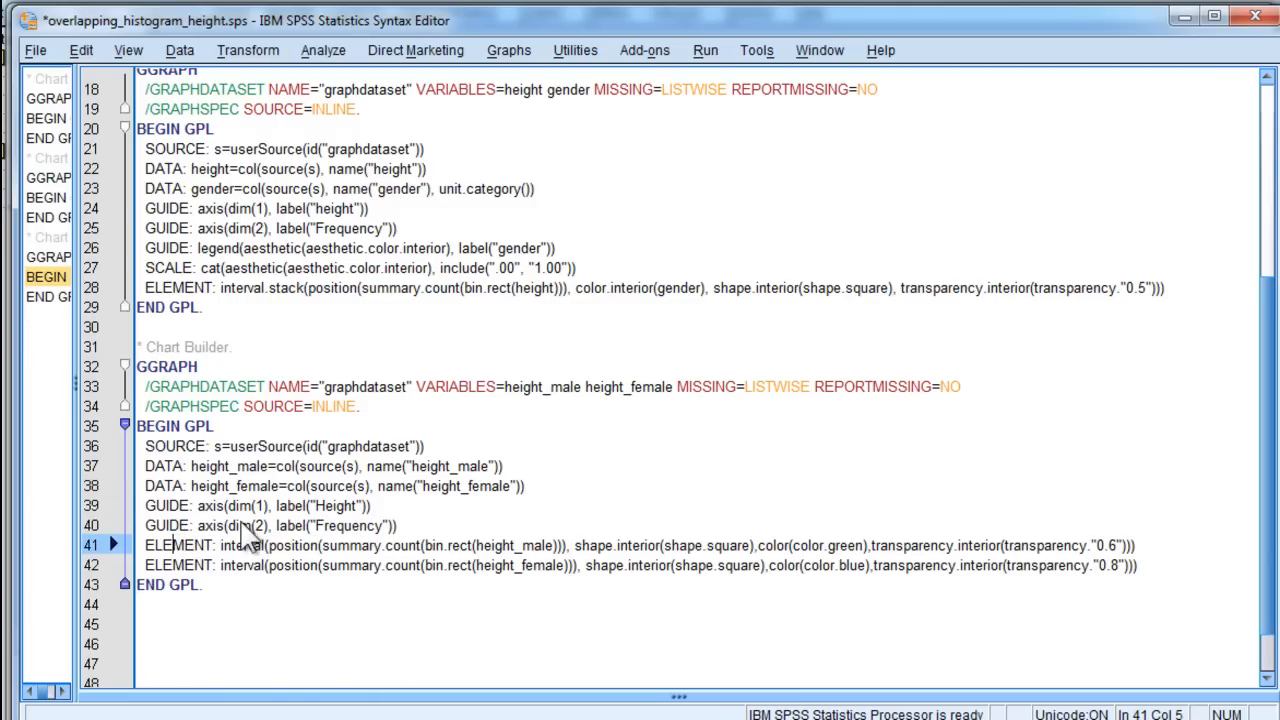
double_click(512, 544)
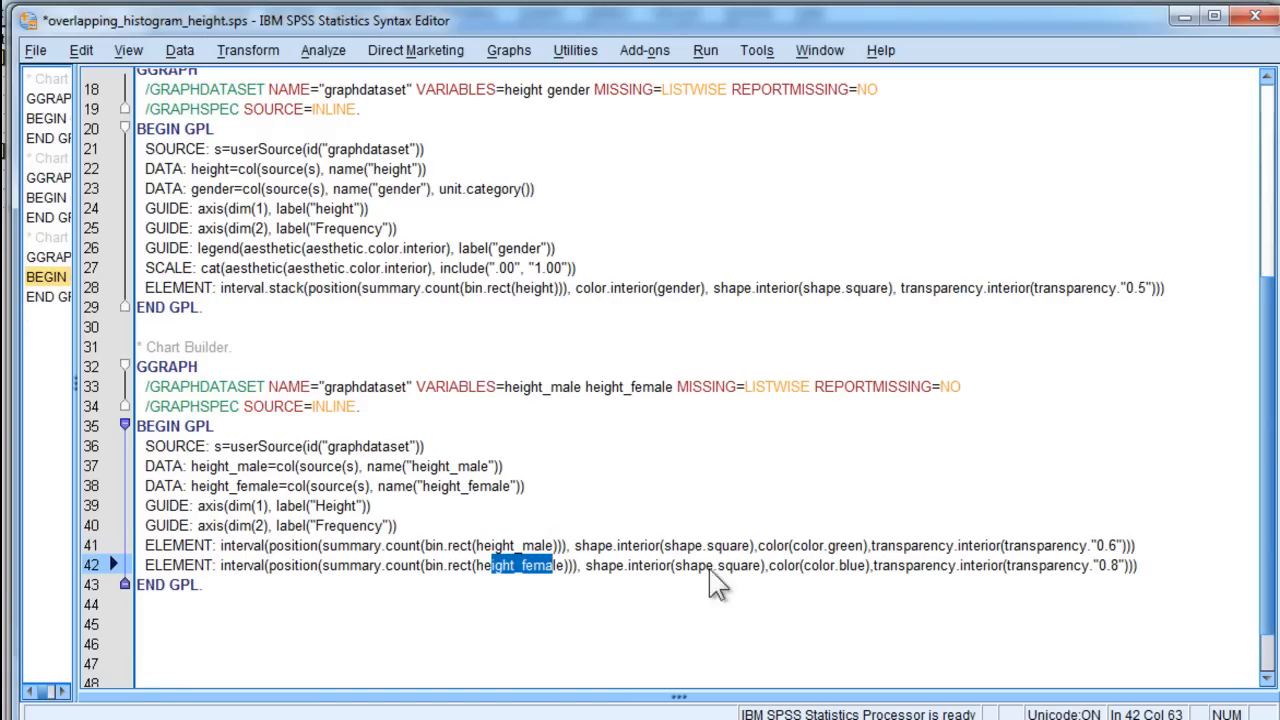
mouse_move(1080, 556)
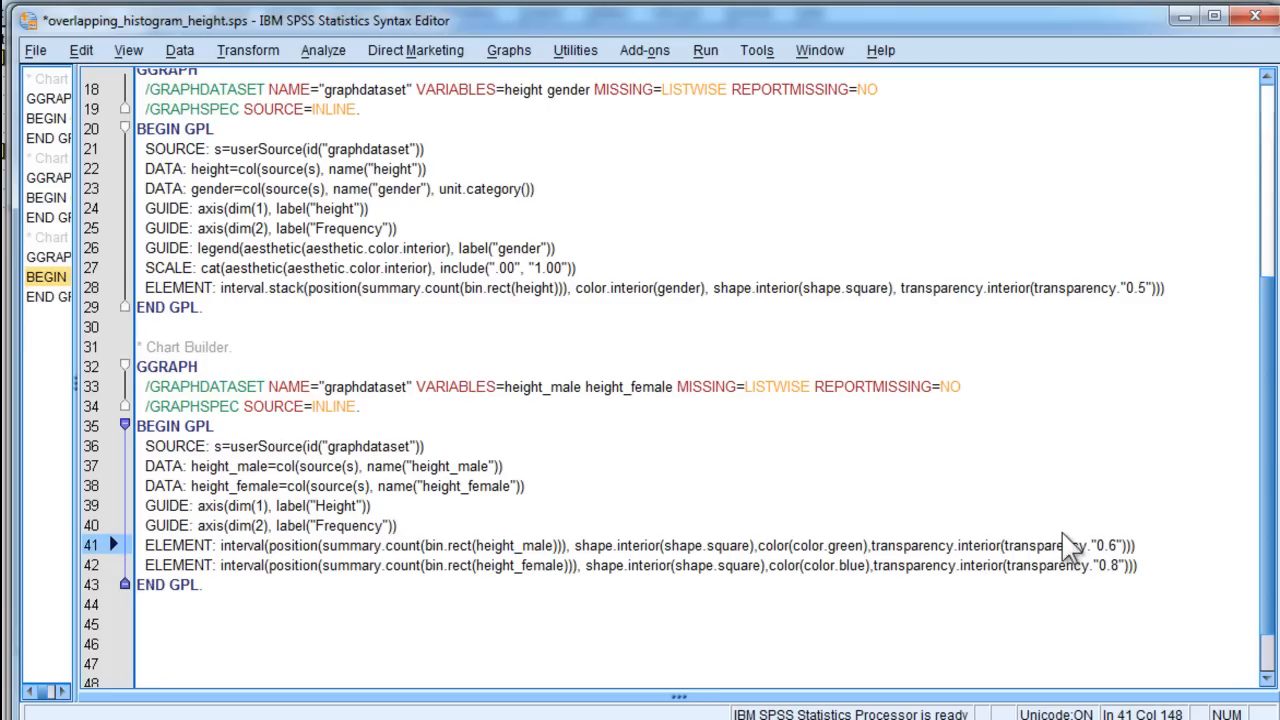
mouse_move(1148, 558)
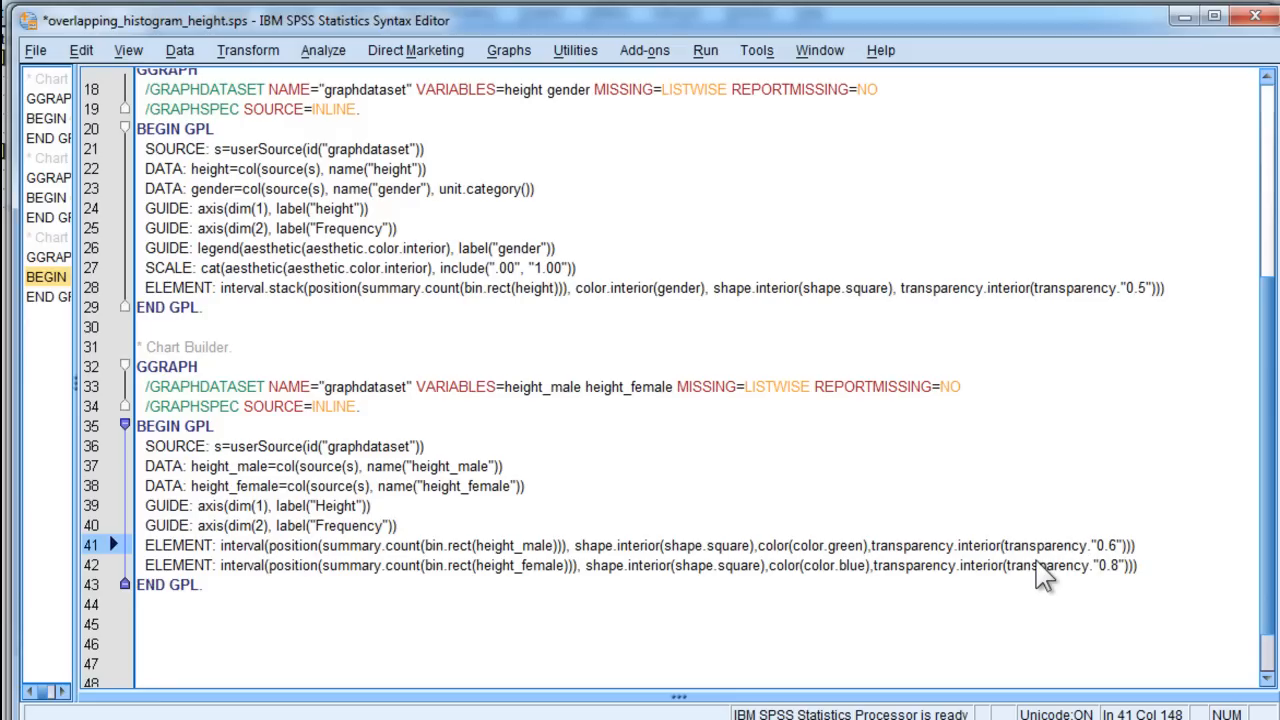
mouse_move(232, 568)
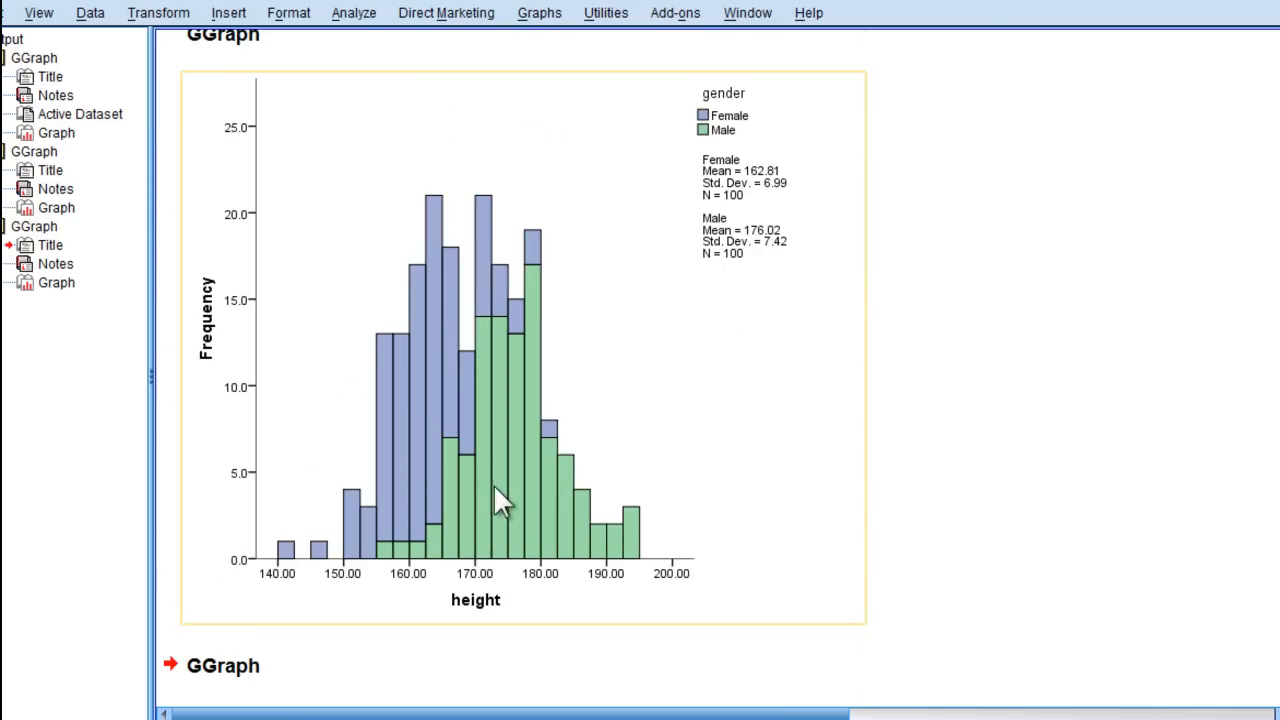
mouse_move(484, 496)
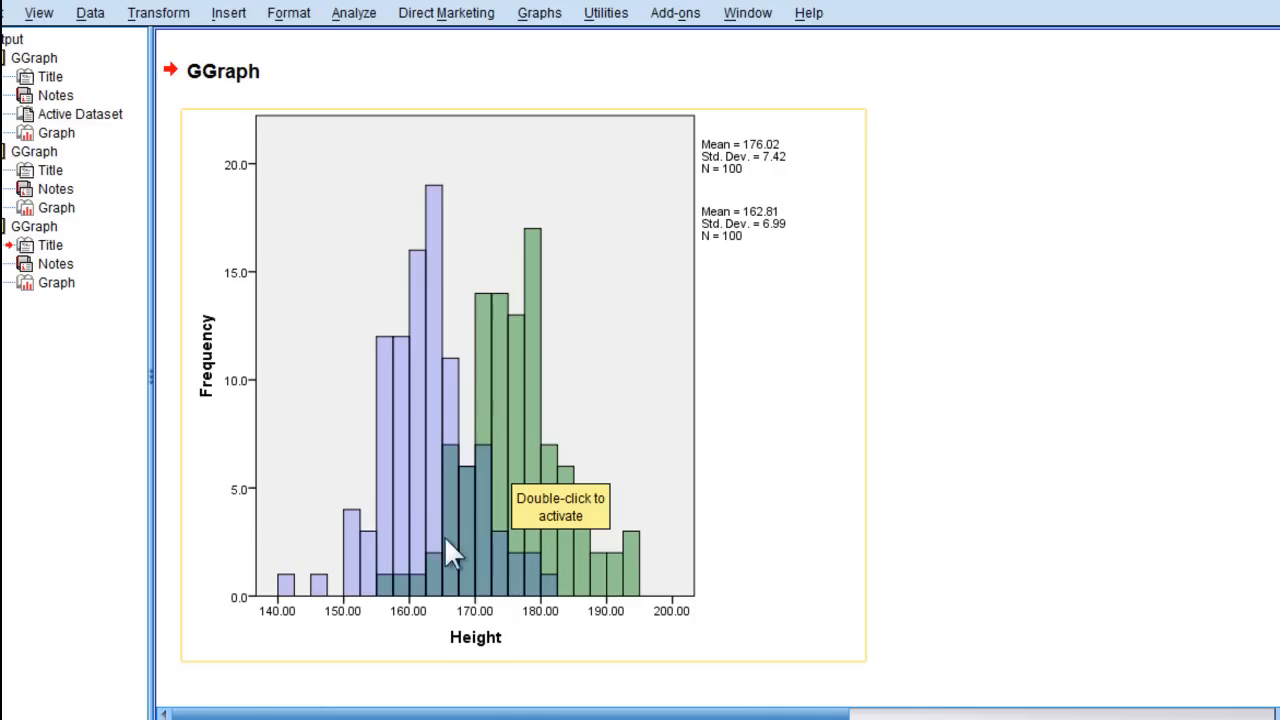
mouse_move(510, 478)
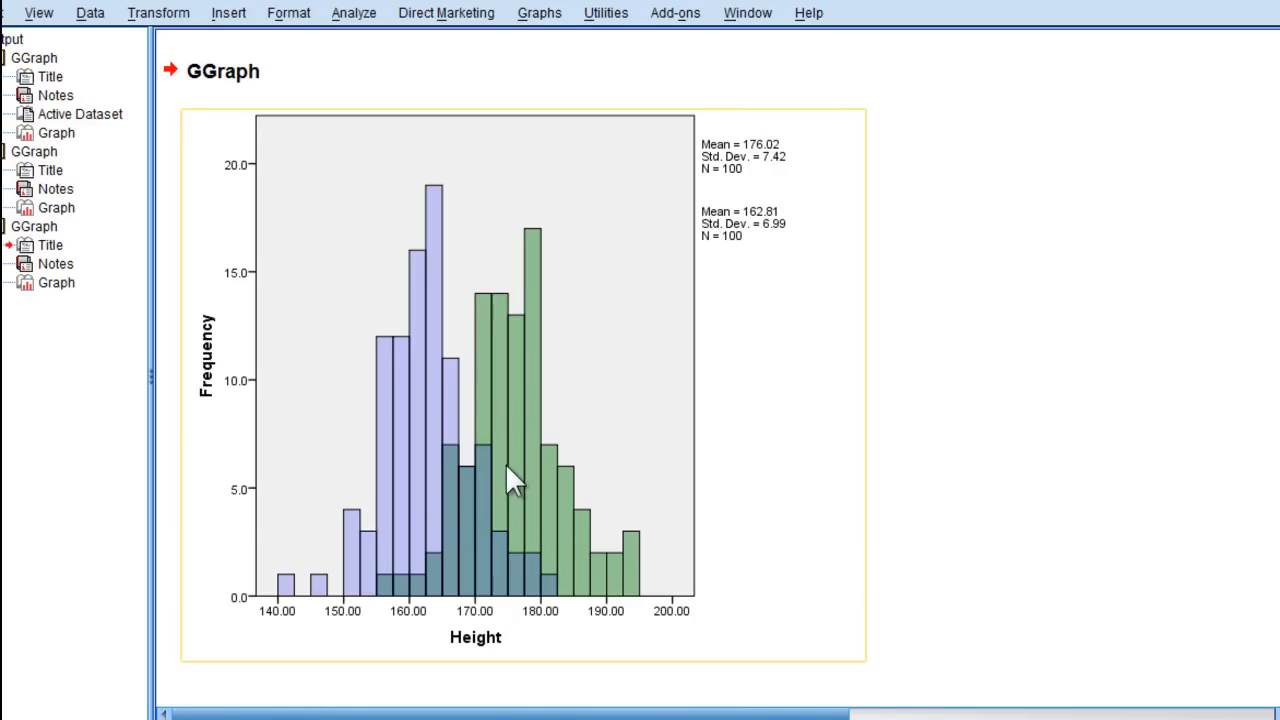
mouse_move(428, 528)
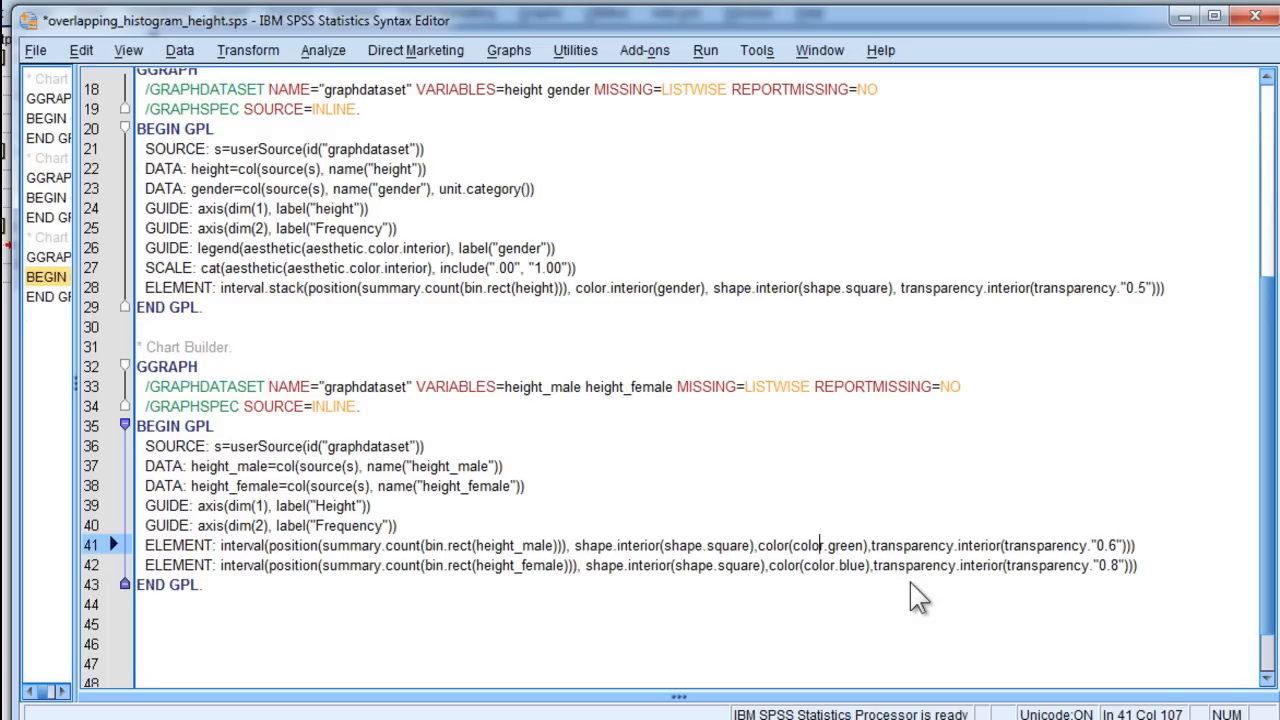
Return to the Output Viewer showing the green/blue overlapping height histograms
left_click(204, 584)
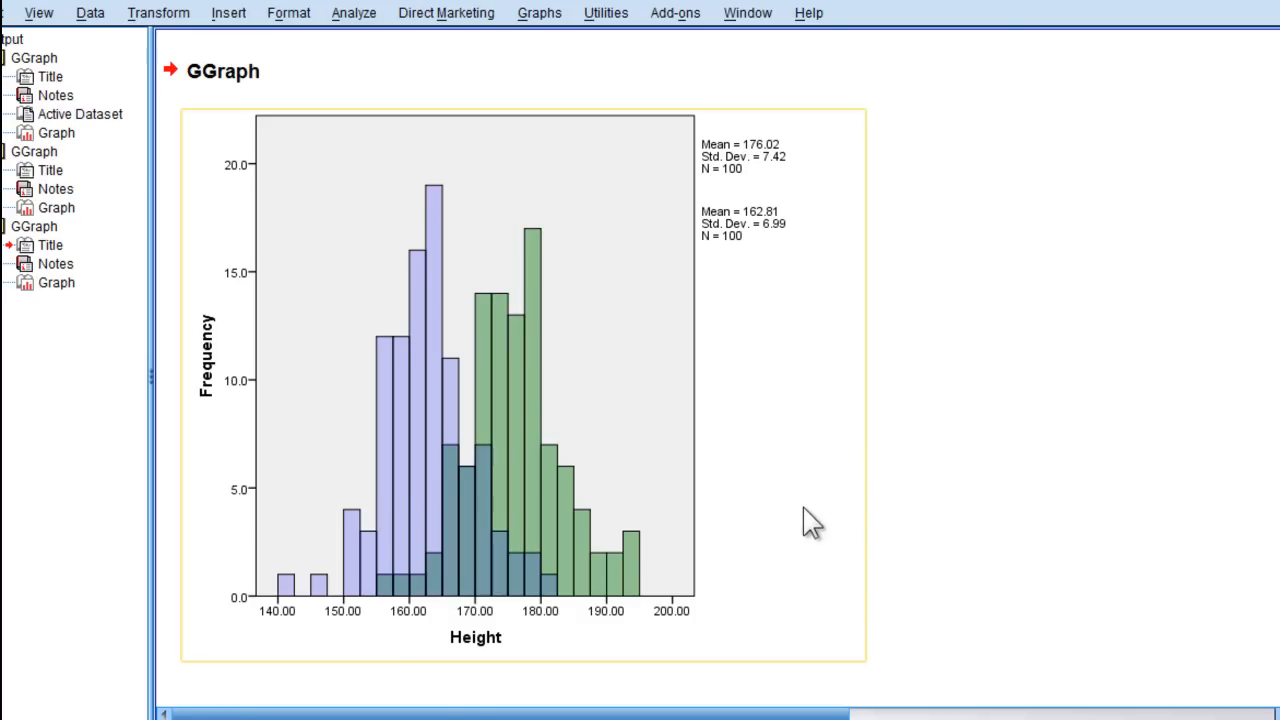
scroll("down", 3)
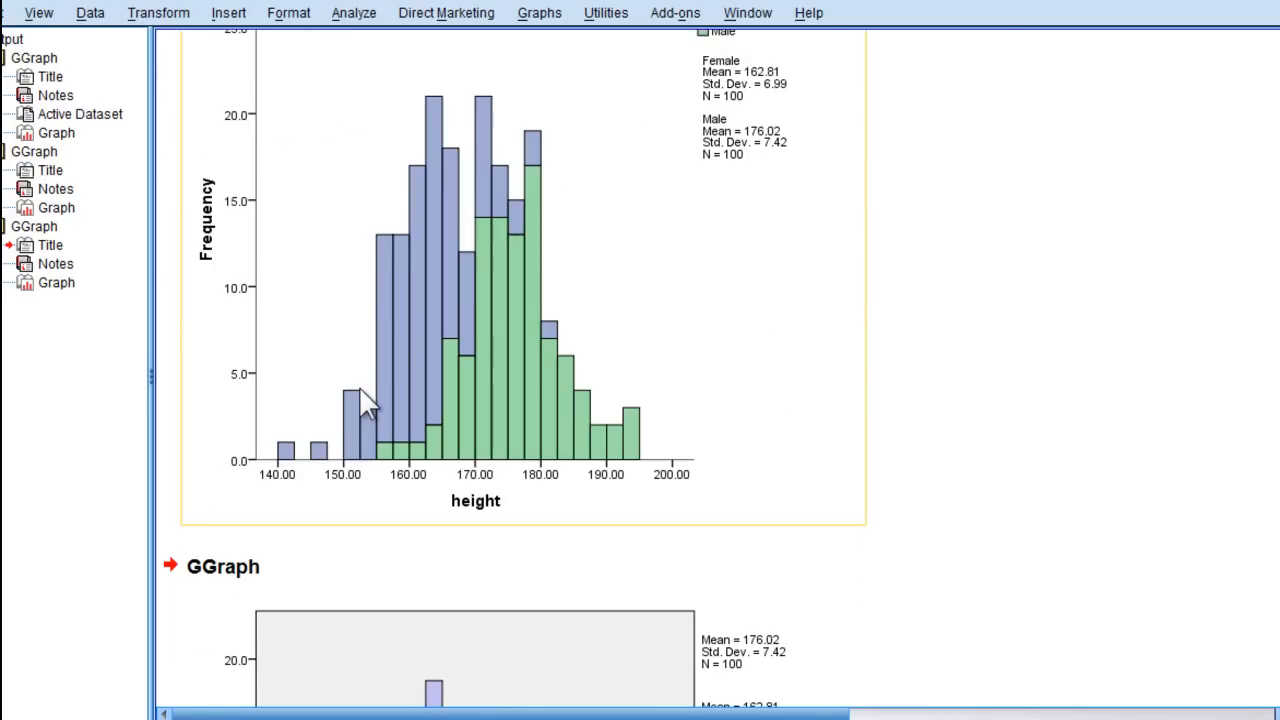
scroll("down", 3)
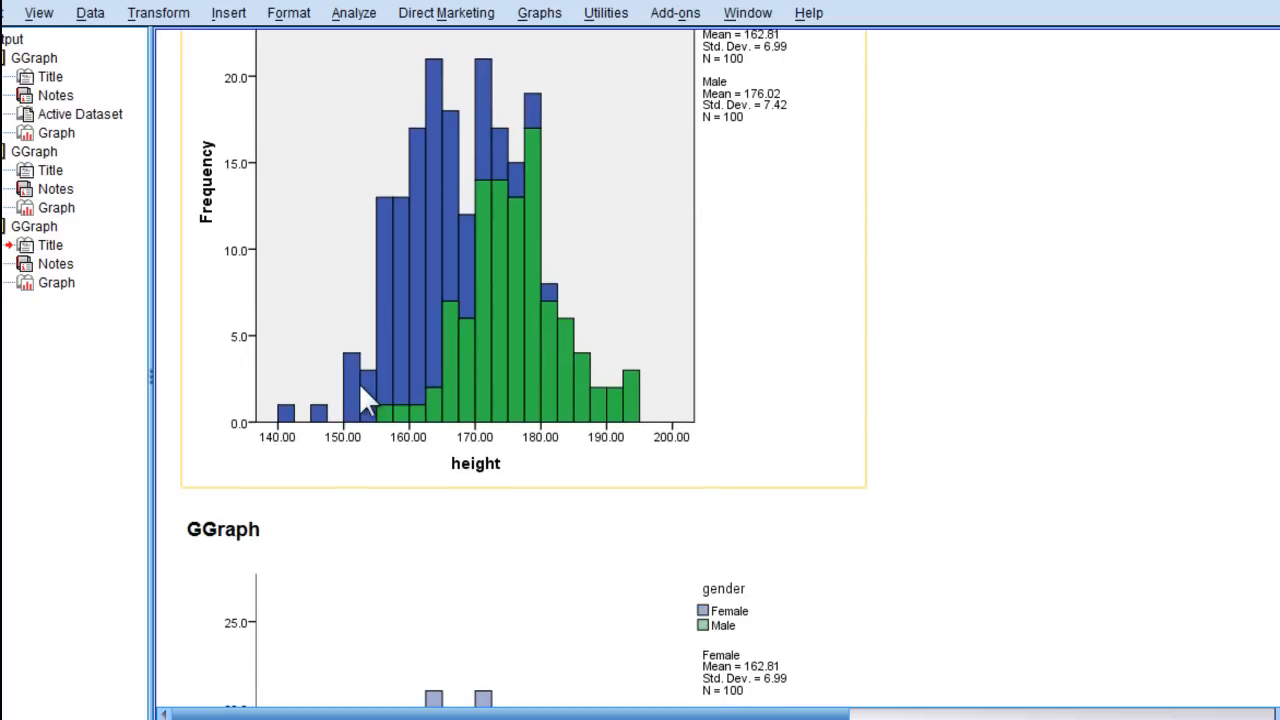
left_click(56, 206)
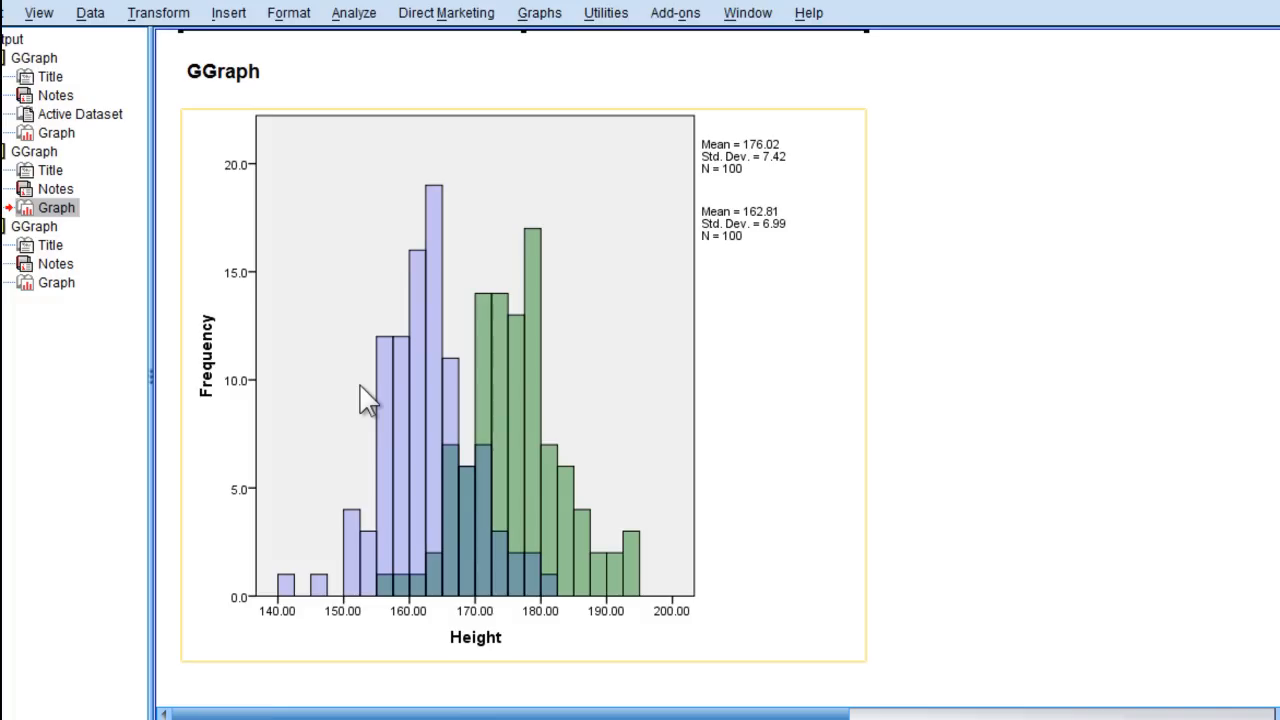
mouse_move(504, 404)
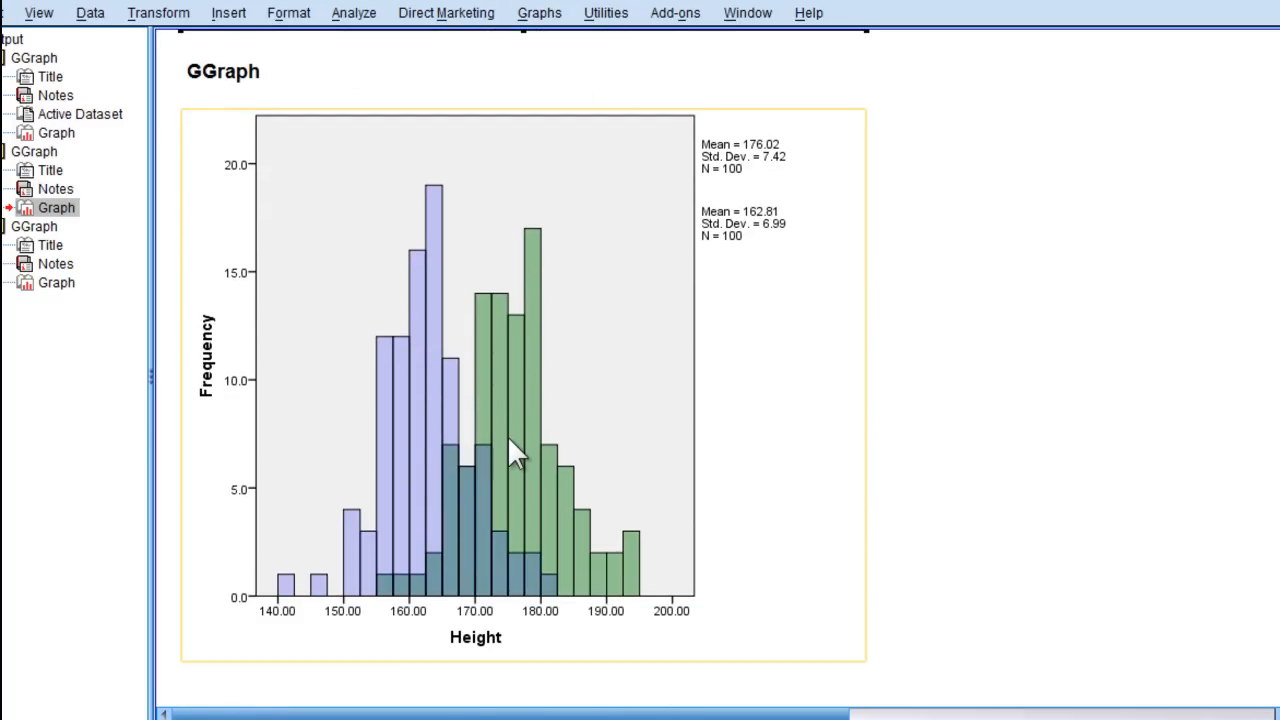
mouse_move(490, 436)
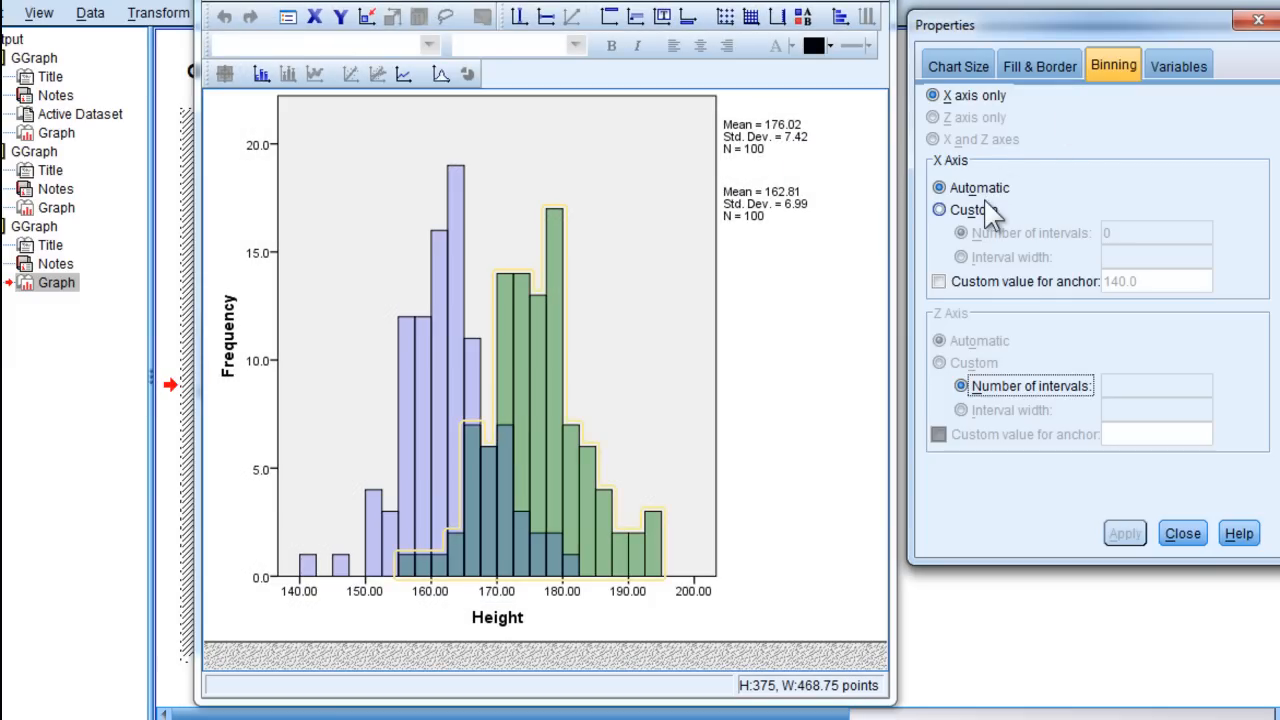
Choose Custom X-axis binning for the overlapping height histogram in the Chart Editor
left_click(940, 210)
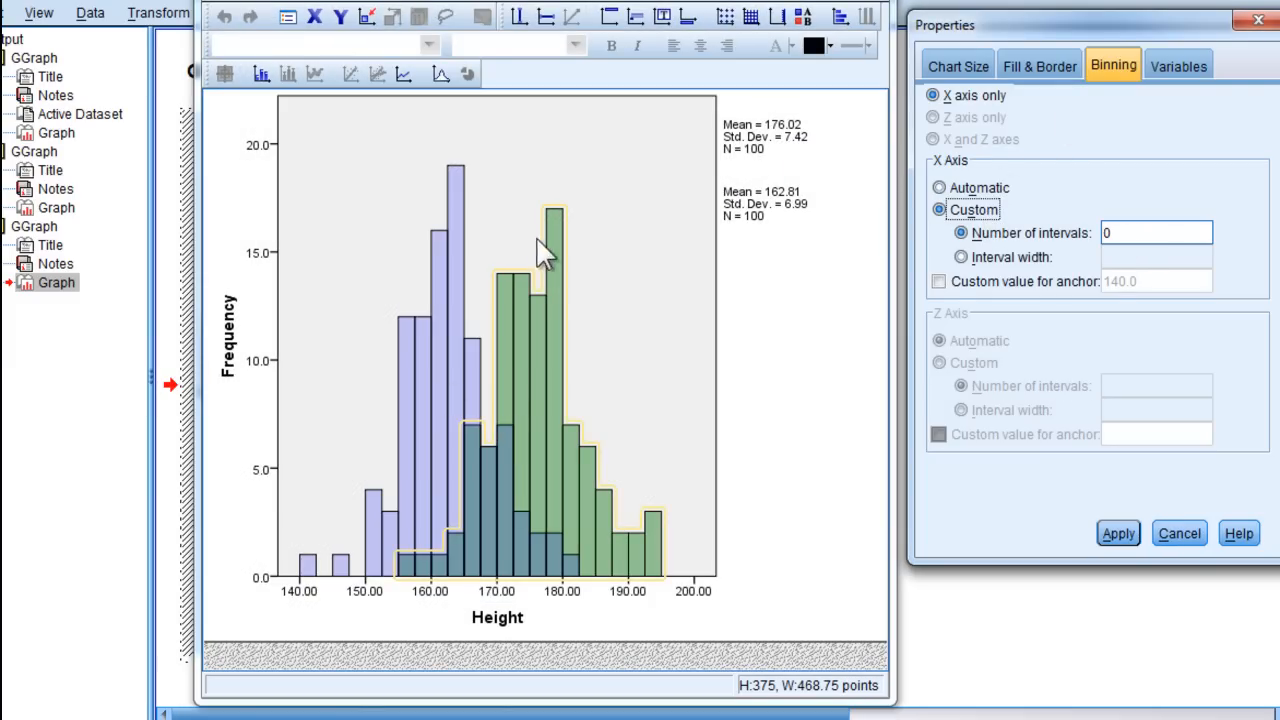
mouse_move(624, 350)
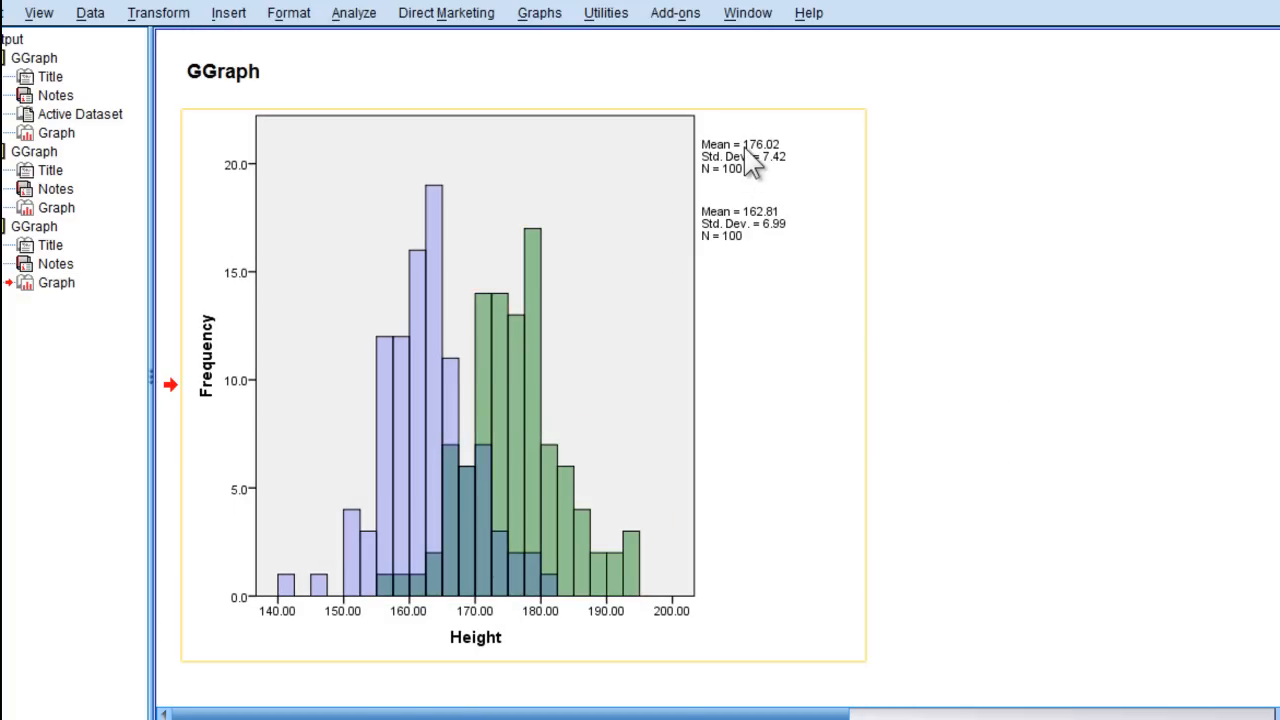
mouse_move(788, 278)
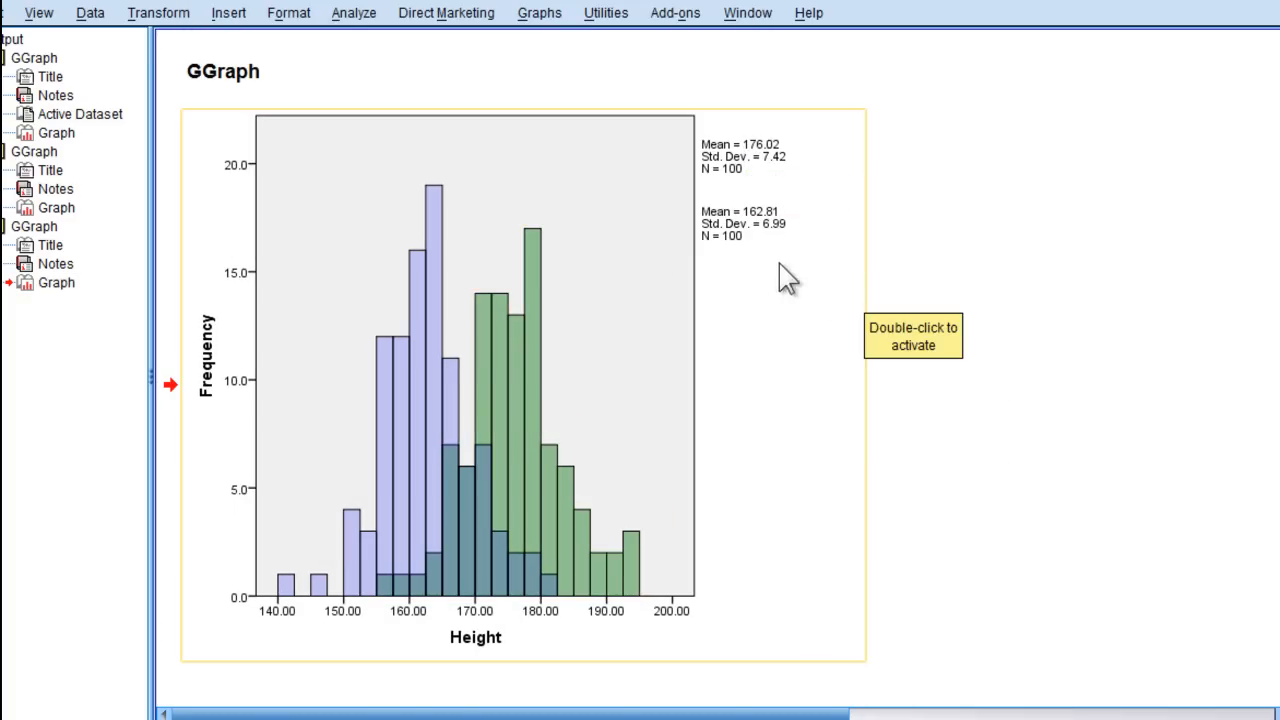
mouse_move(490, 414)
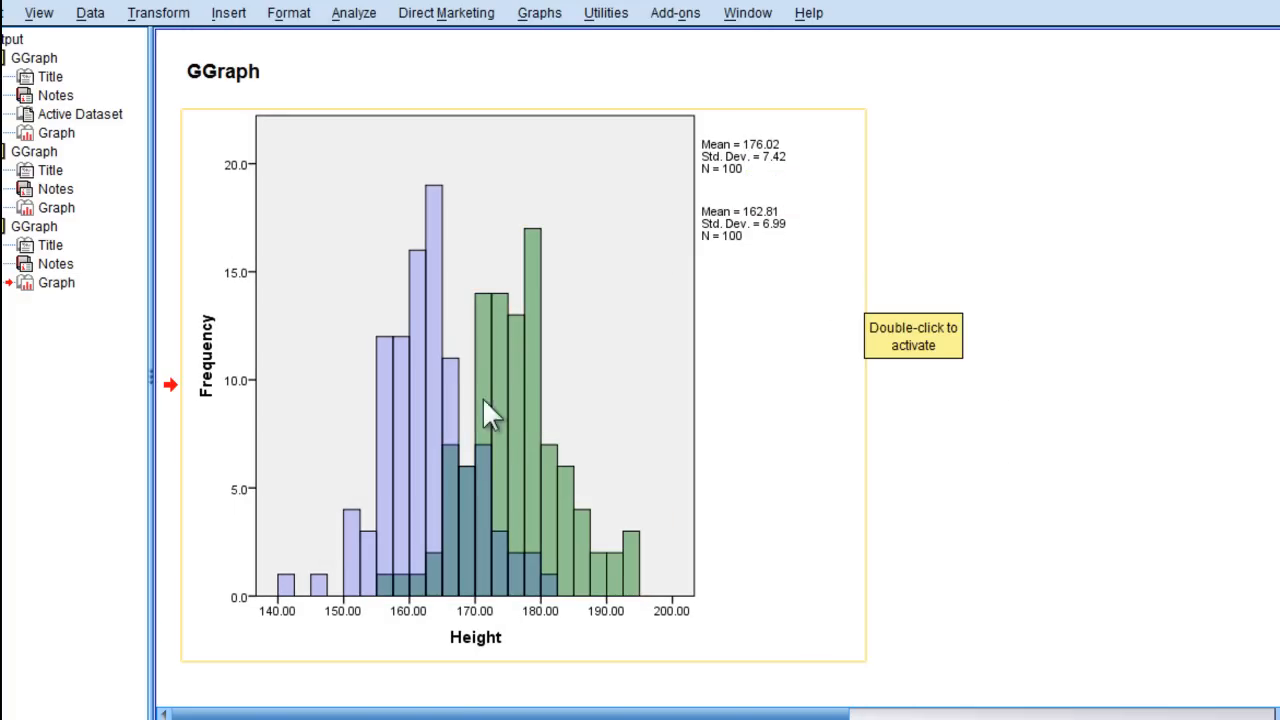
mouse_move(388, 436)
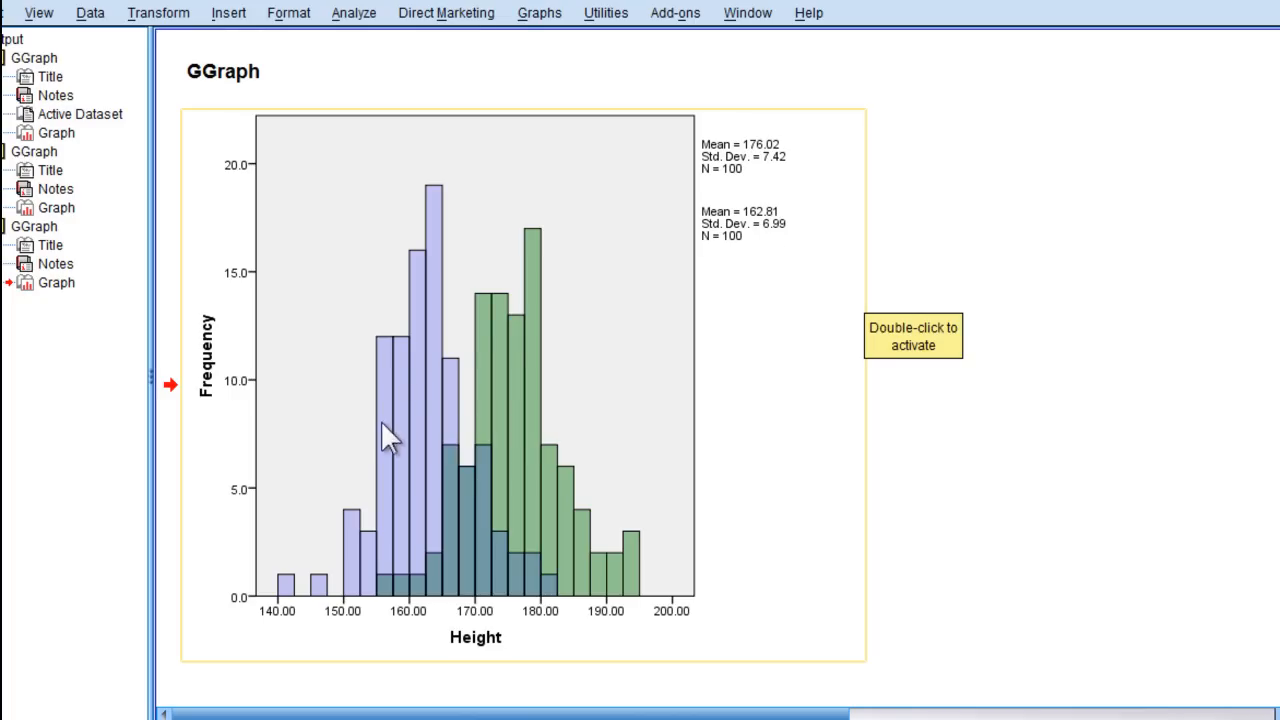
mouse_move(450, 392)
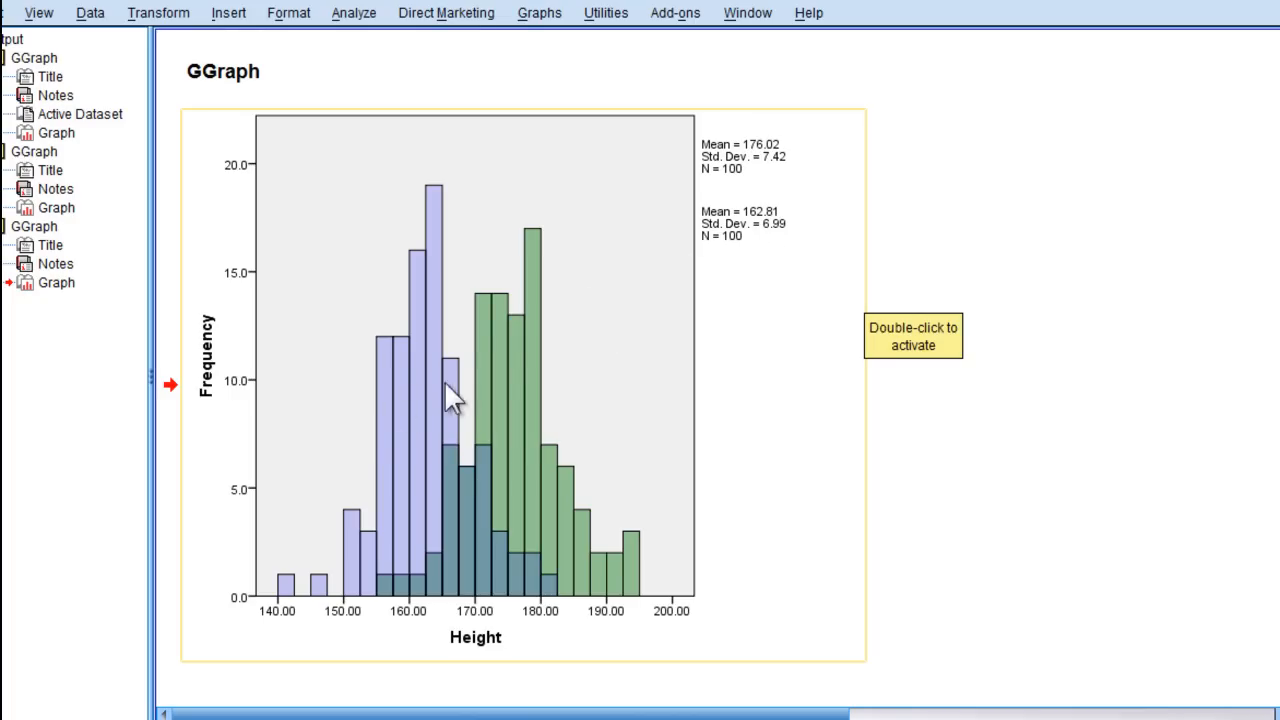
mouse_move(590, 372)
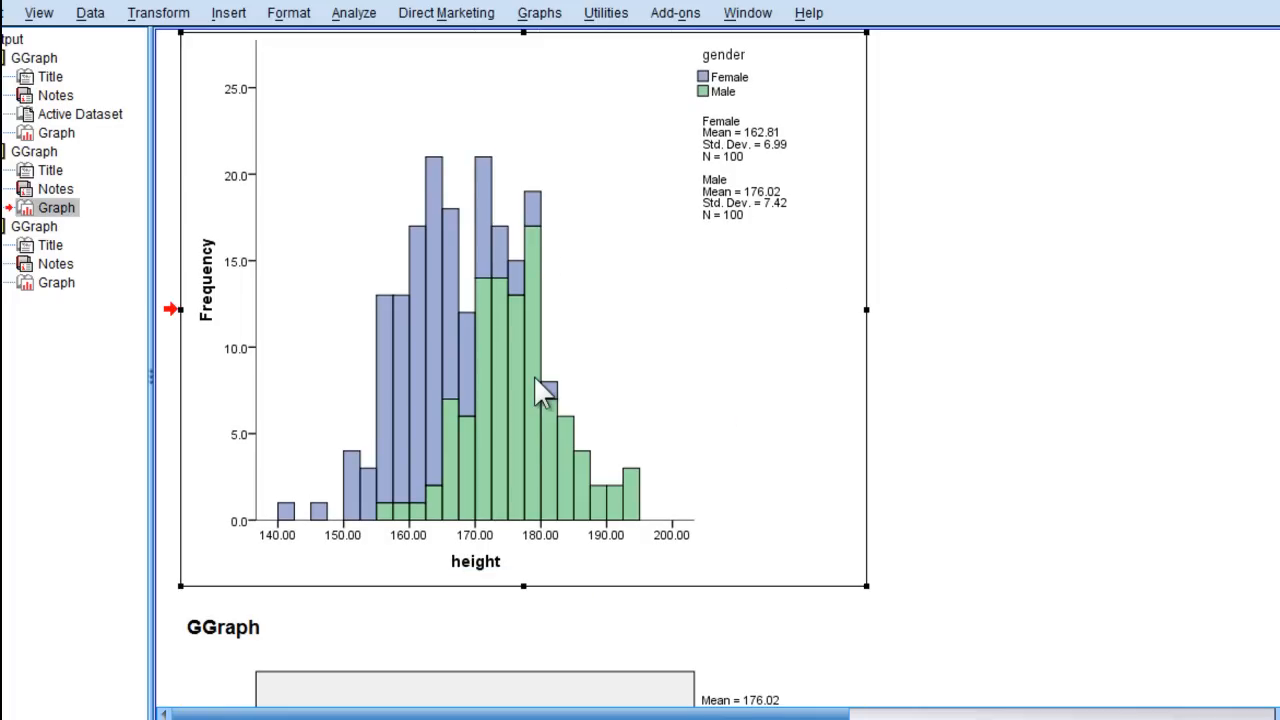
scroll("down", 3)
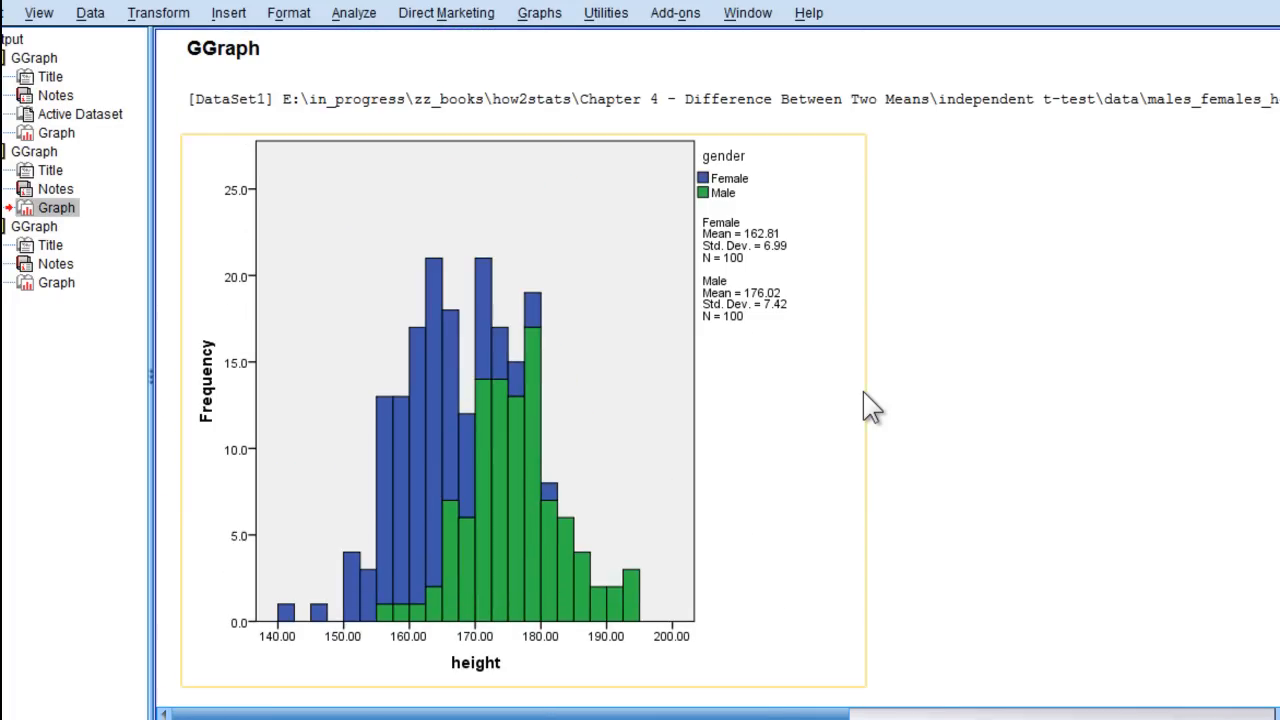
scroll("down", 3)
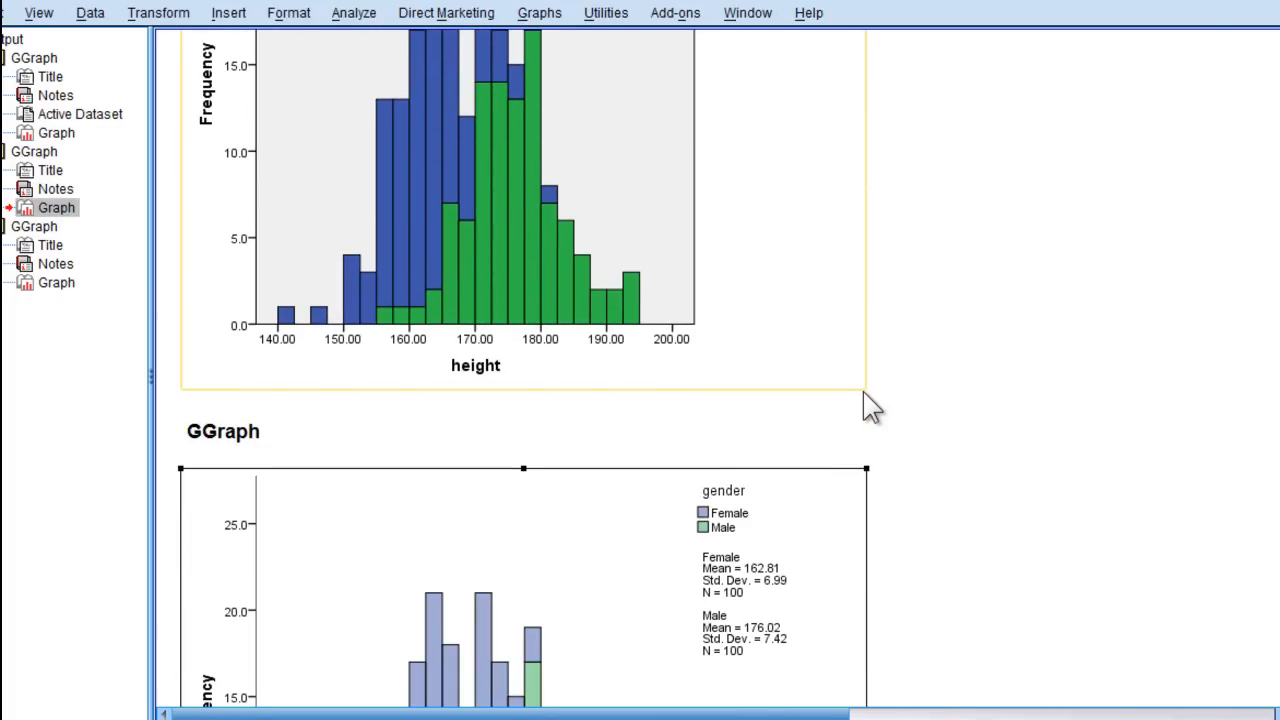